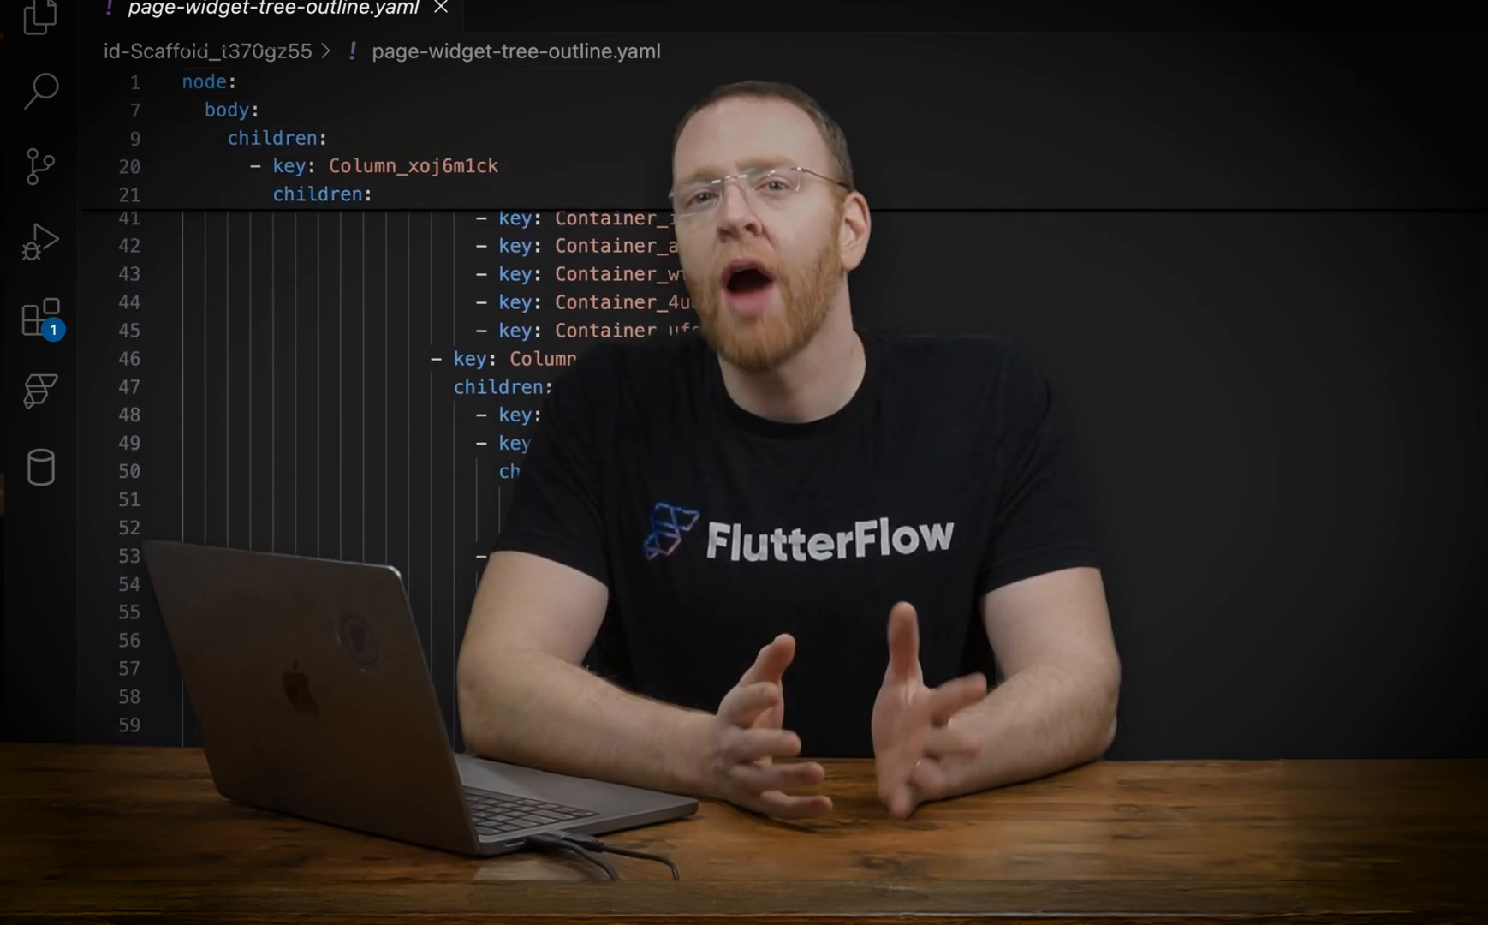
# Check out the feature-copy_to_clipboard branch and display the TicketPage widget tree.
pyautogui.scroll(-3)
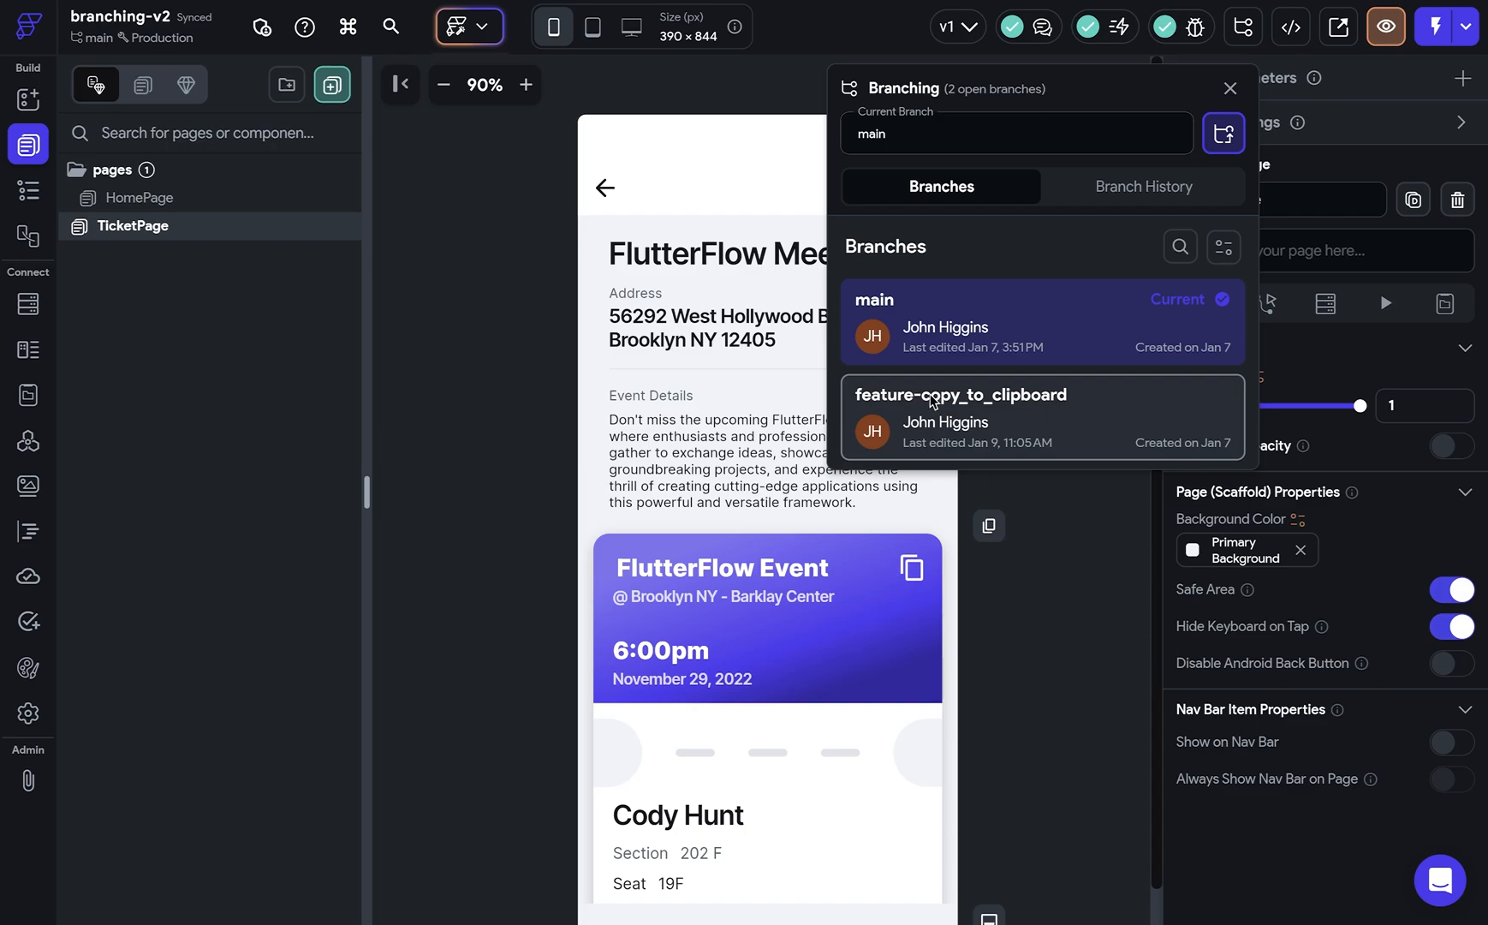
pyautogui.click(1231, 88)
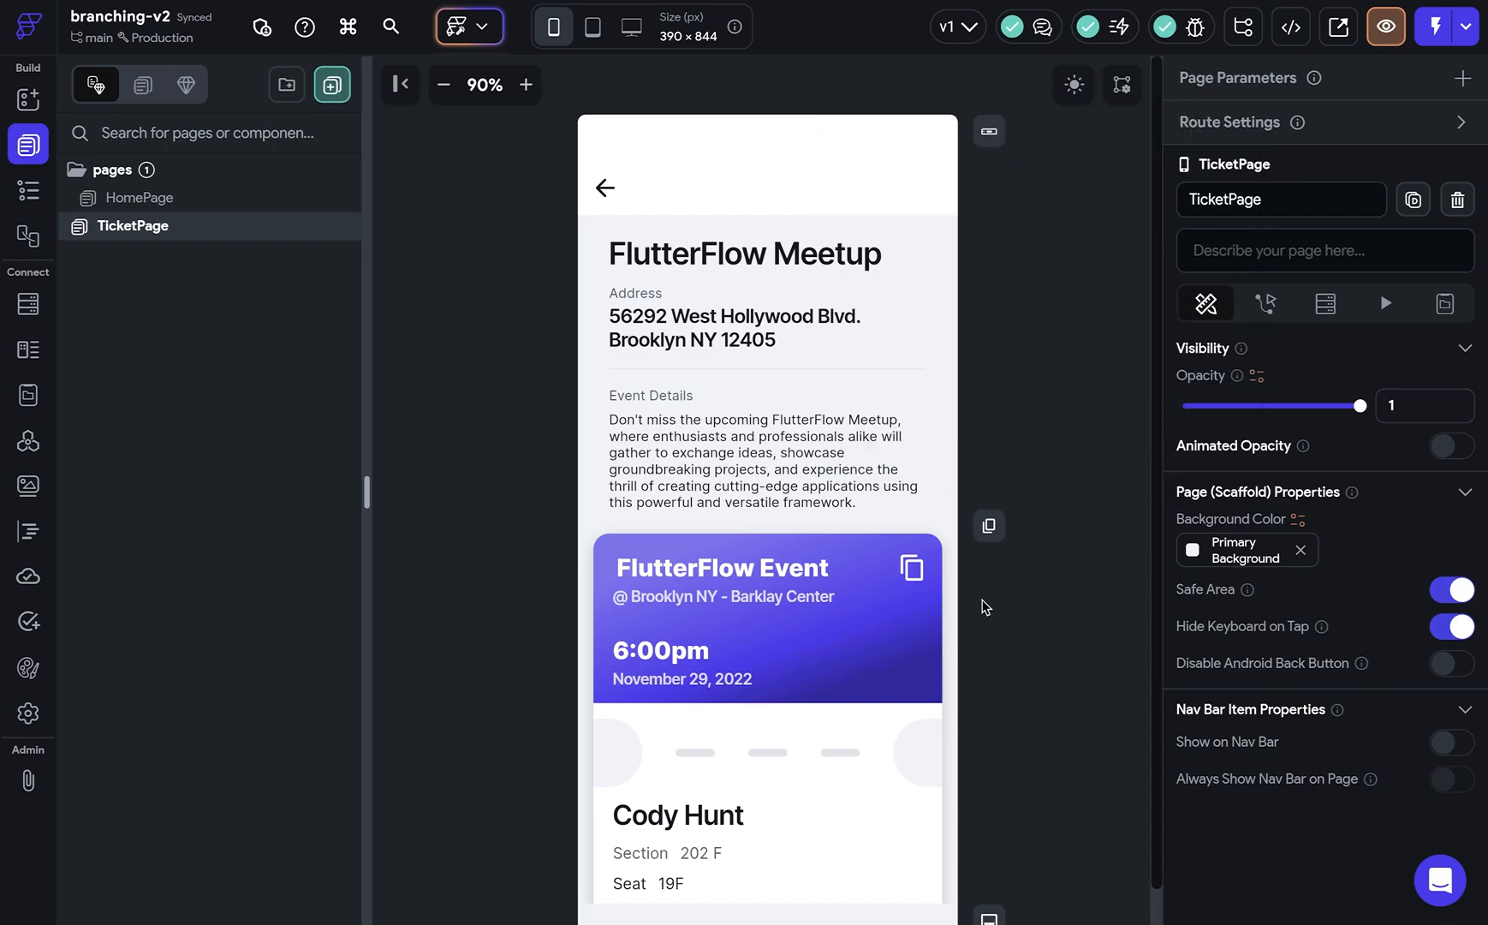
pyautogui.moveTo(1075, 633)
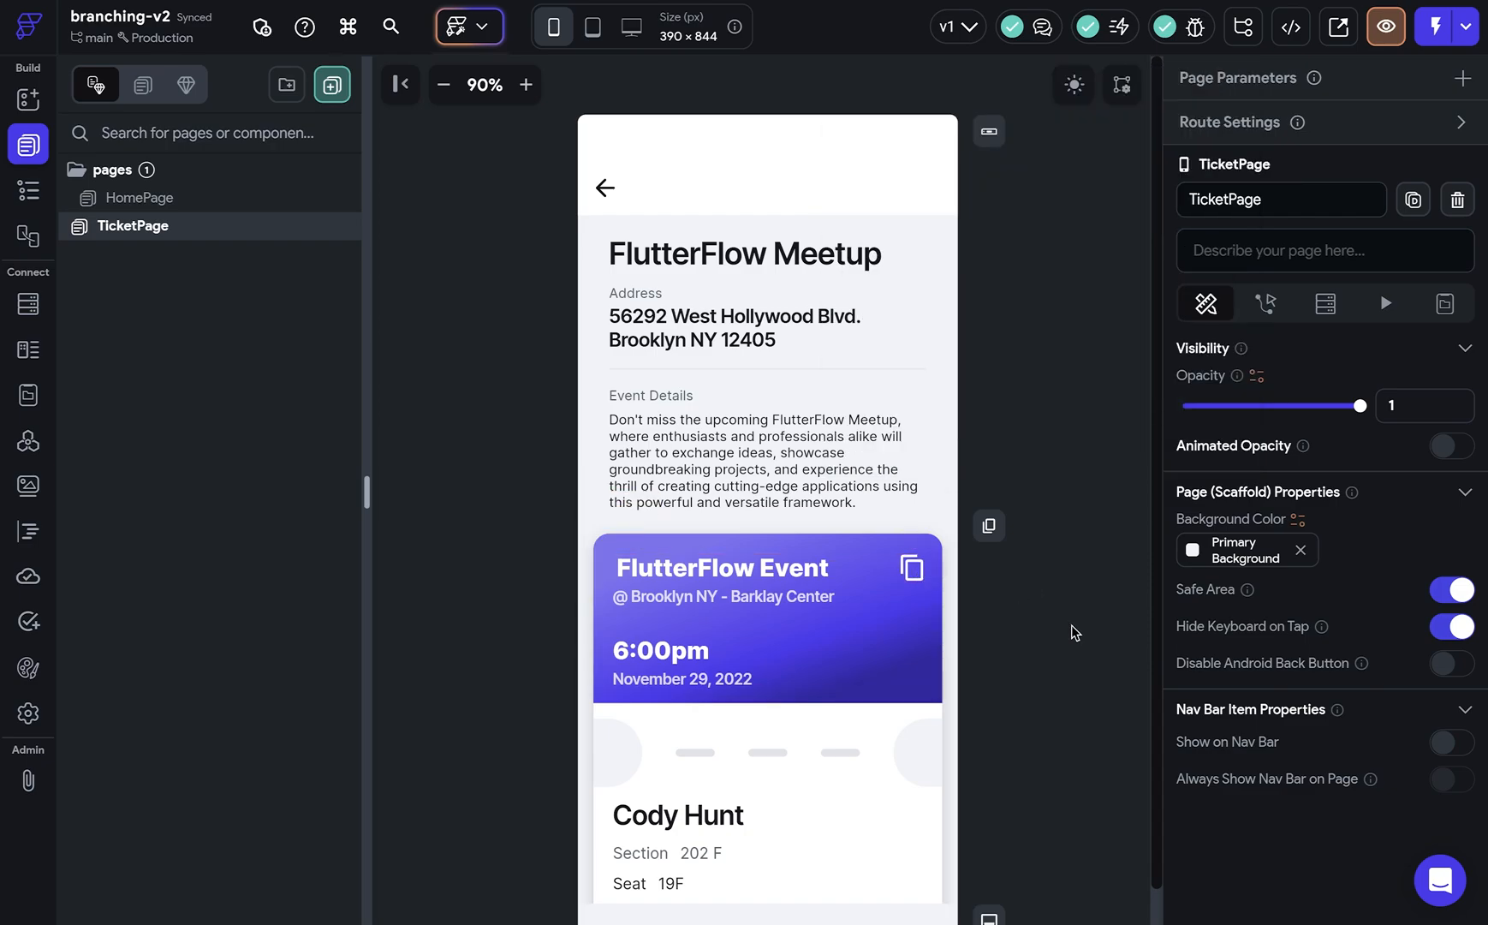
pyautogui.click(462, 27)
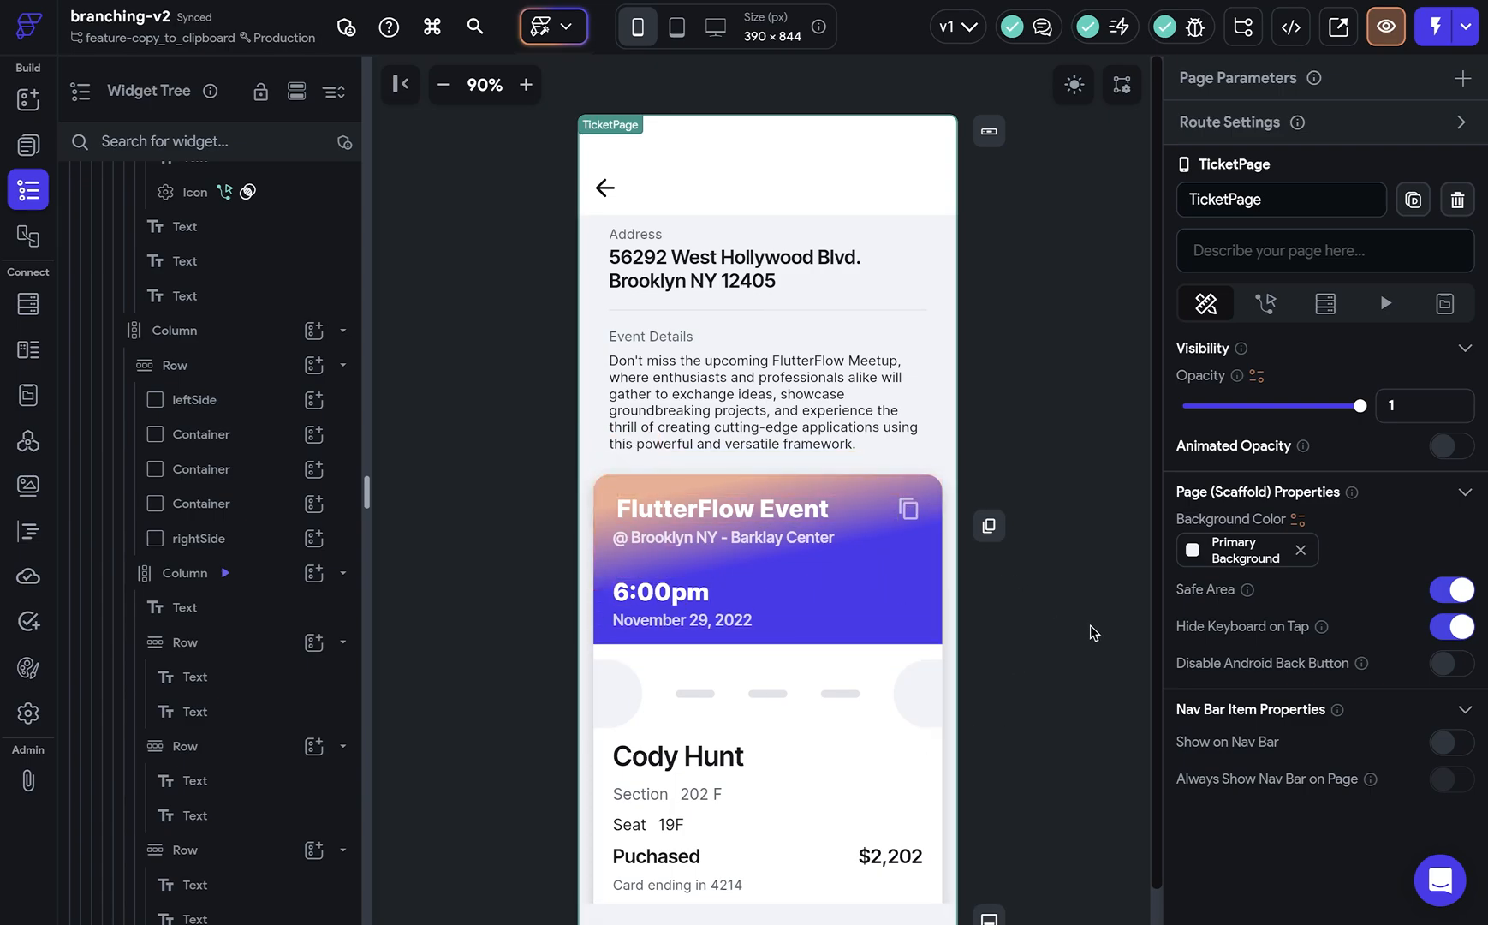
pyautogui.moveTo(1219, 176)
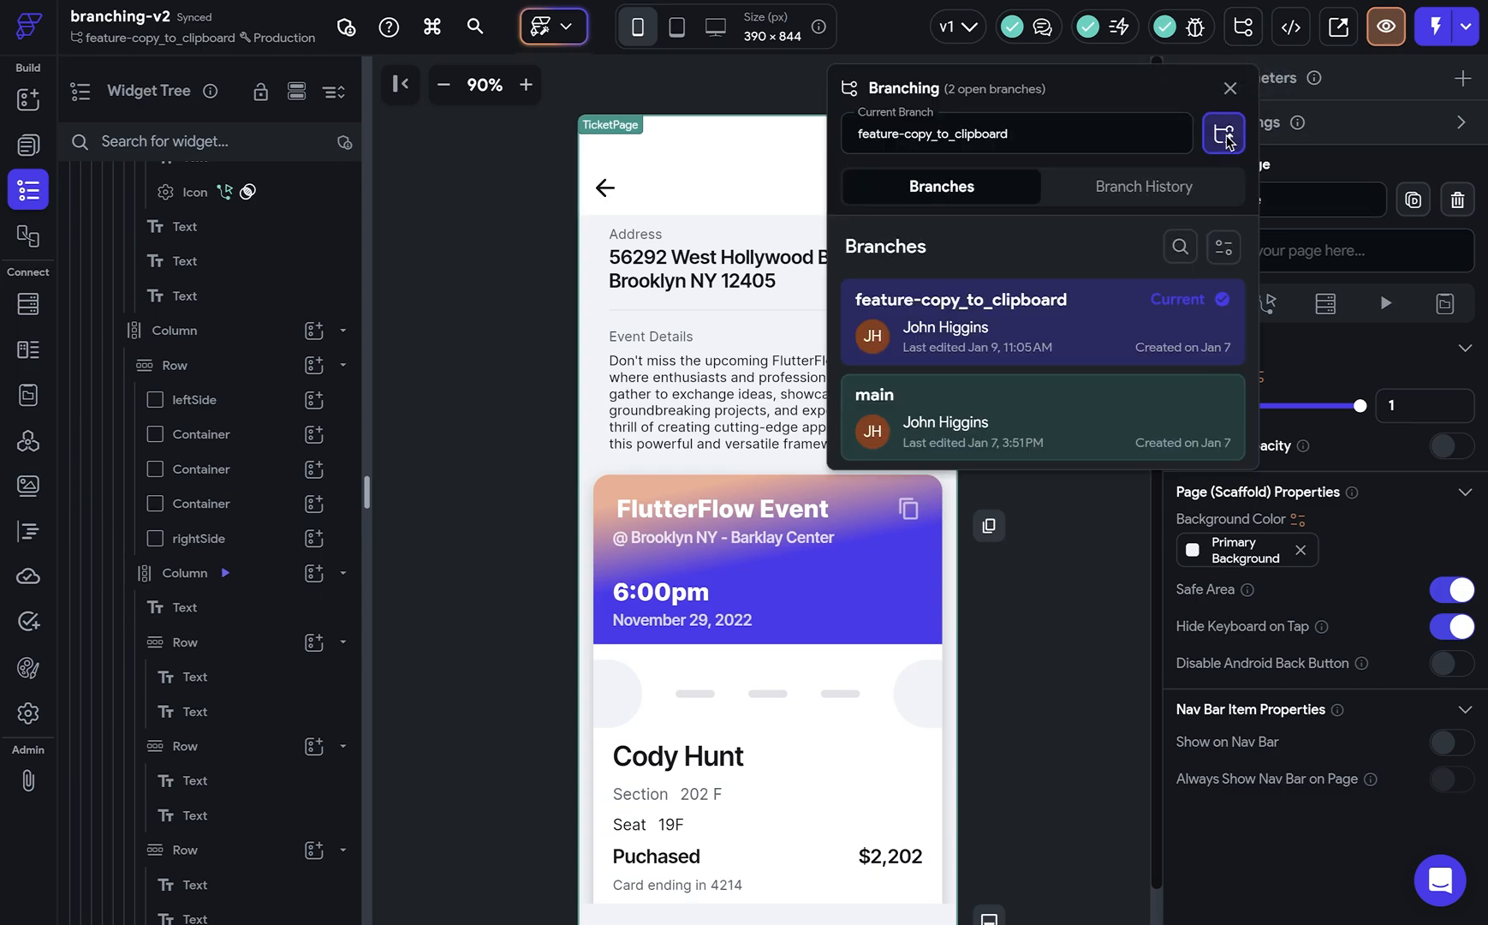
# Choose 'Git merge feature-copy_to_clipboard into main' from the branching options.
pyautogui.click(1224, 132)
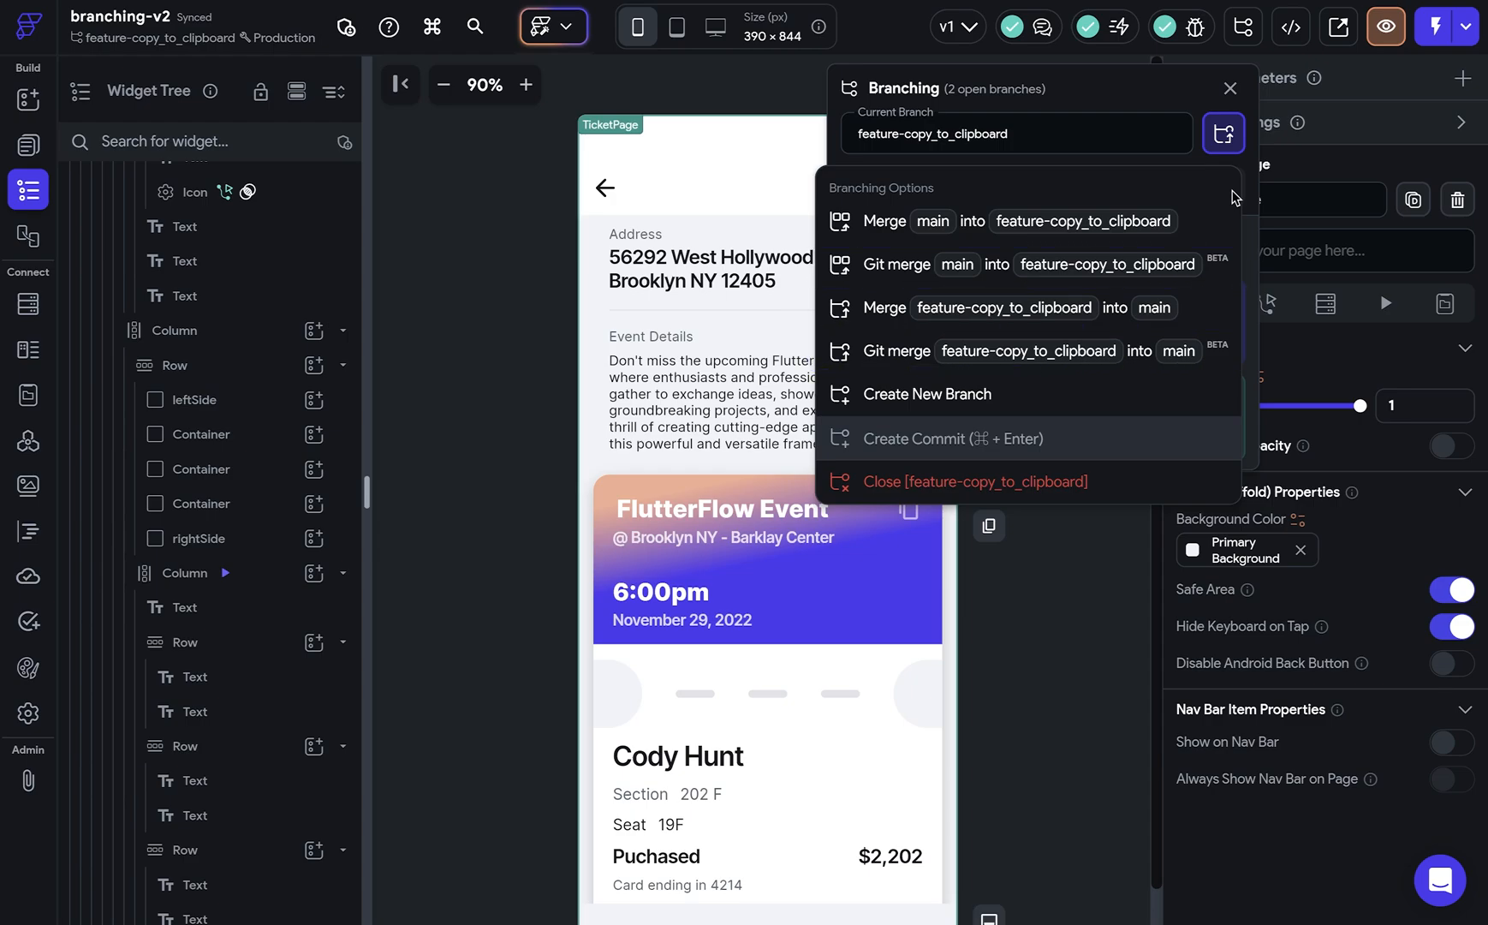
pyautogui.moveTo(1221, 196)
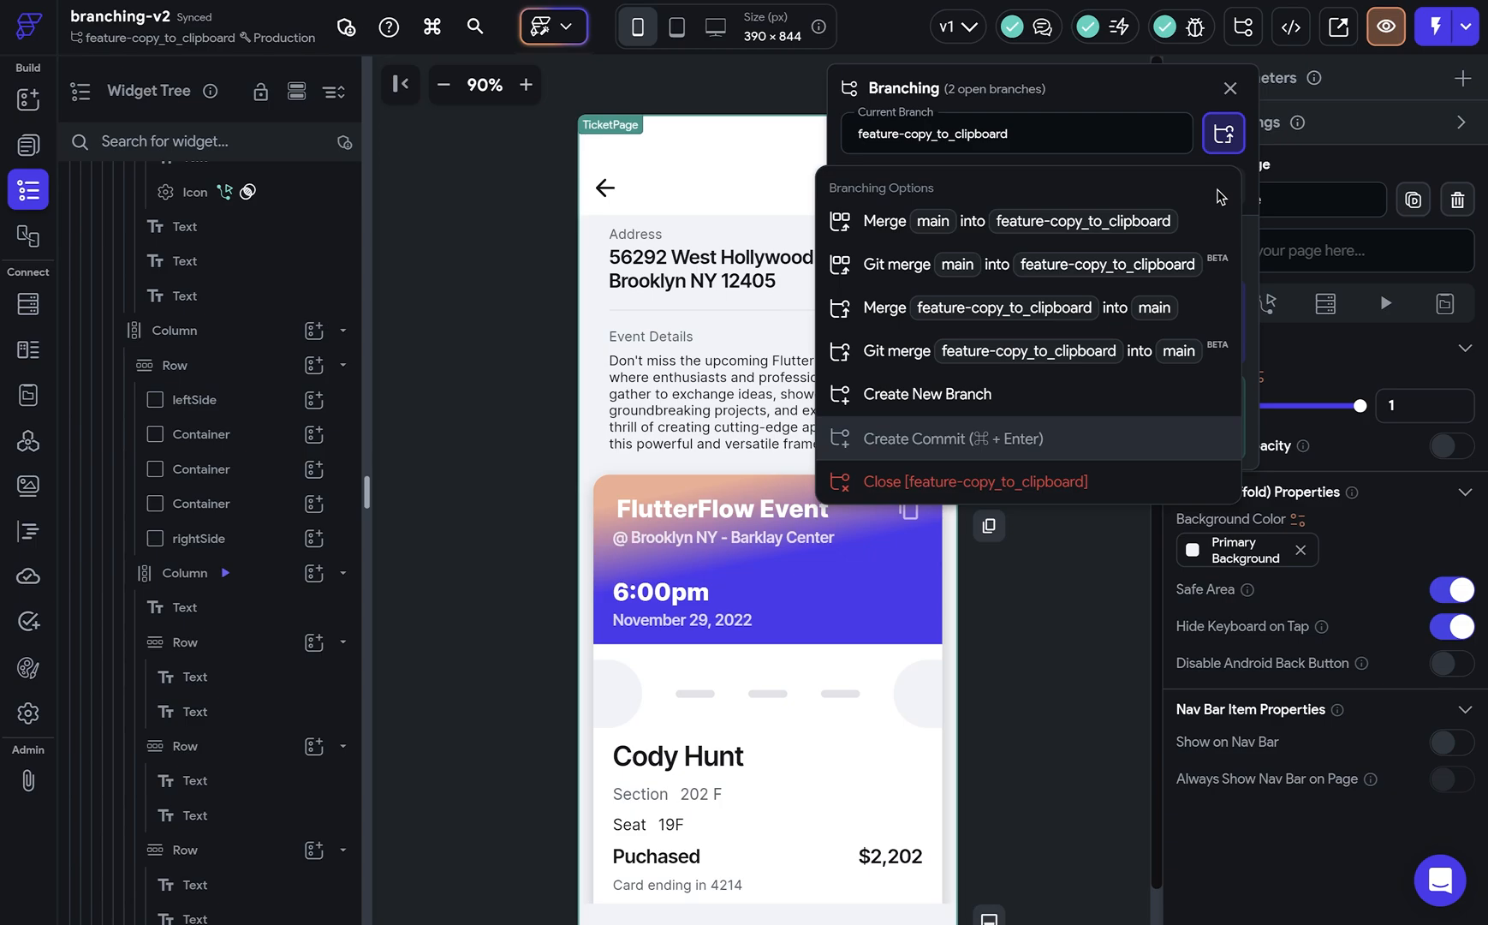
pyautogui.moveTo(911, 358)
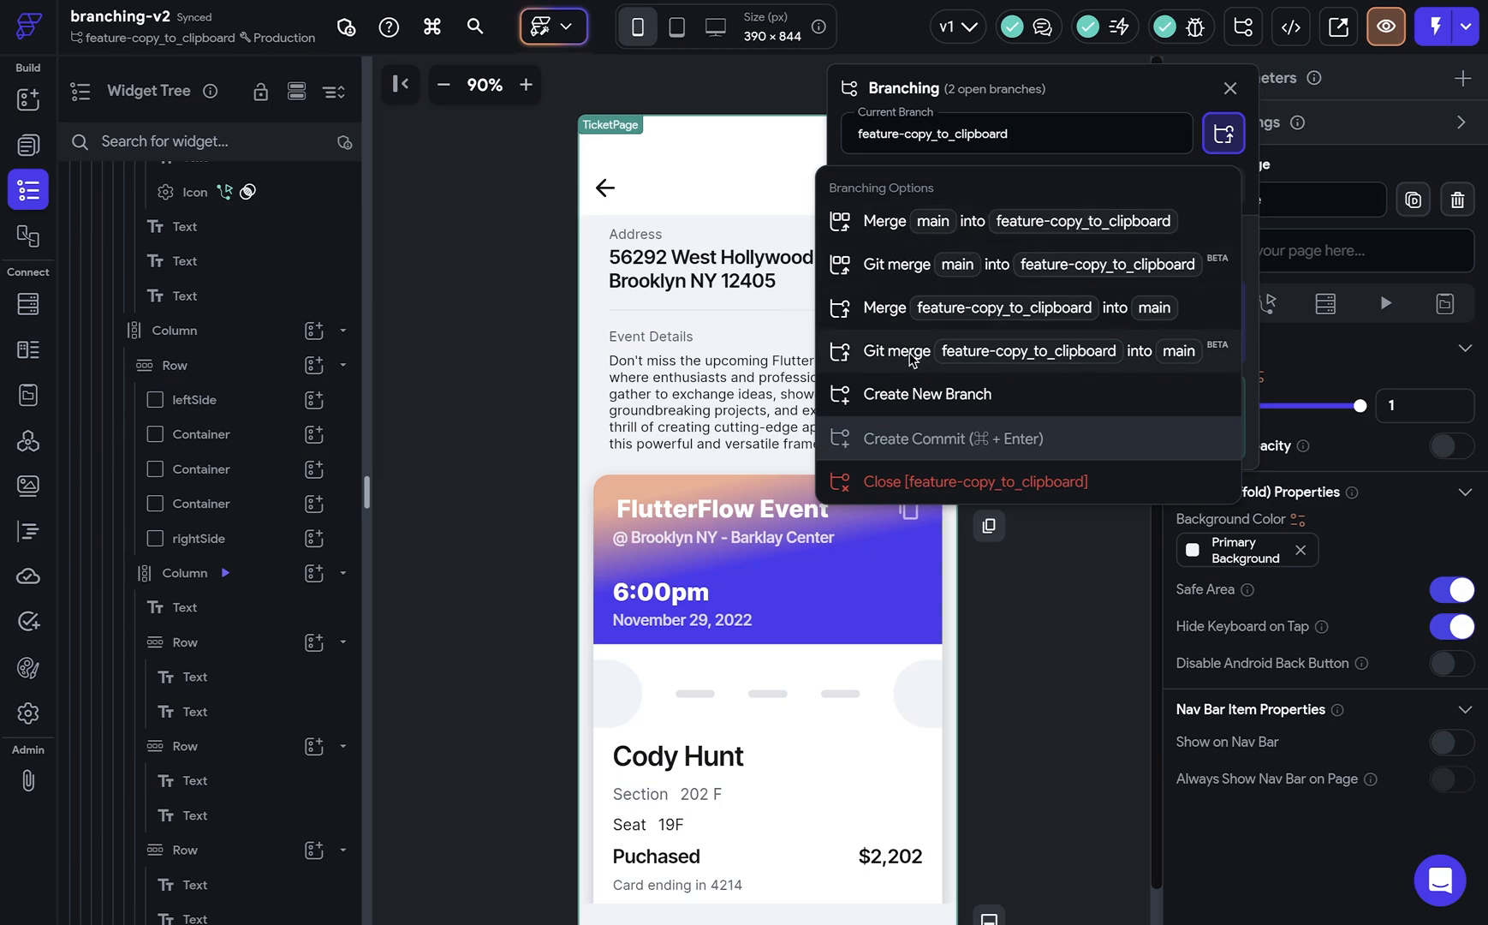
pyautogui.click(897, 351)
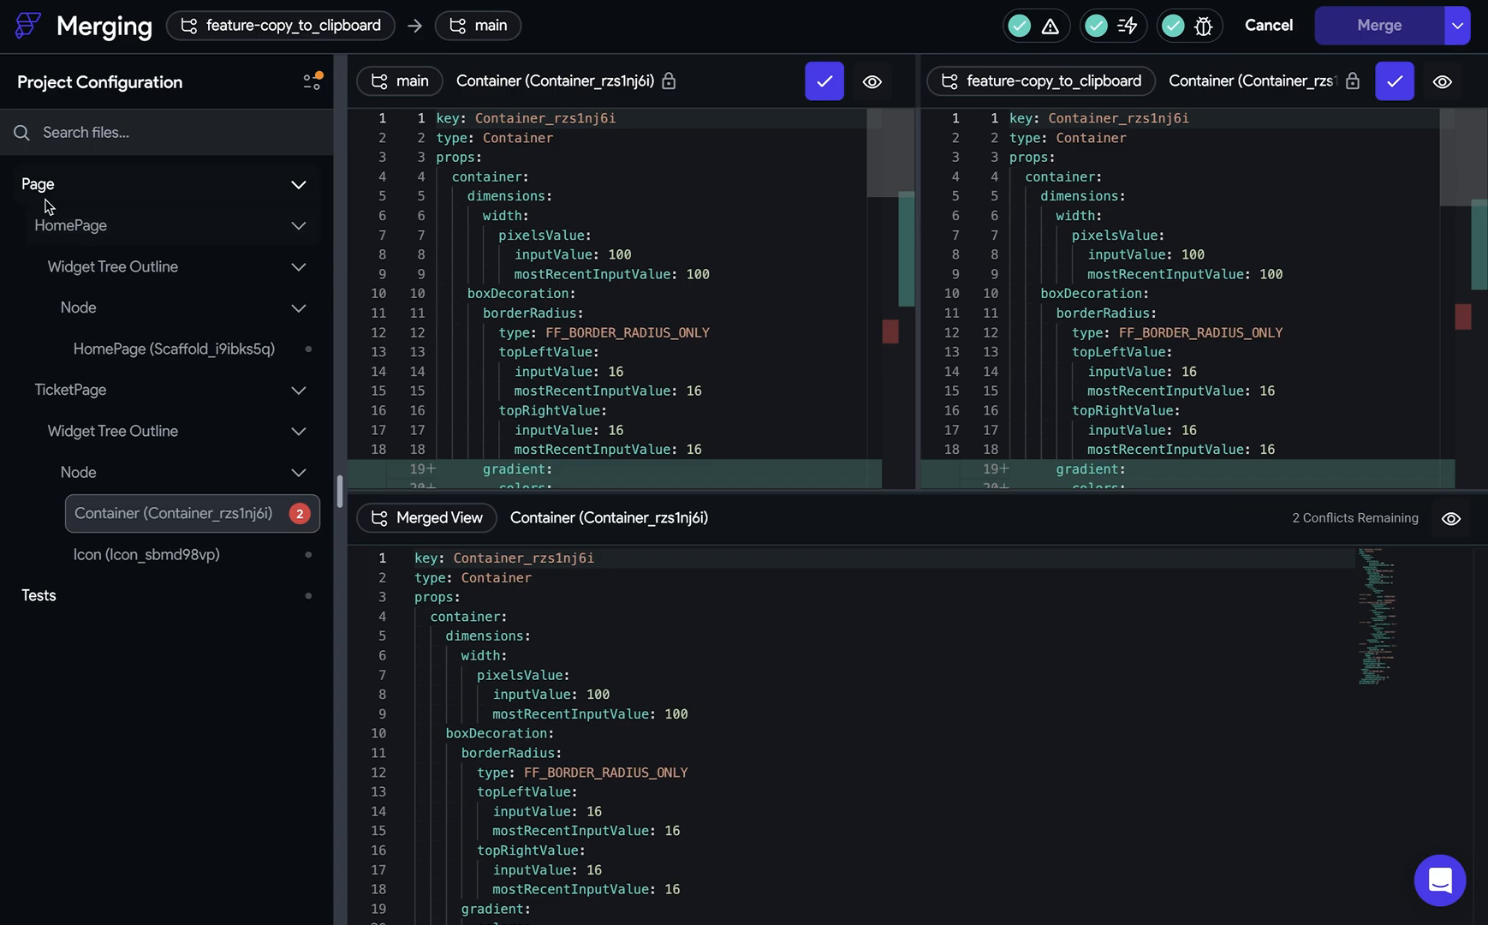
# Show the merge file list filter options beside Project Configuration.
pyautogui.click(299, 226)
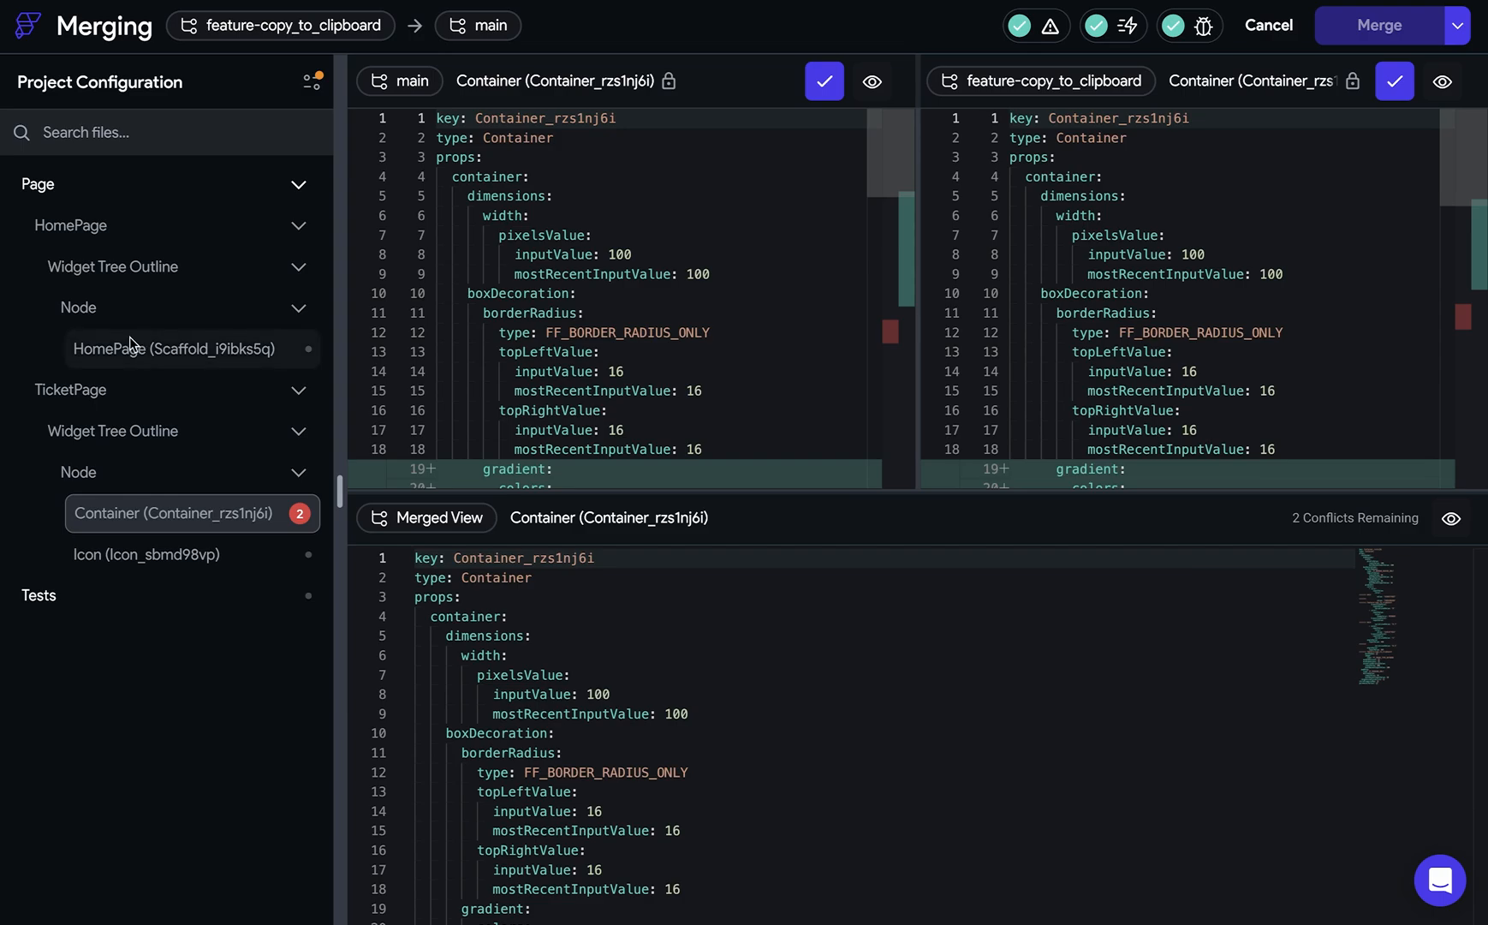
pyautogui.moveTo(123, 361)
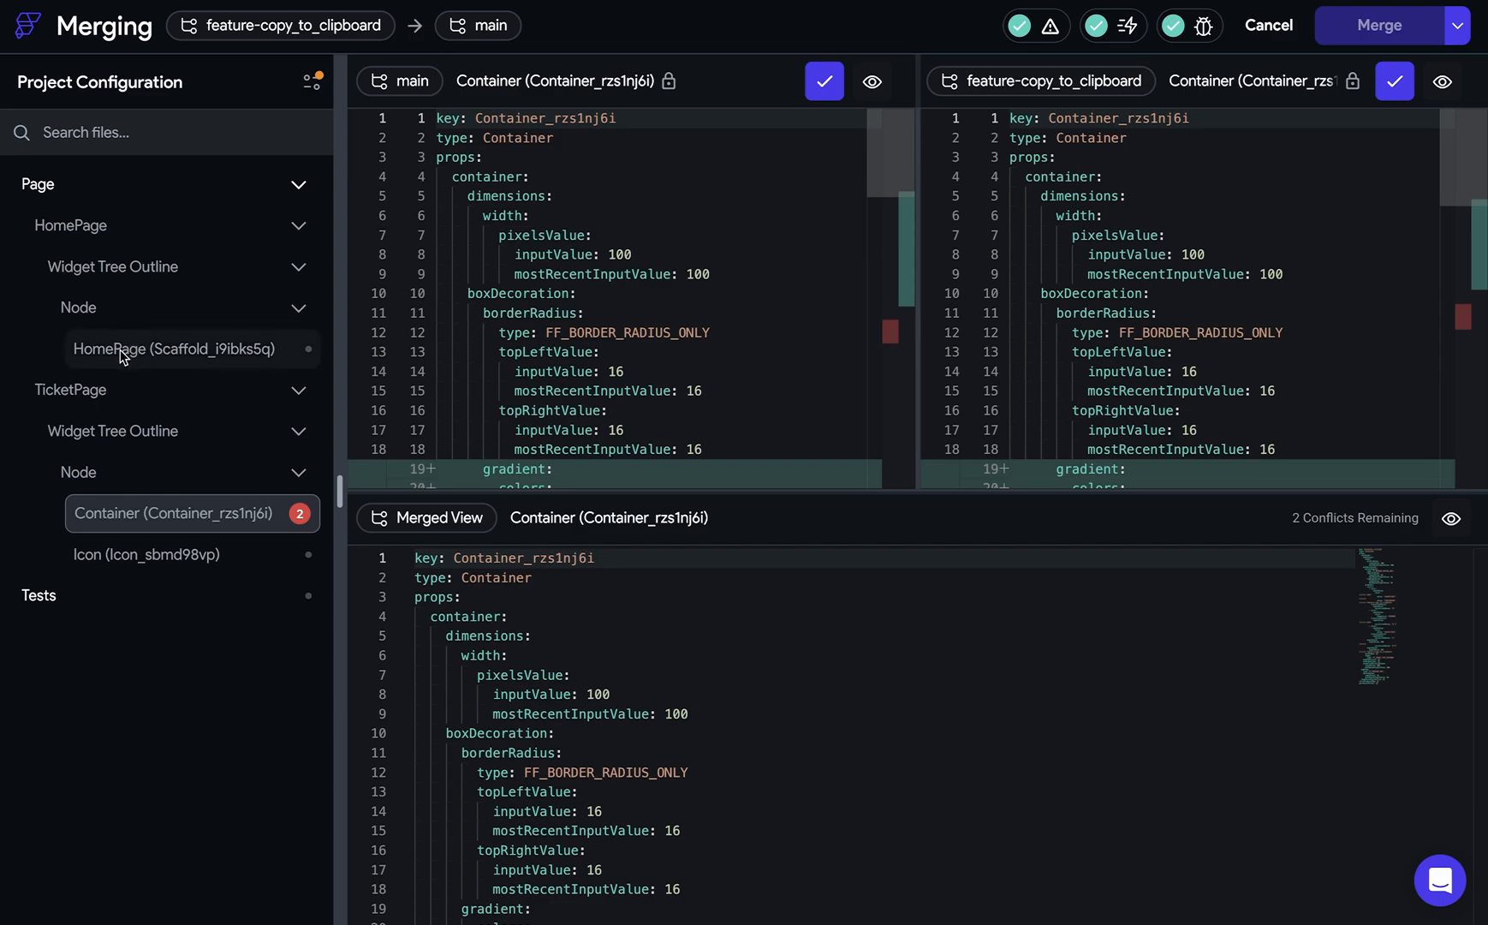
pyautogui.moveTo(288, 505)
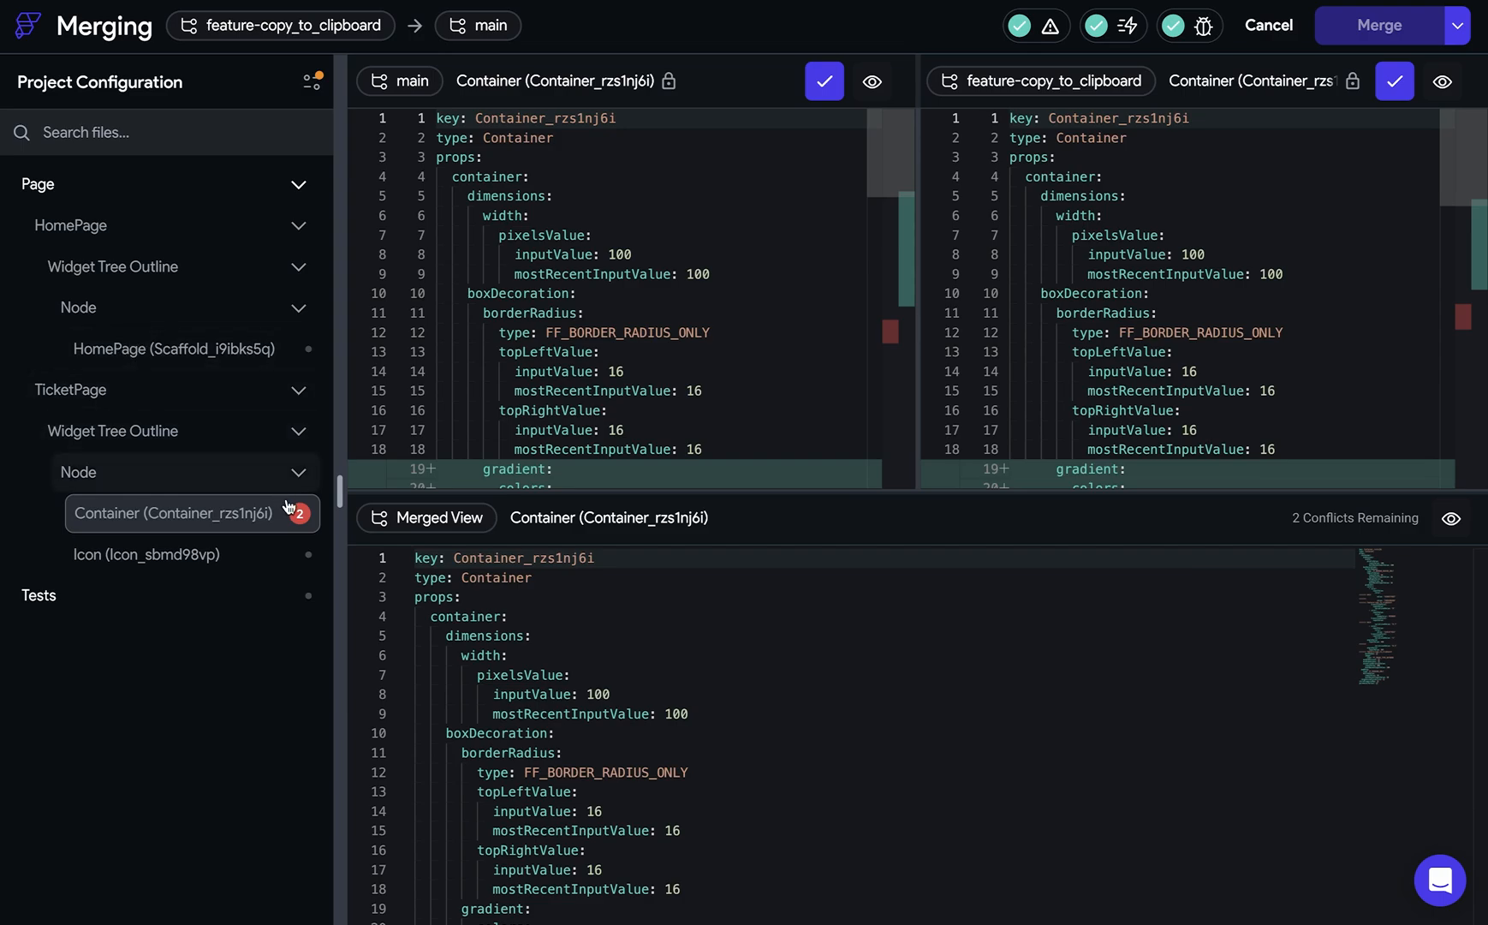
pyautogui.moveTo(262, 623)
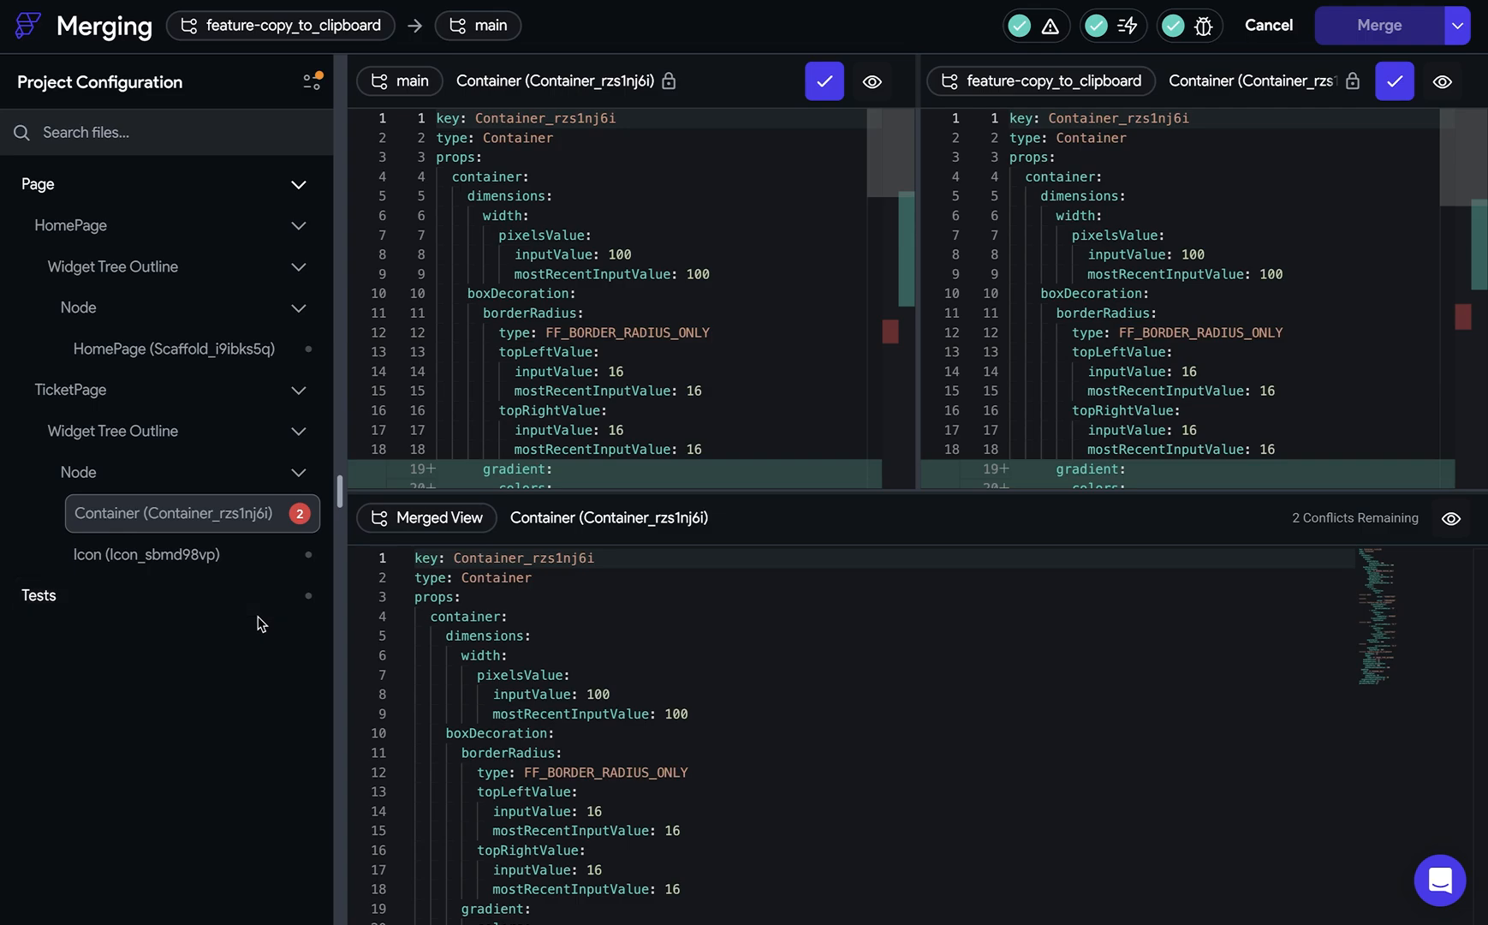
pyautogui.click(308, 82)
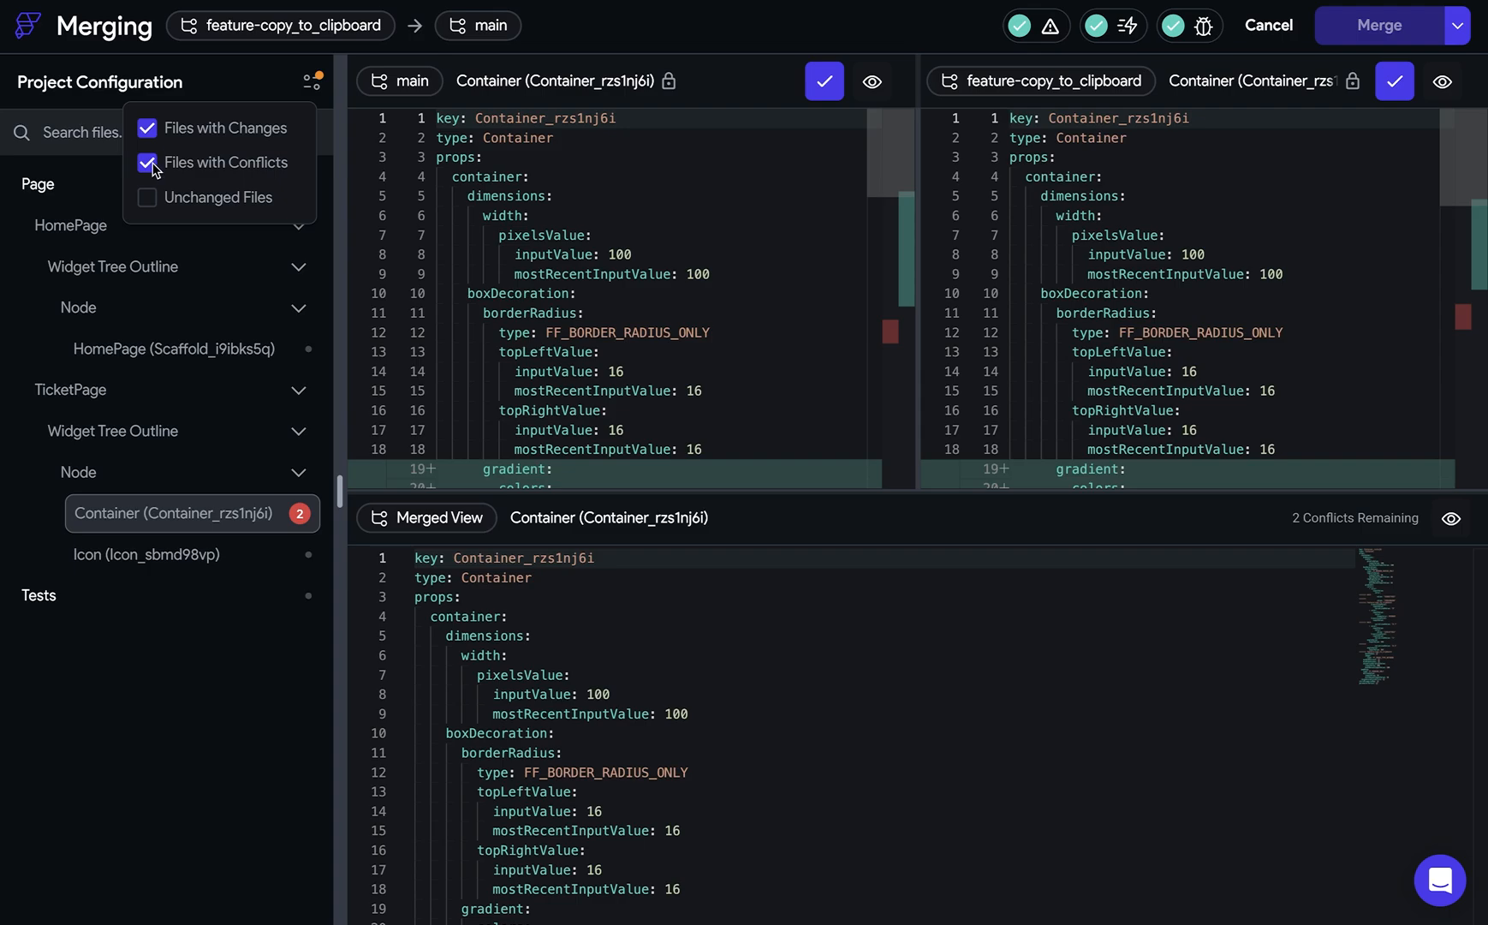
# Toggle the Files with Changes and Files with Conflicts filters, leaving both checked, then close the popup.
pyautogui.click(147, 128)
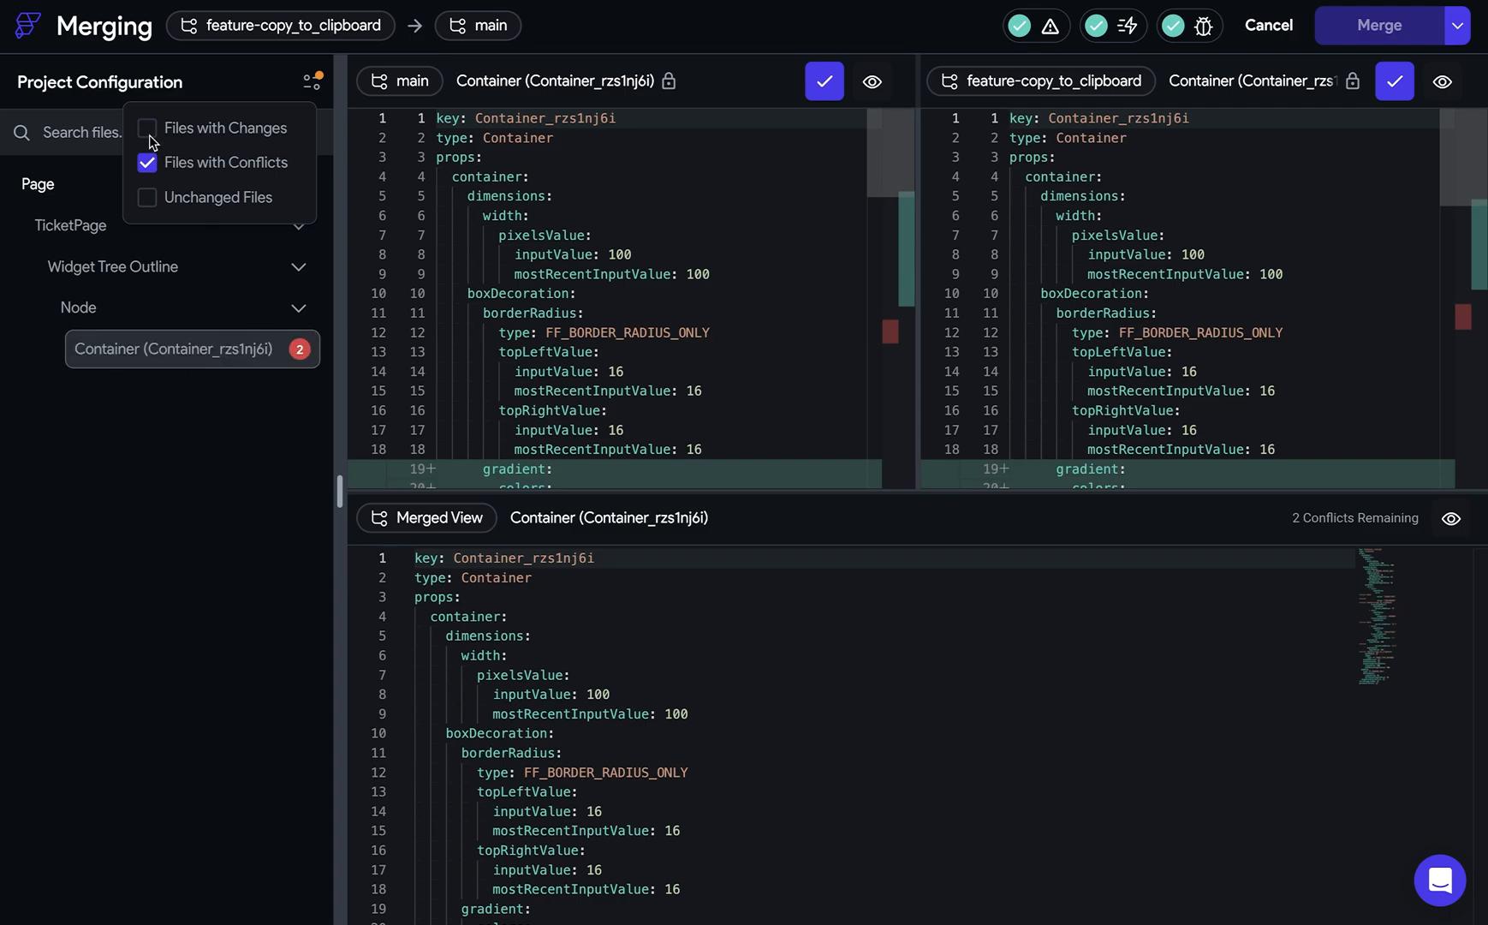
pyautogui.click(147, 128)
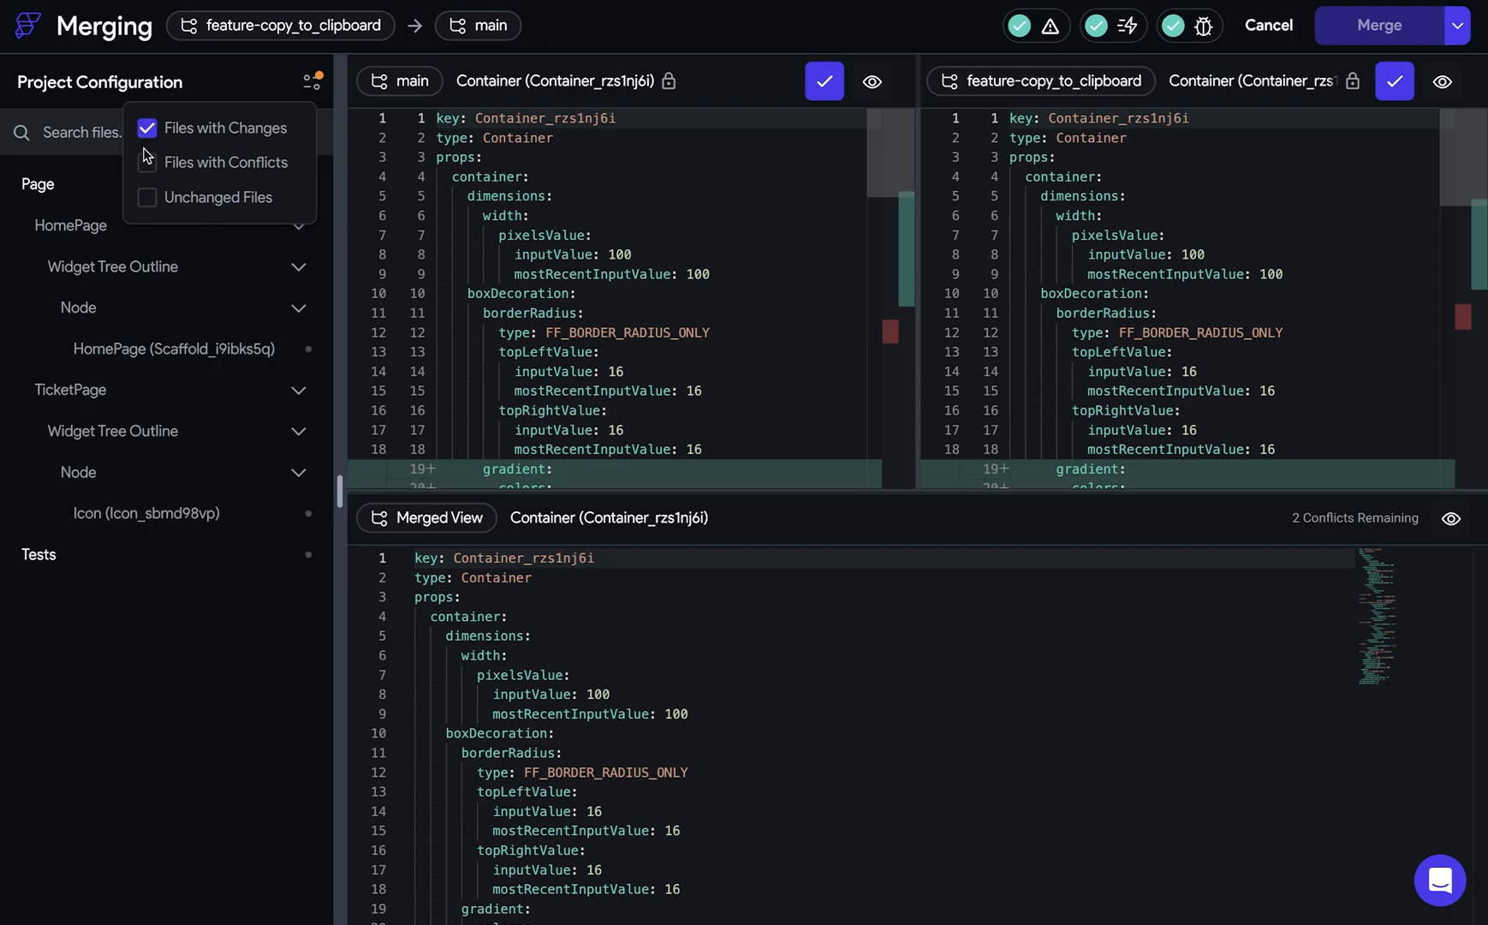
pyautogui.click(147, 163)
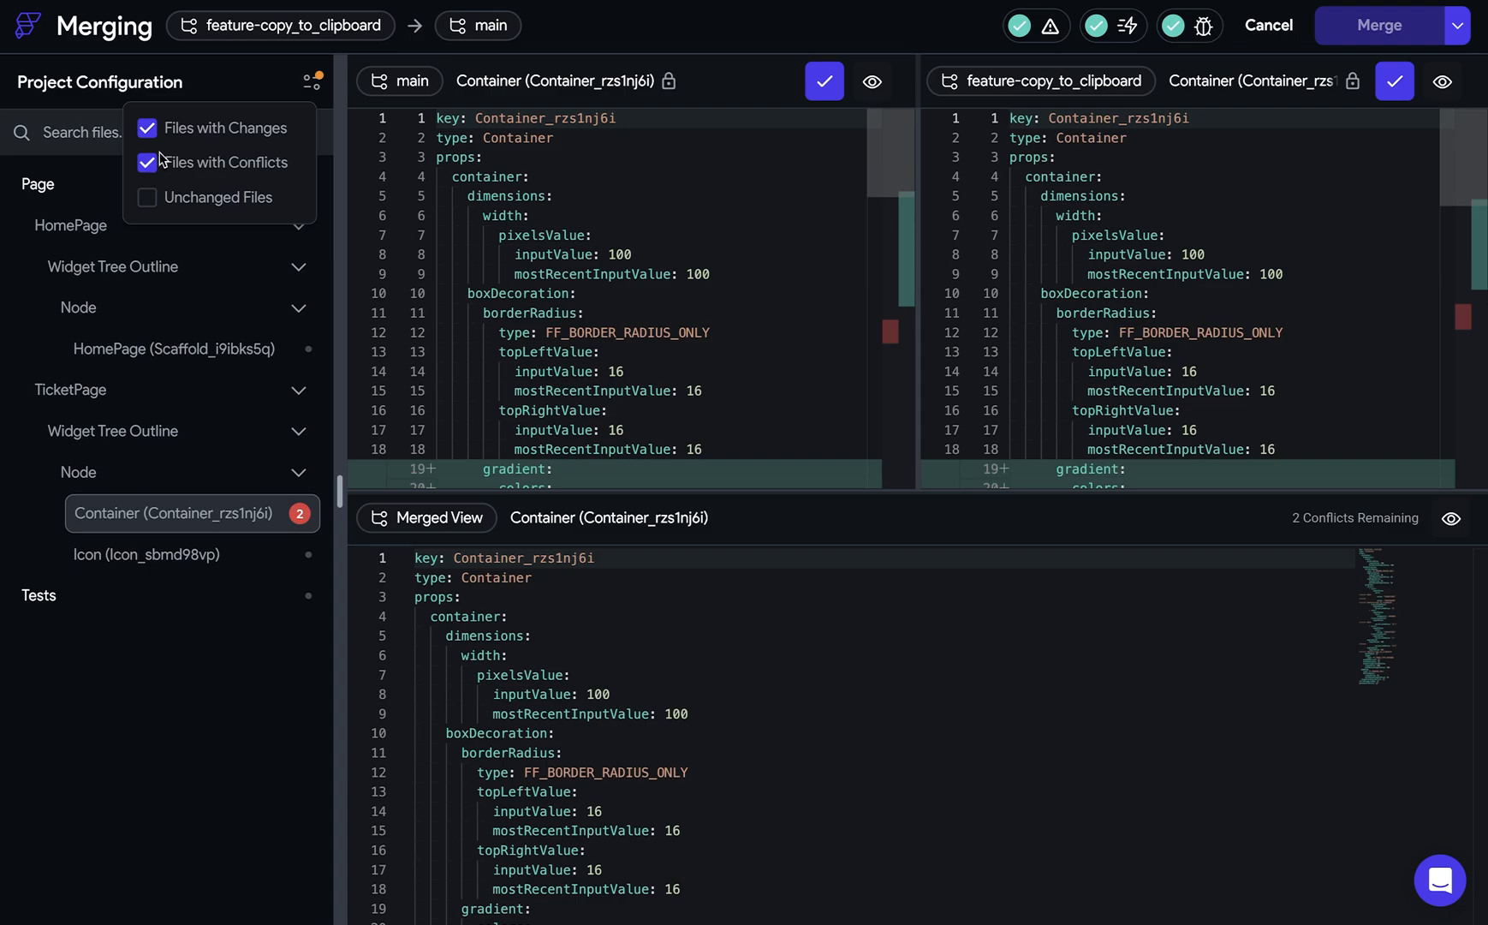
pyautogui.click(311, 82)
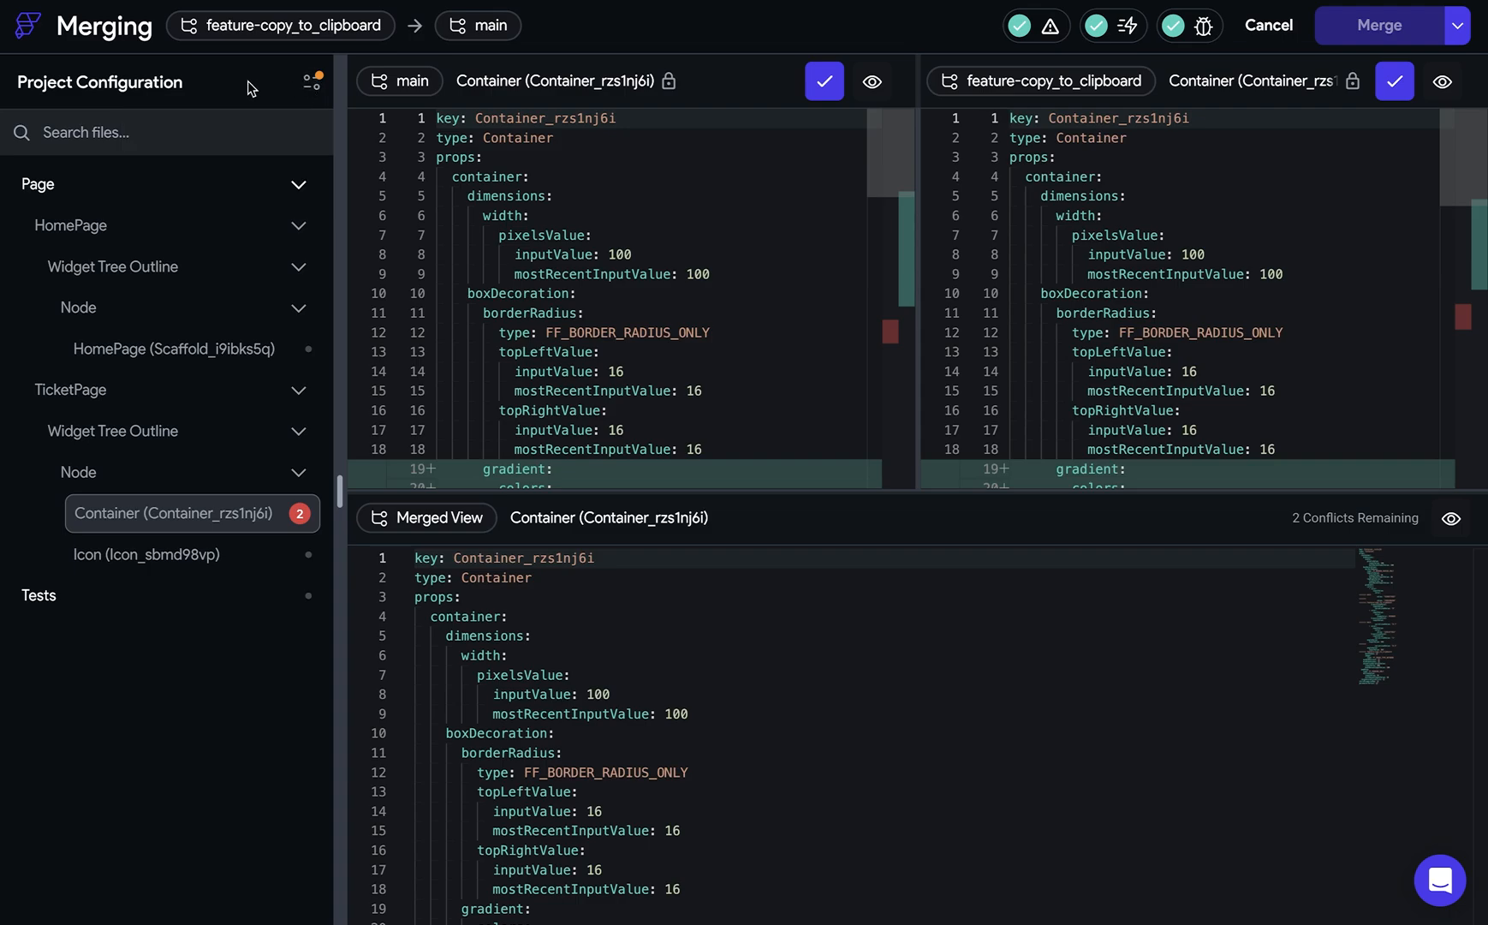
# Glance at the HomePage scaffold diff, then return to TicketPage's Container_rzs1nj6i.
pyautogui.click(173, 349)
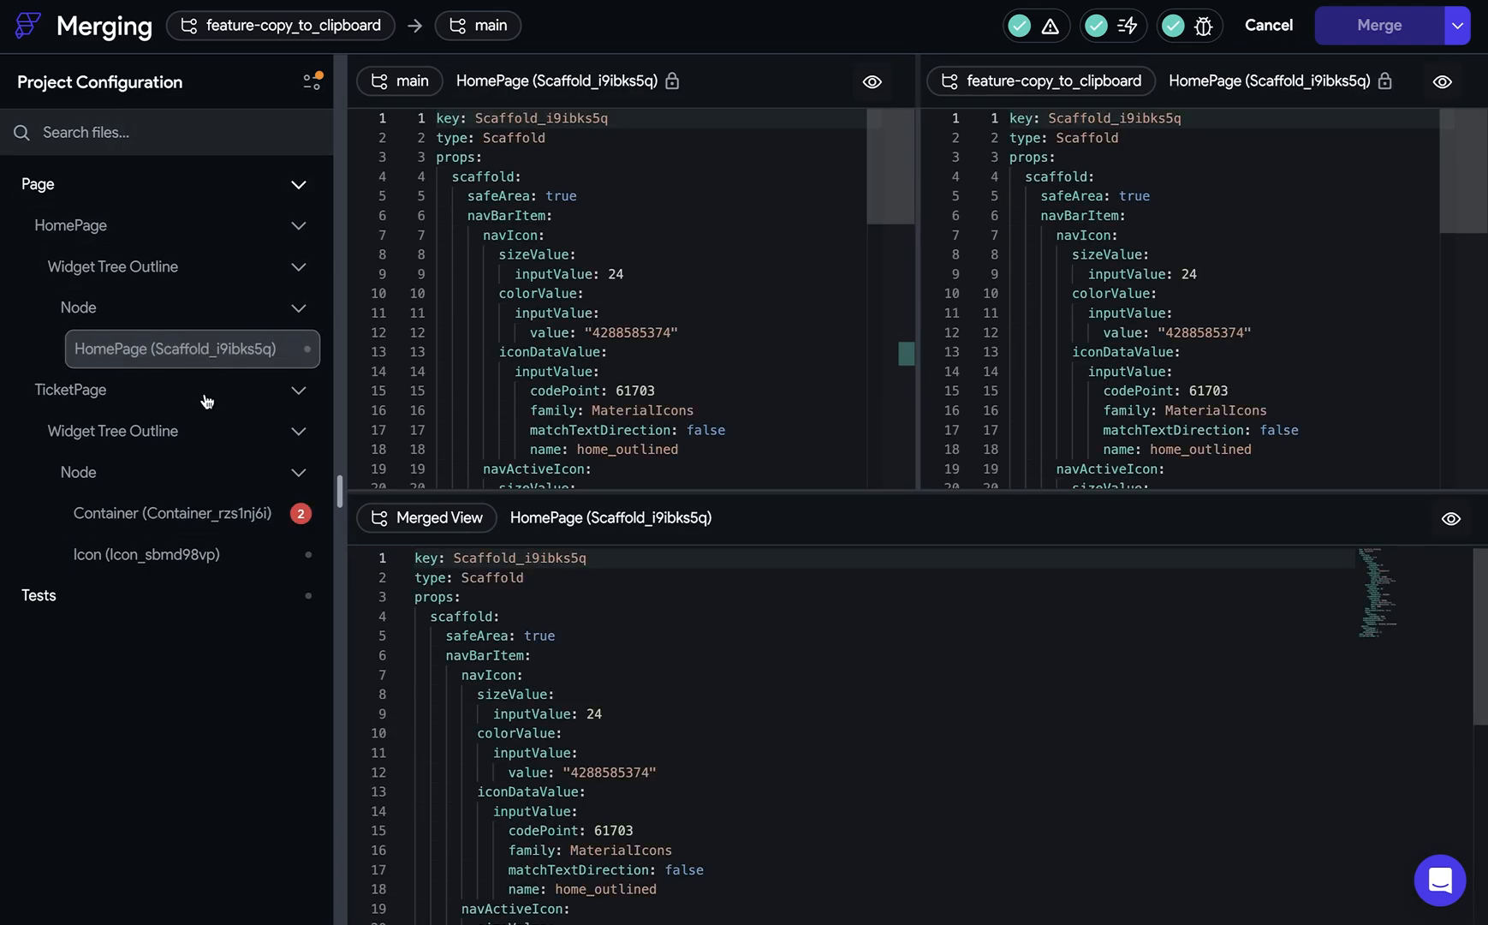
pyautogui.click(171, 513)
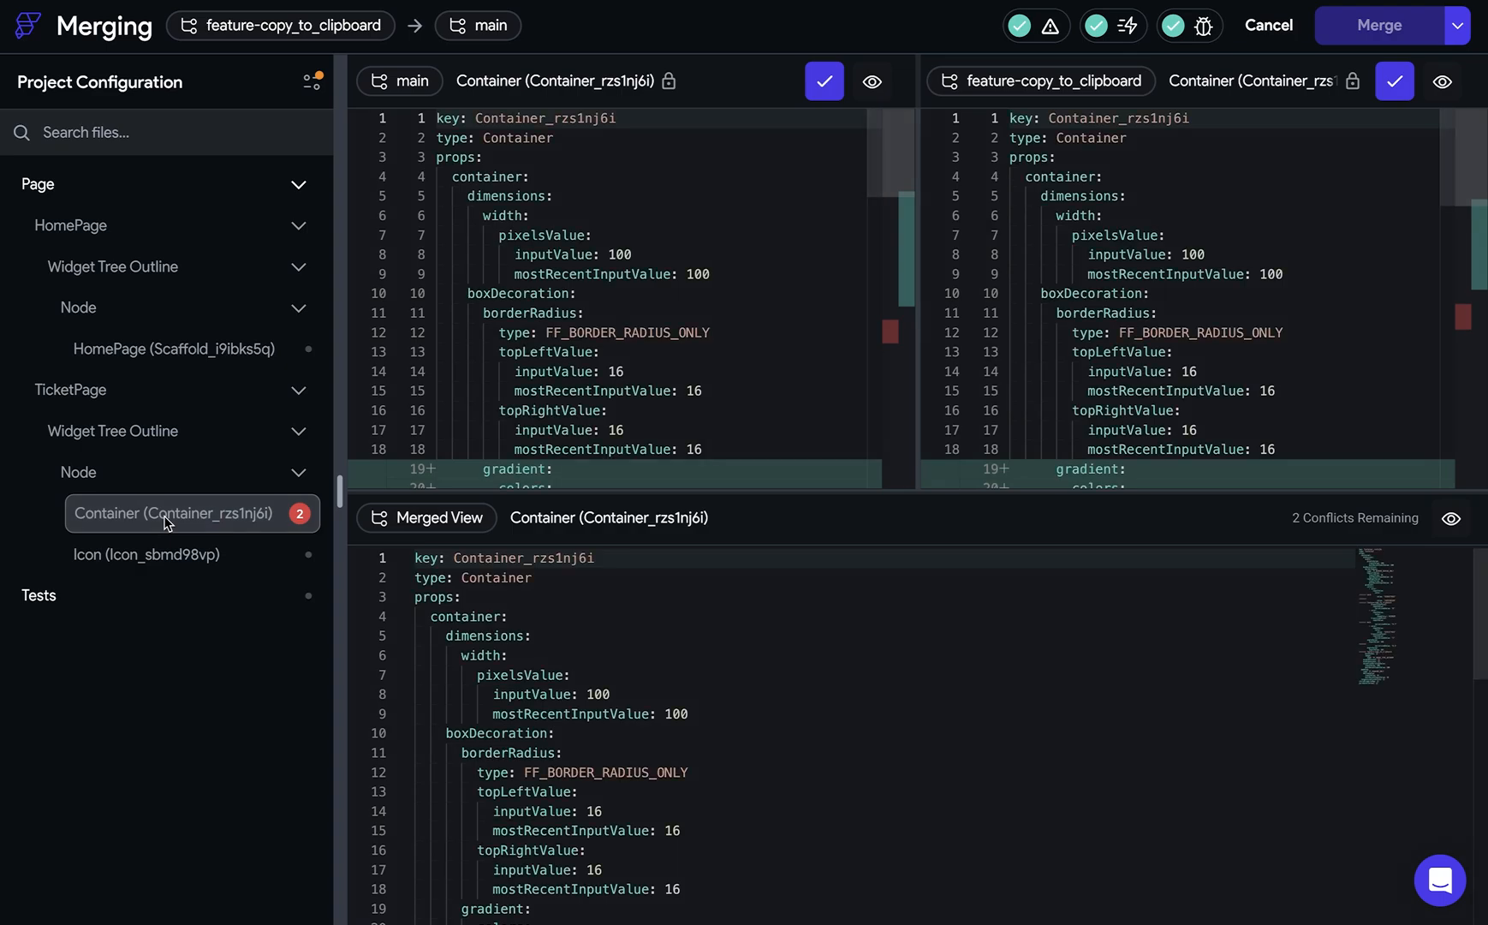
pyautogui.moveTo(922, 536)
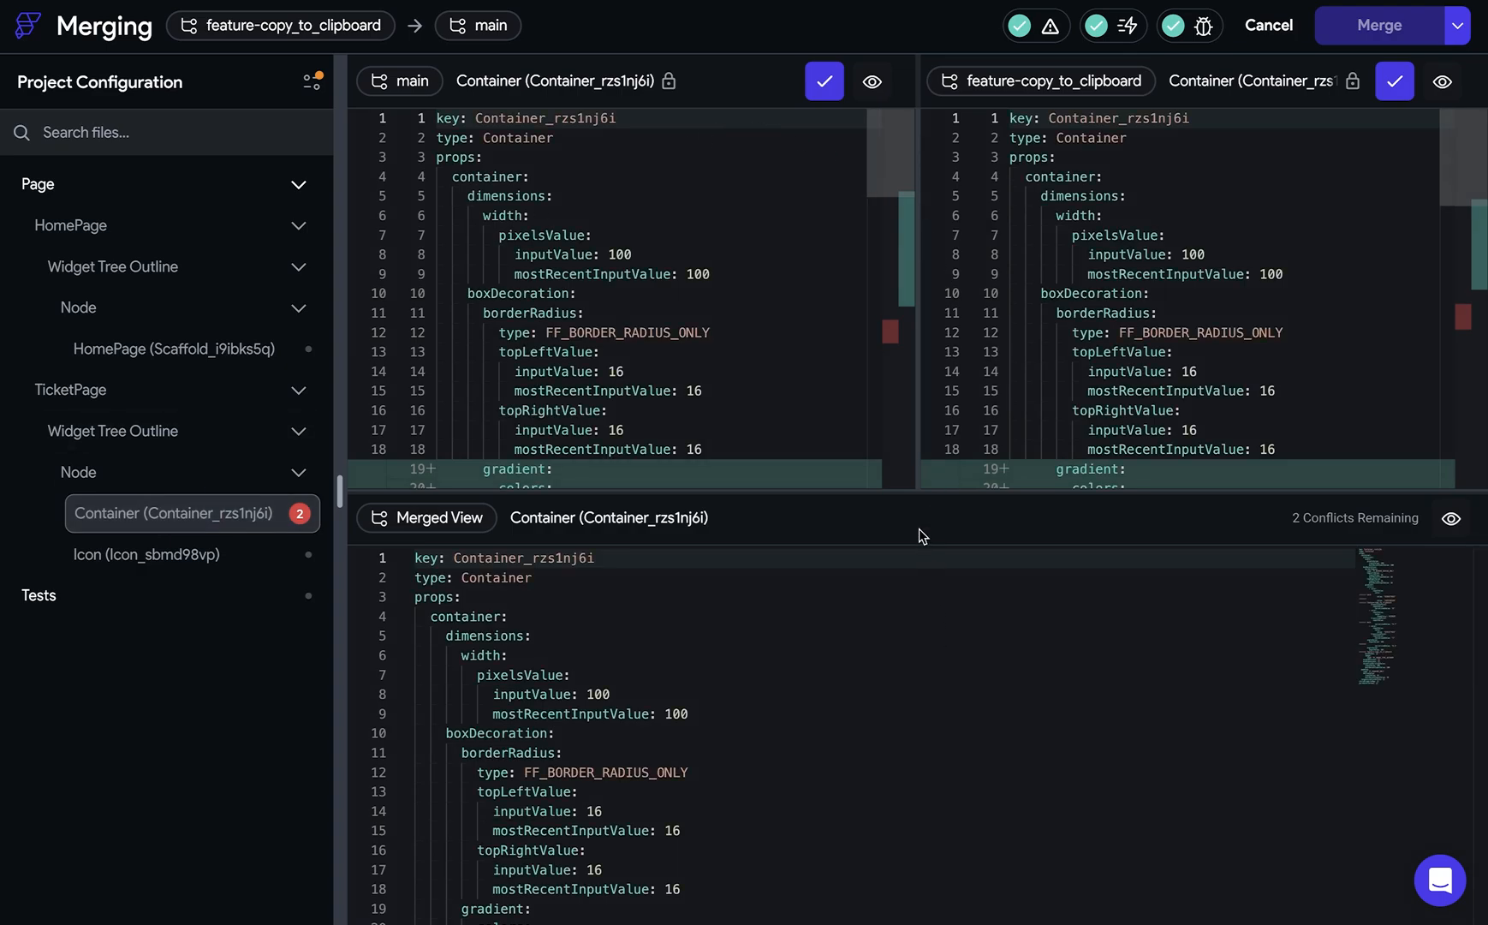
pyautogui.moveTo(1121, 221)
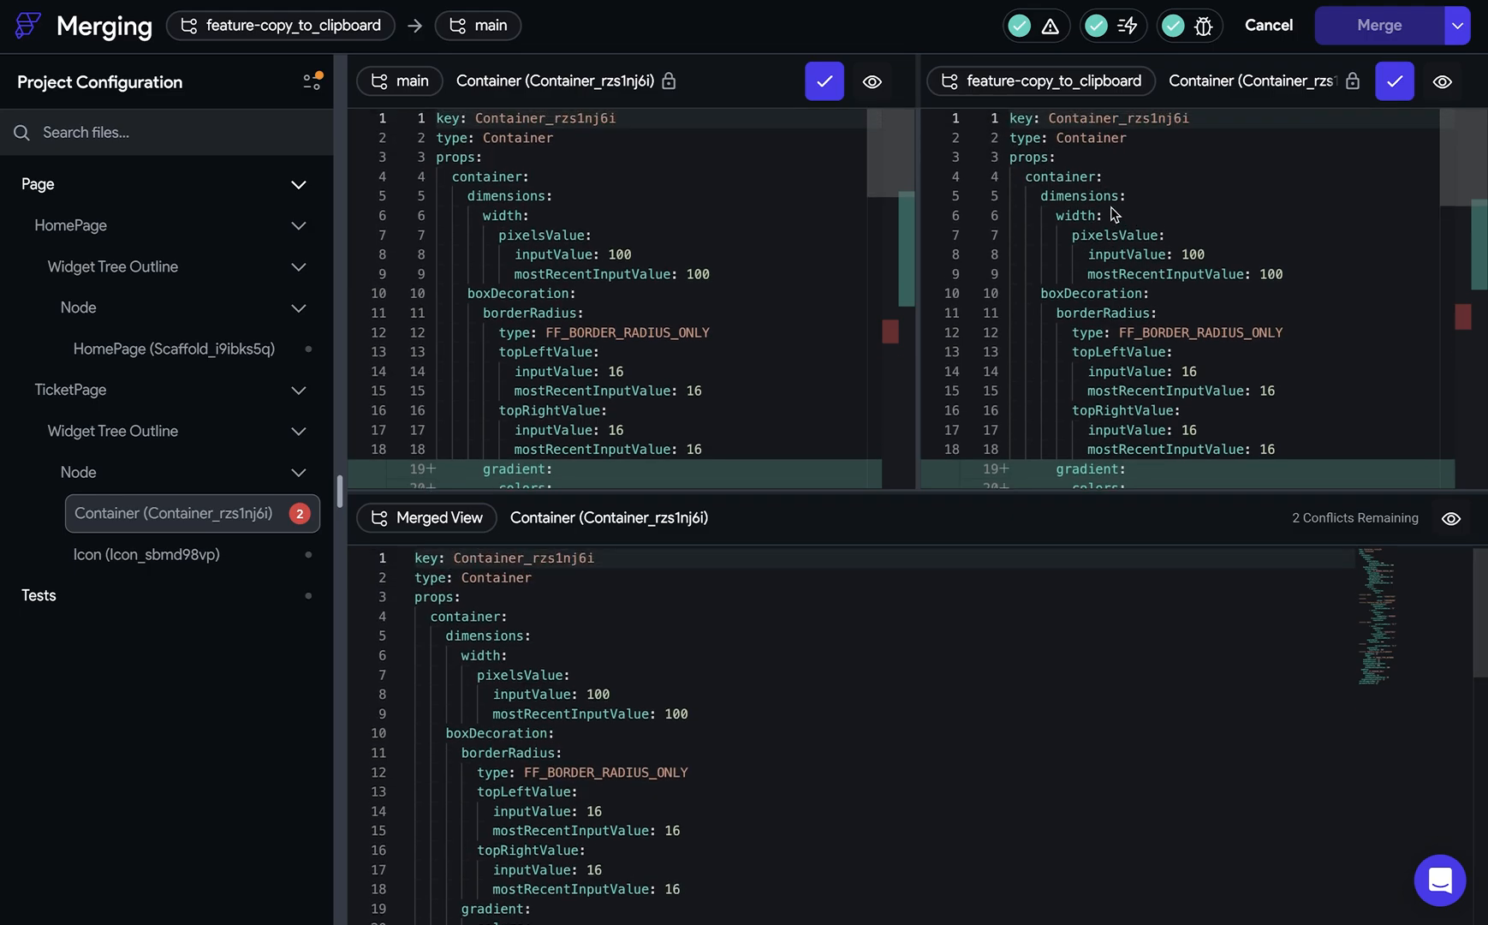
pyautogui.moveTo(980, 195)
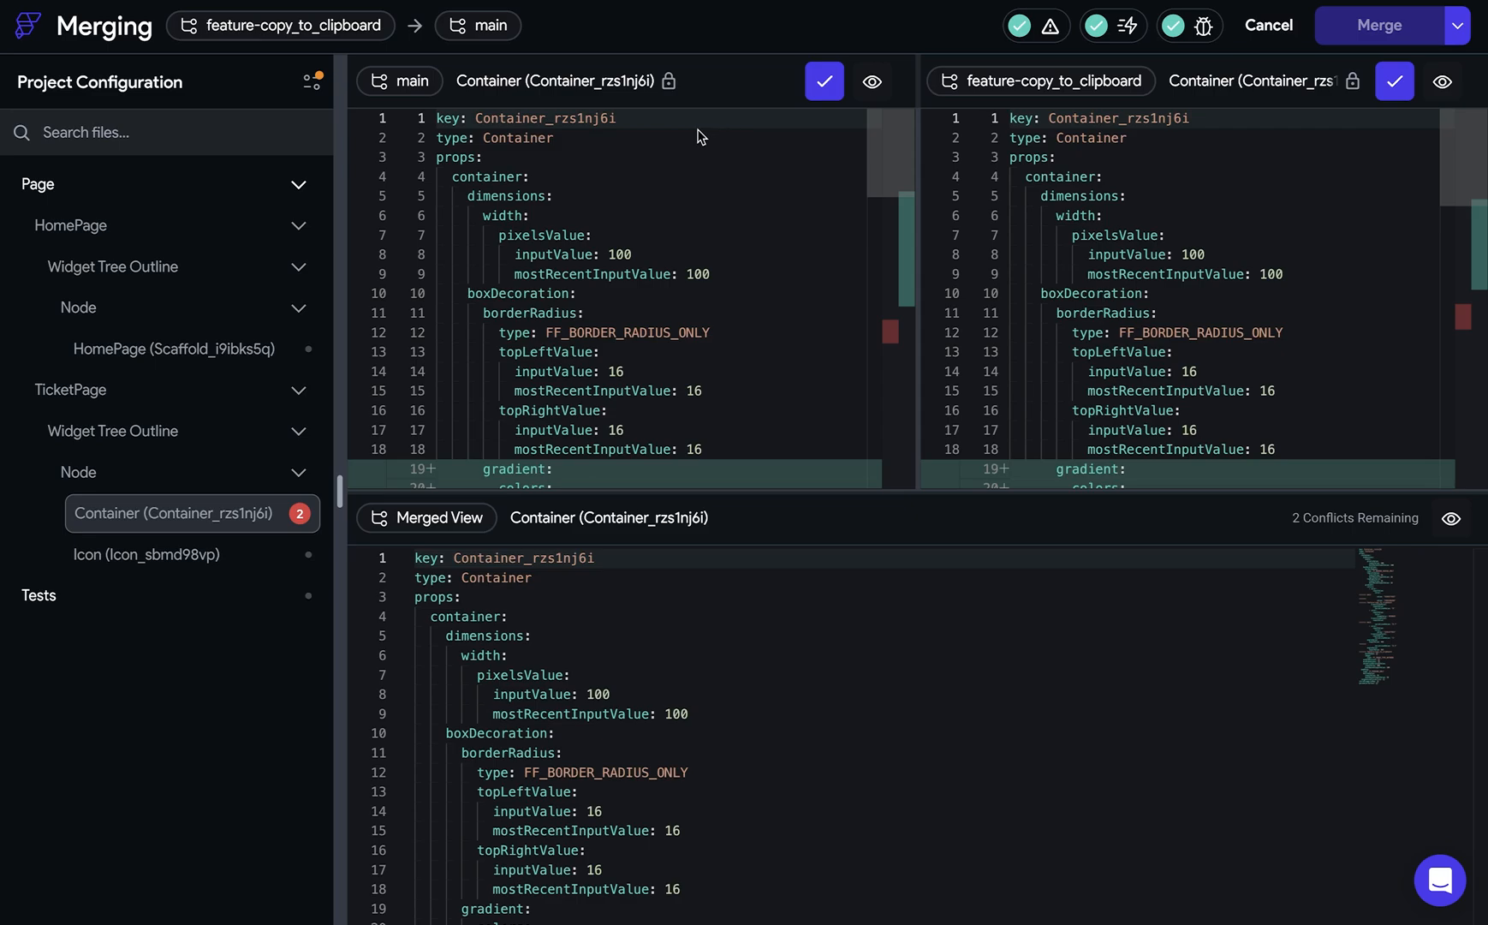
pyautogui.moveTo(1031, 116)
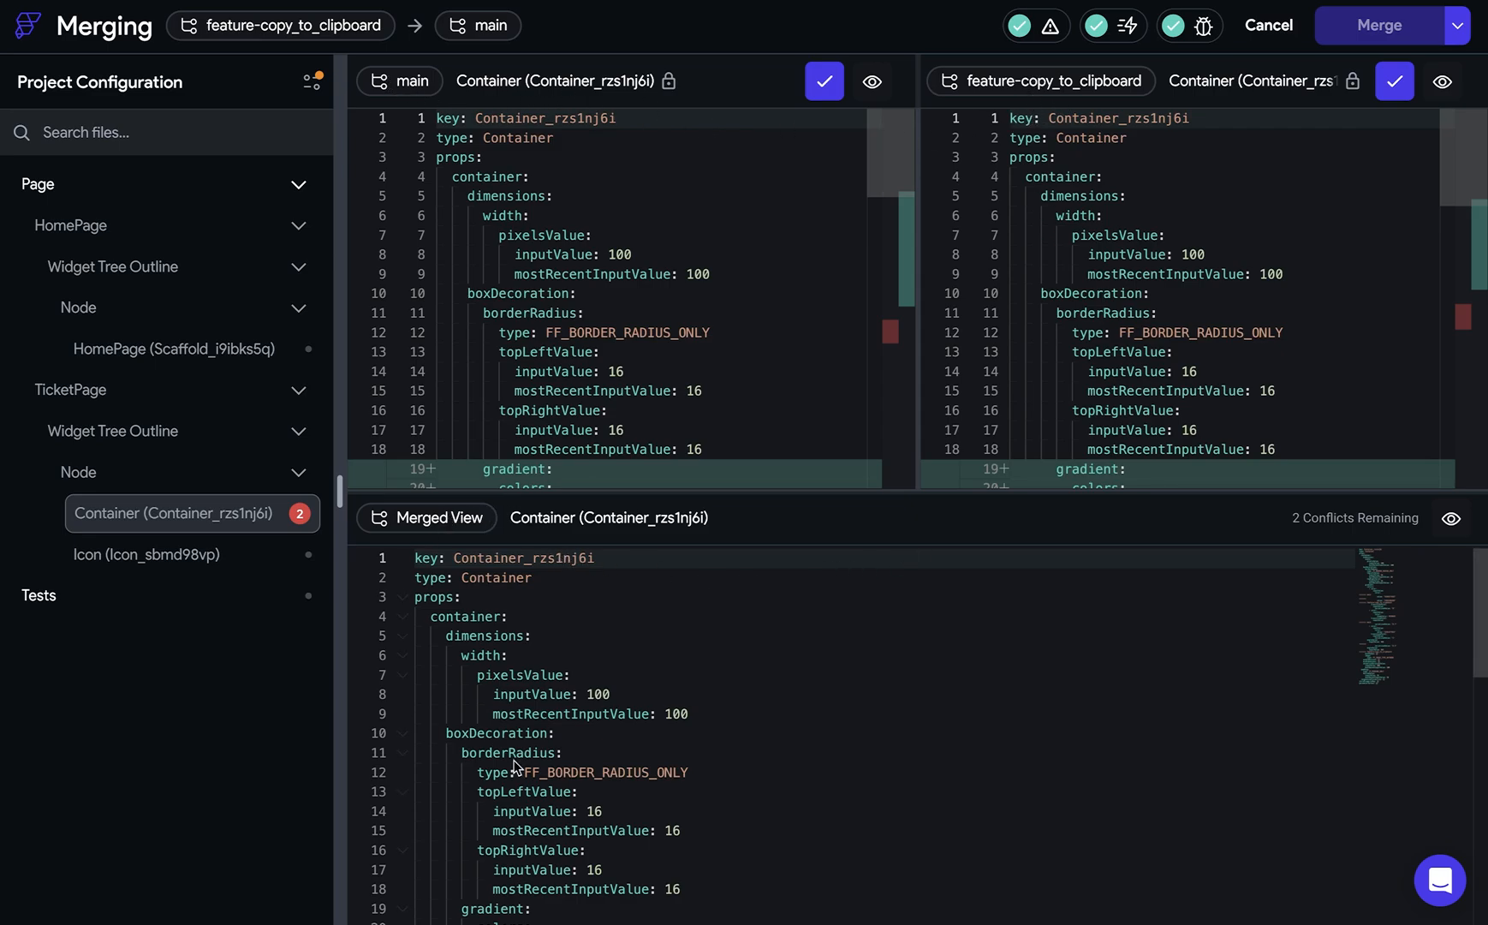
pyautogui.moveTo(1300, 522)
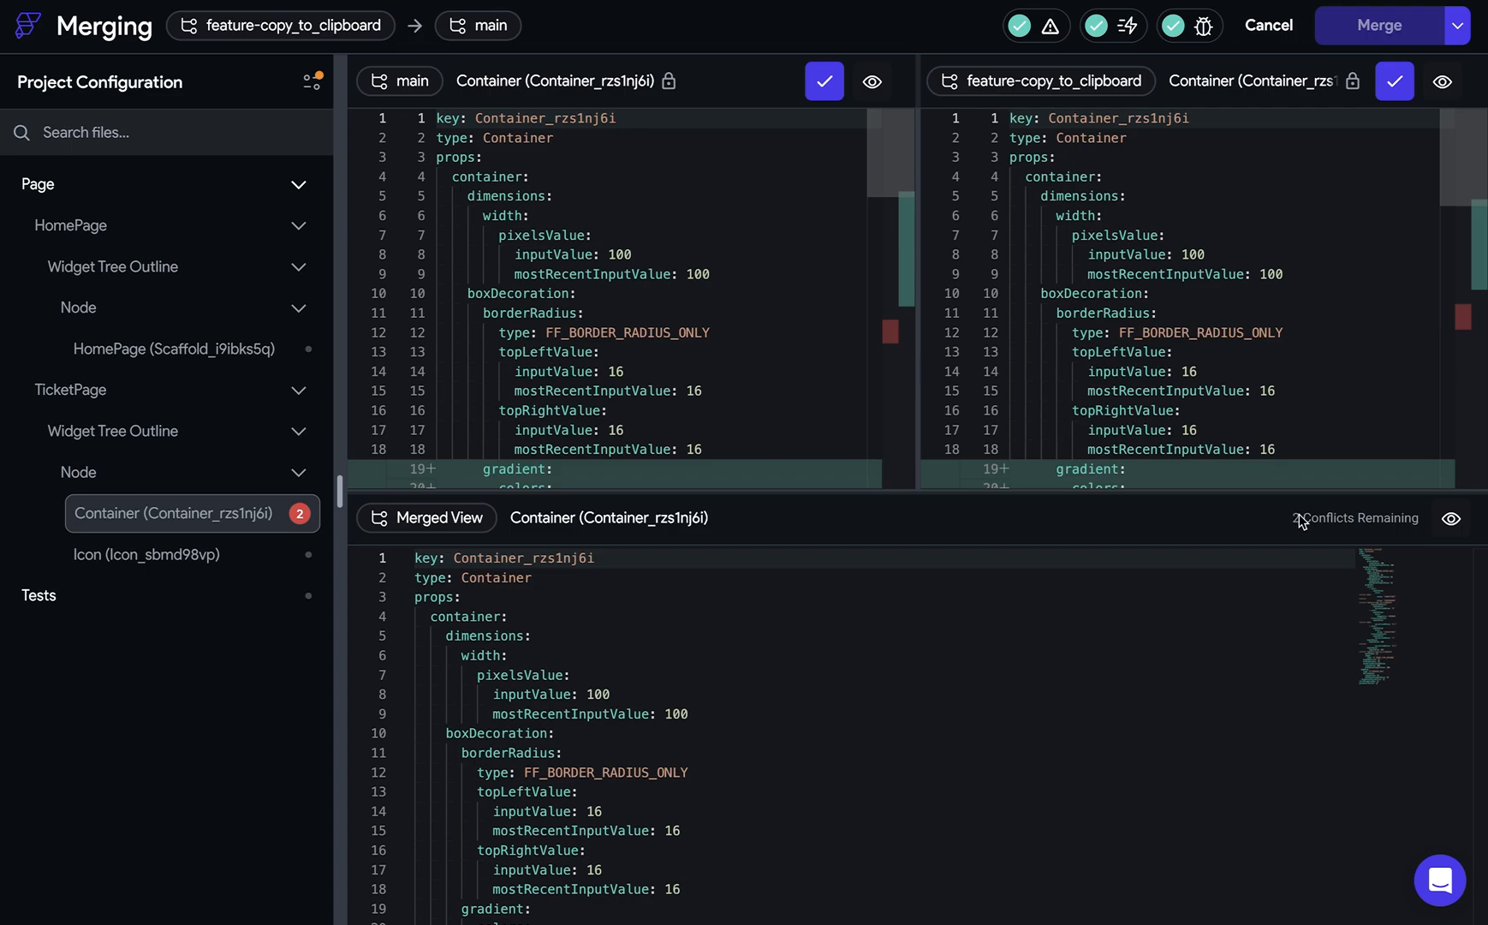
pyautogui.moveTo(1038, 274)
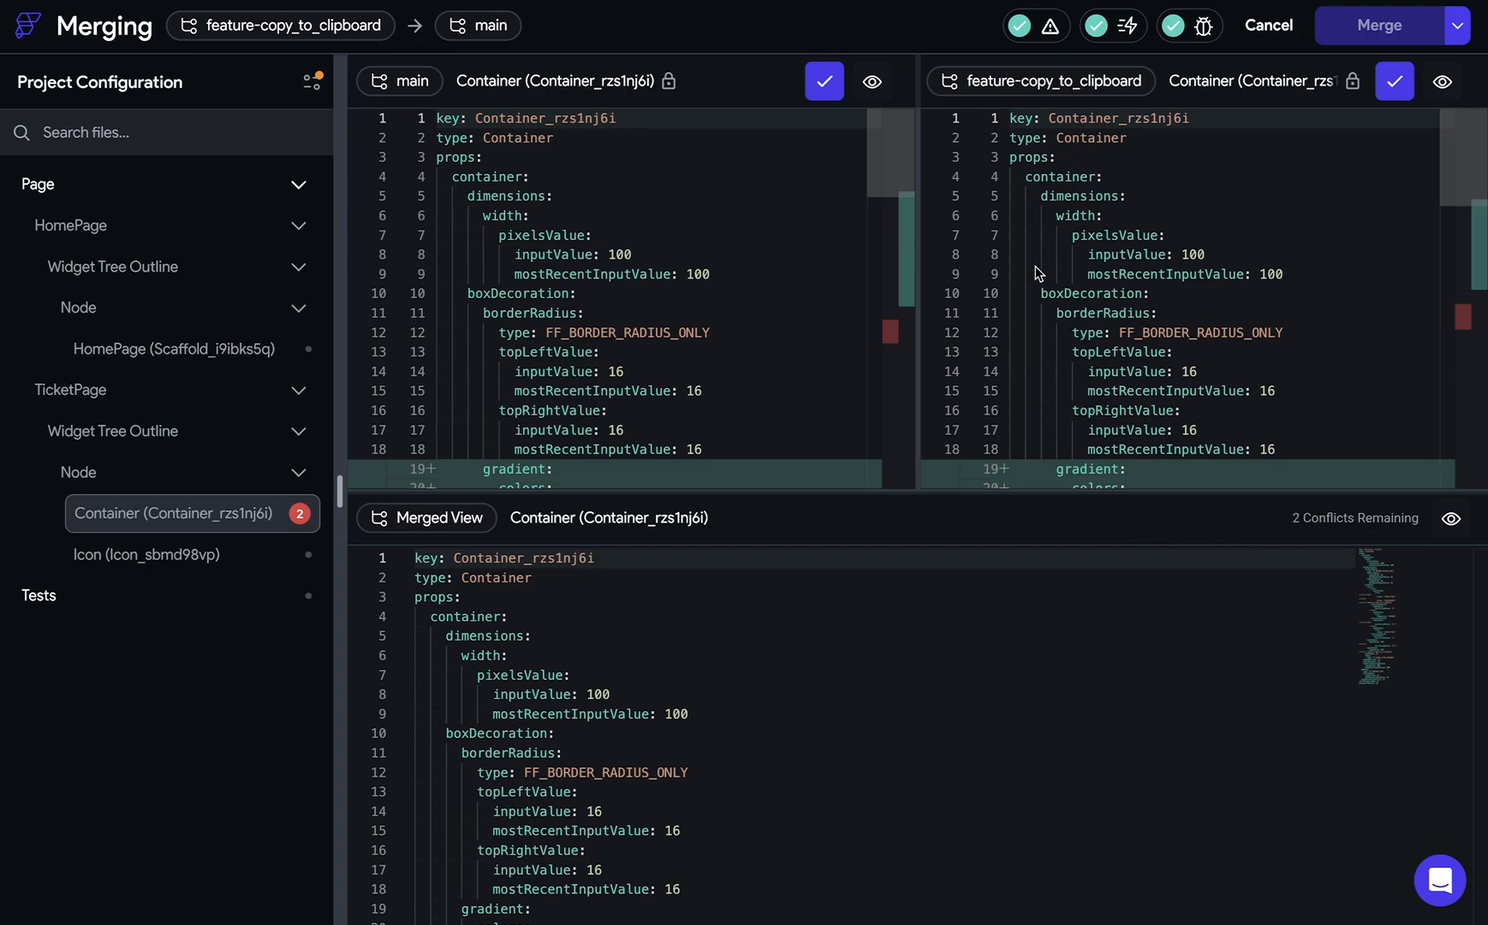
pyautogui.scroll(-3)
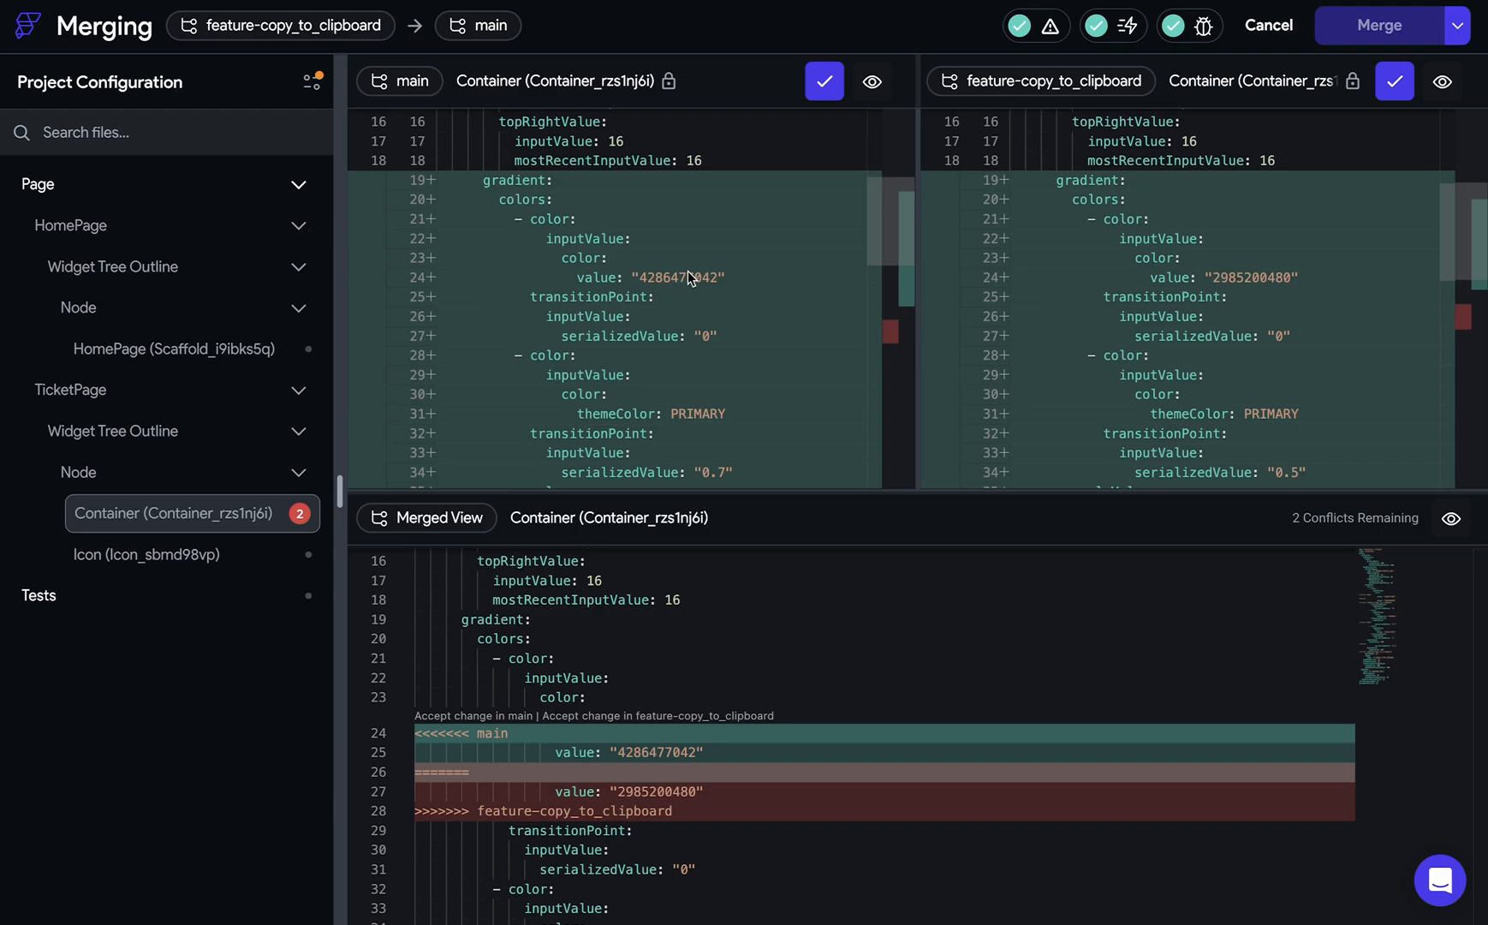
pyautogui.moveTo(1254, 287)
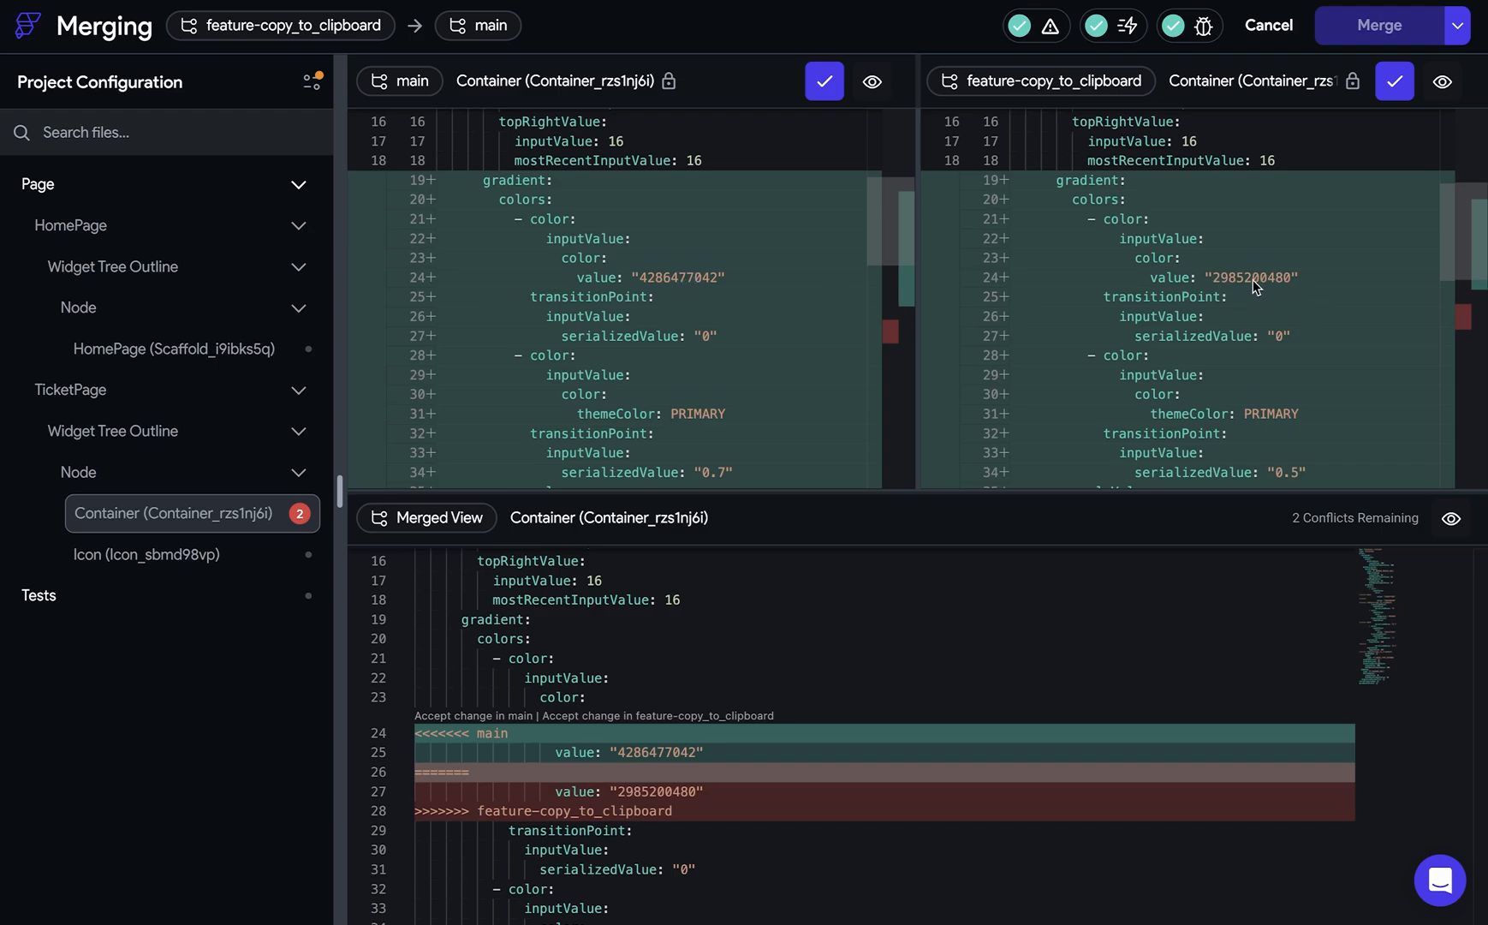
pyautogui.moveTo(1223, 294)
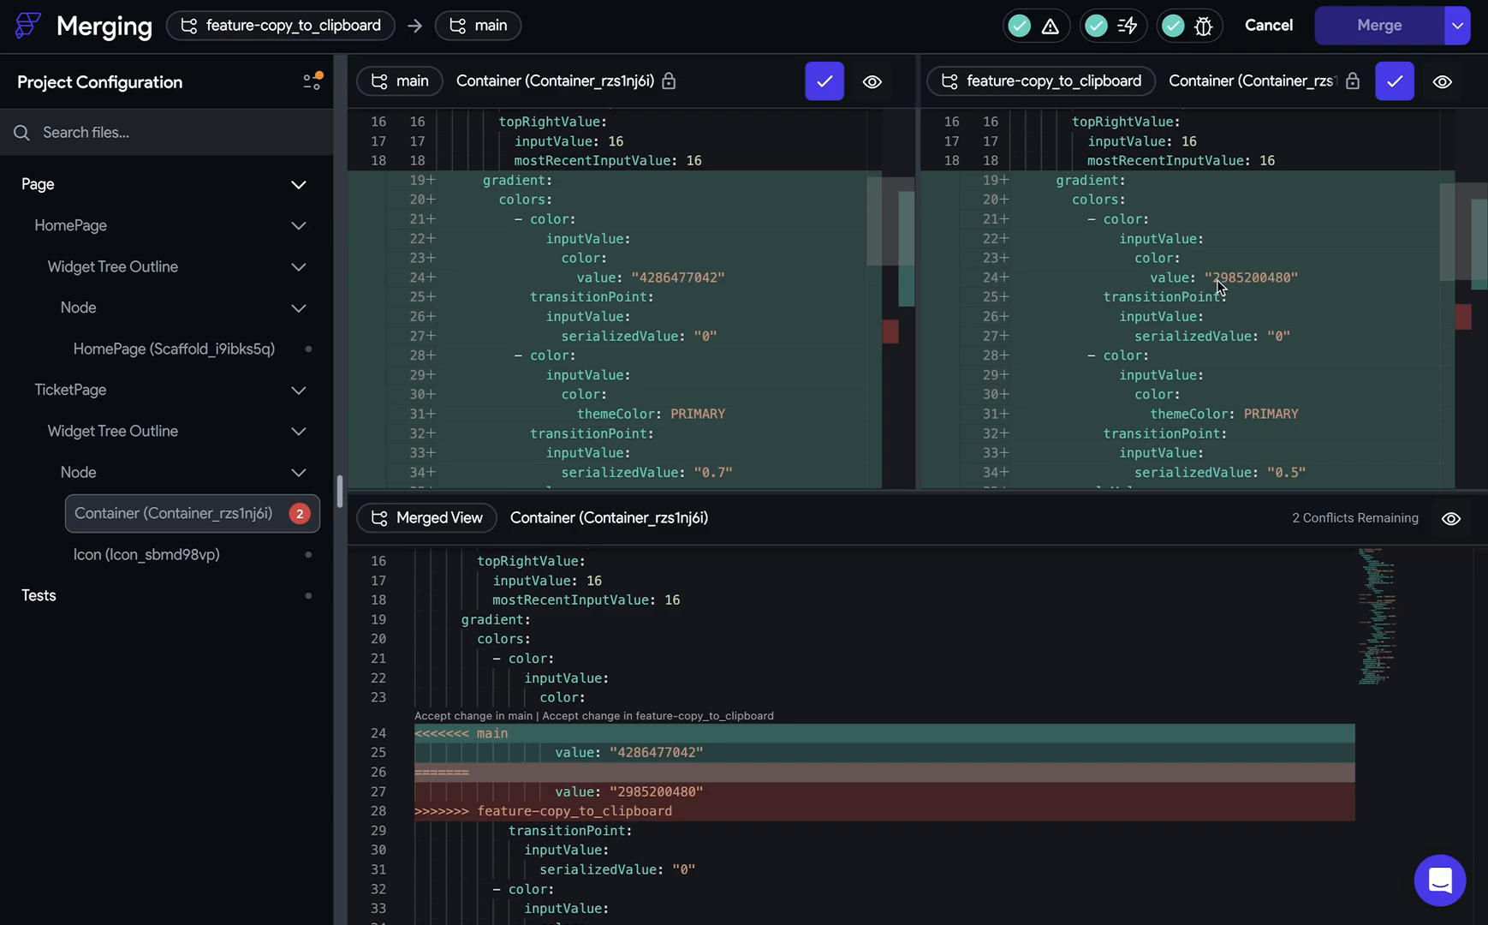
pyautogui.moveTo(1285, 295)
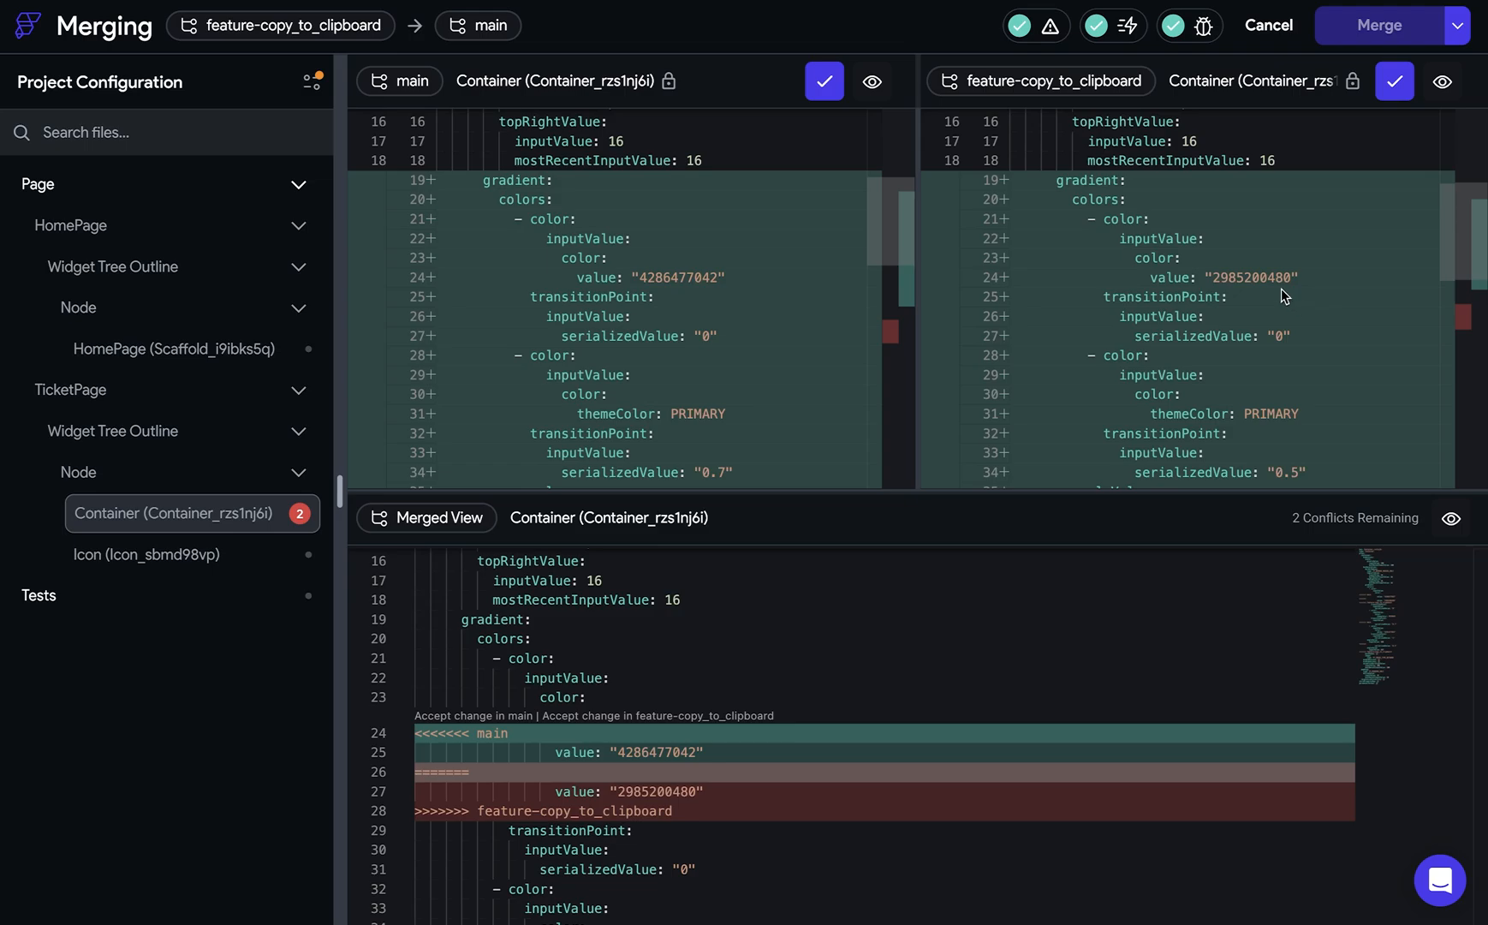
pyautogui.moveTo(1465, 90)
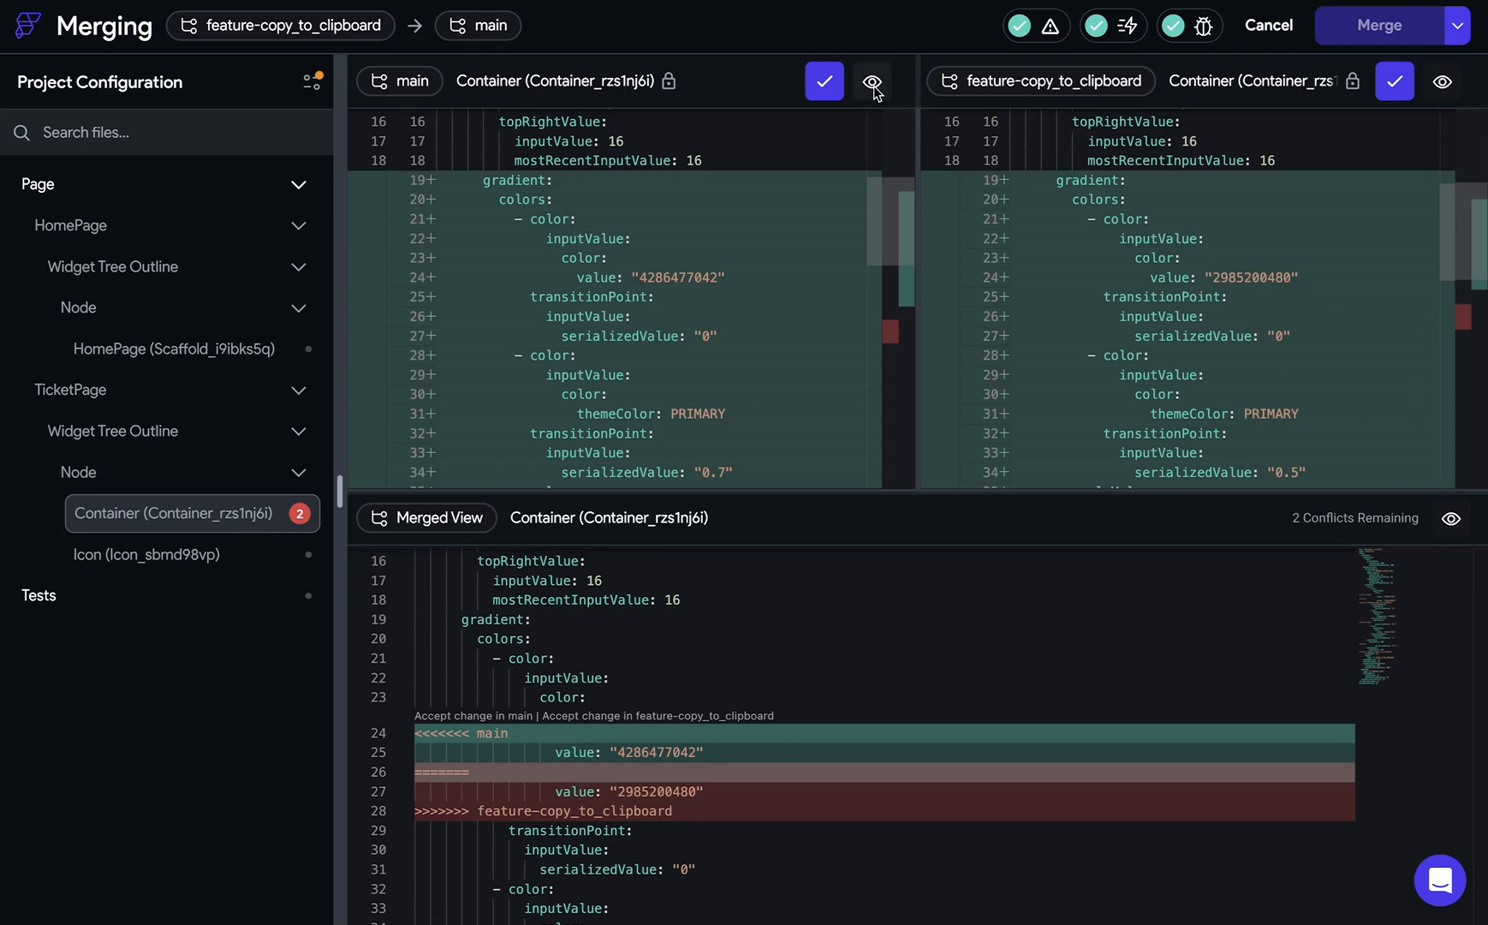
# Preview TicketPage, flipping between main and feature-copy_to_clipboard to compare the ticket gradients.
pyautogui.click(870, 81)
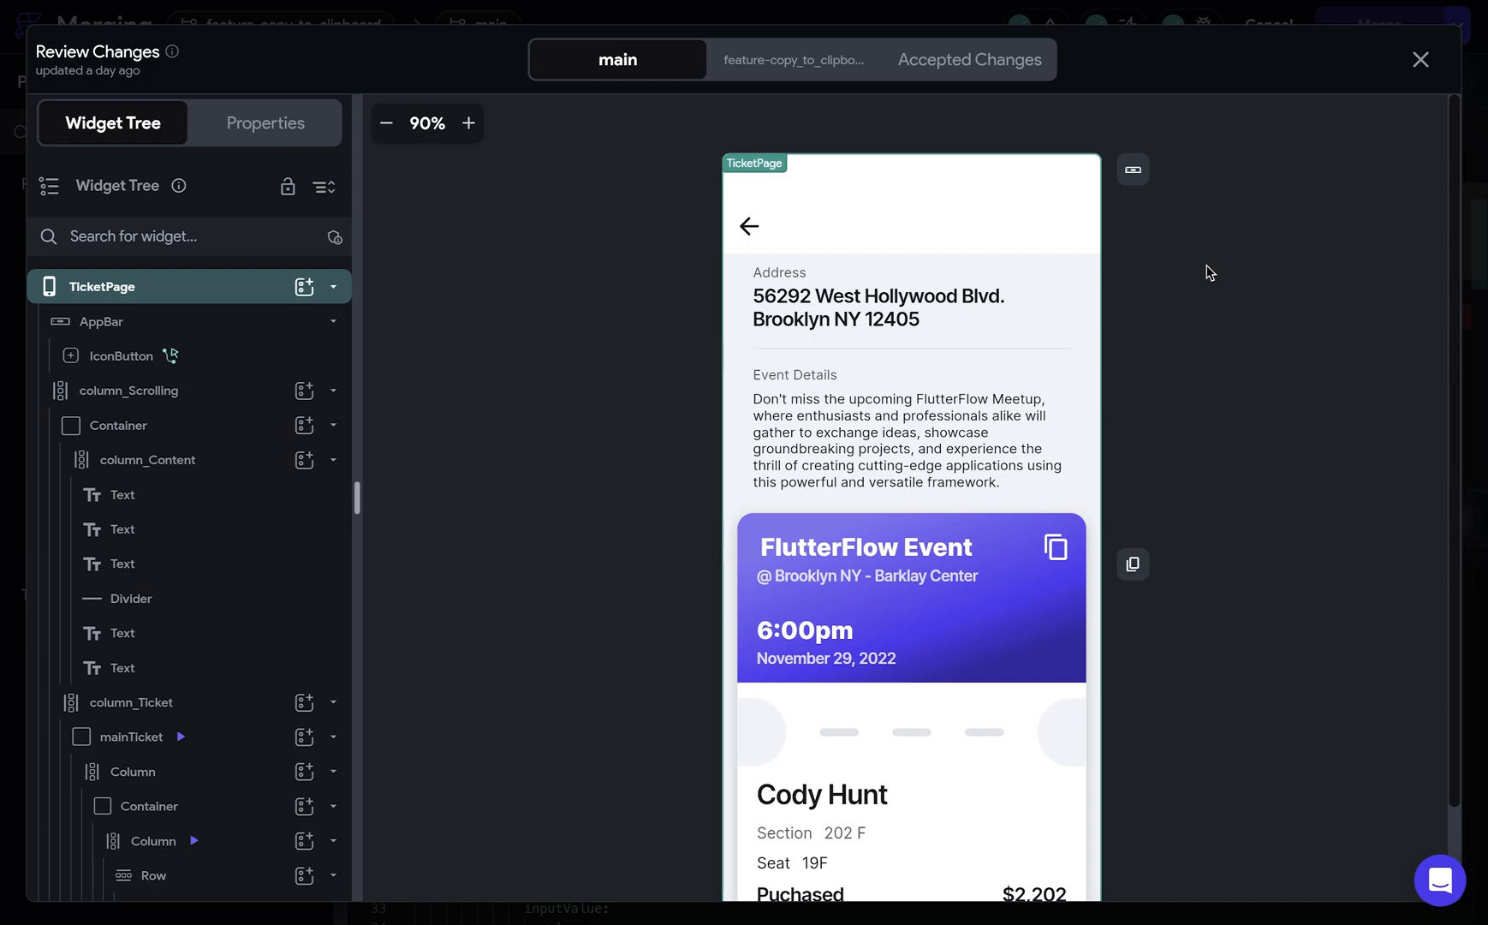
pyautogui.moveTo(701, 421)
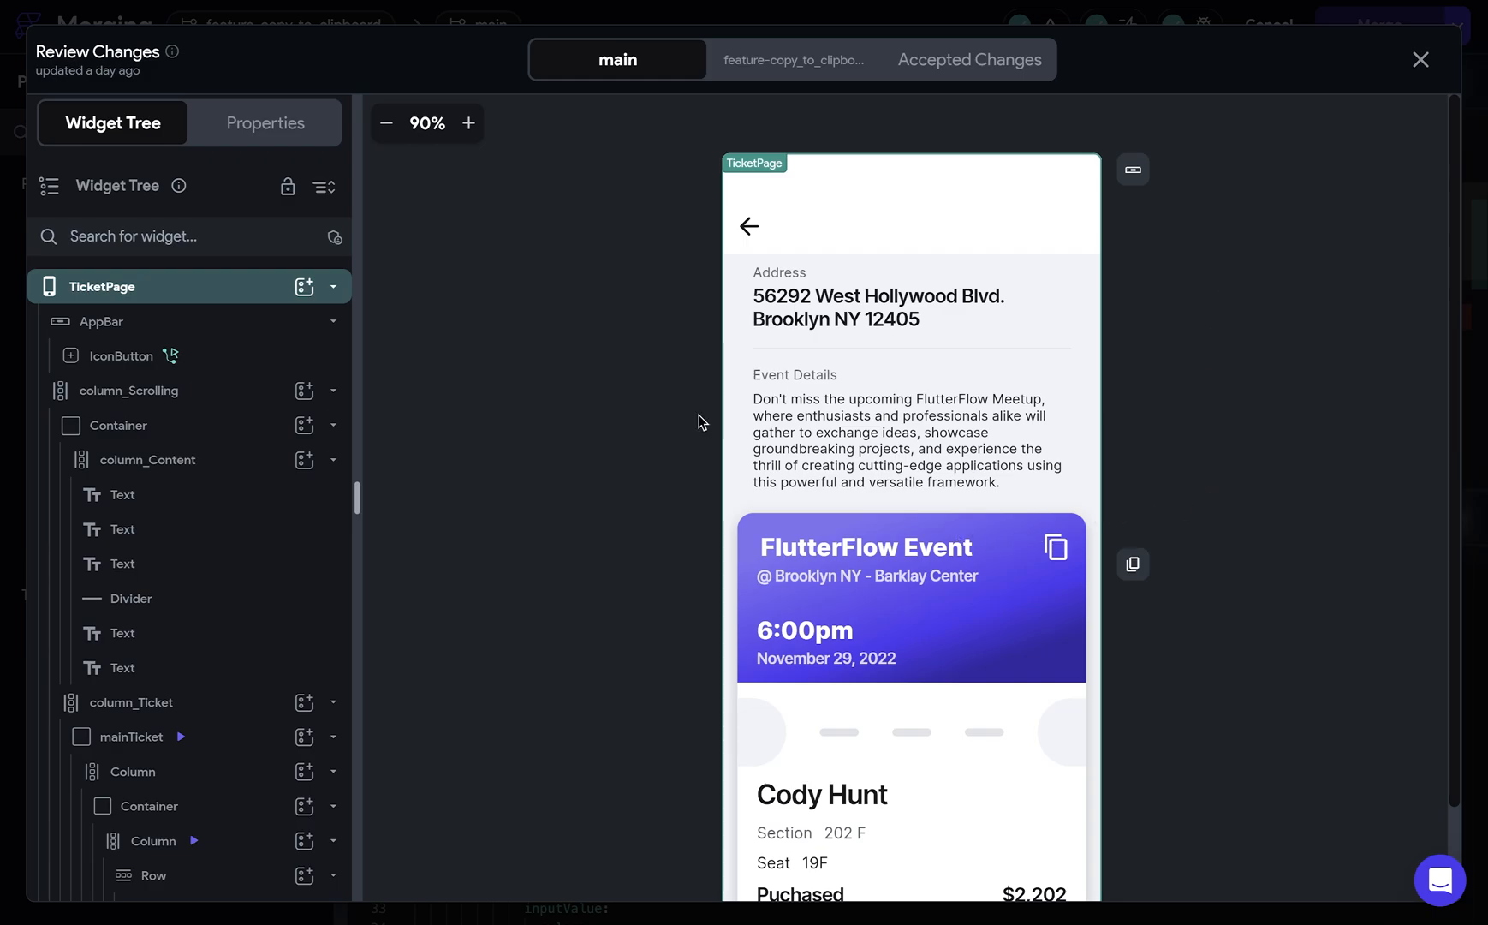
pyautogui.moveTo(663, 425)
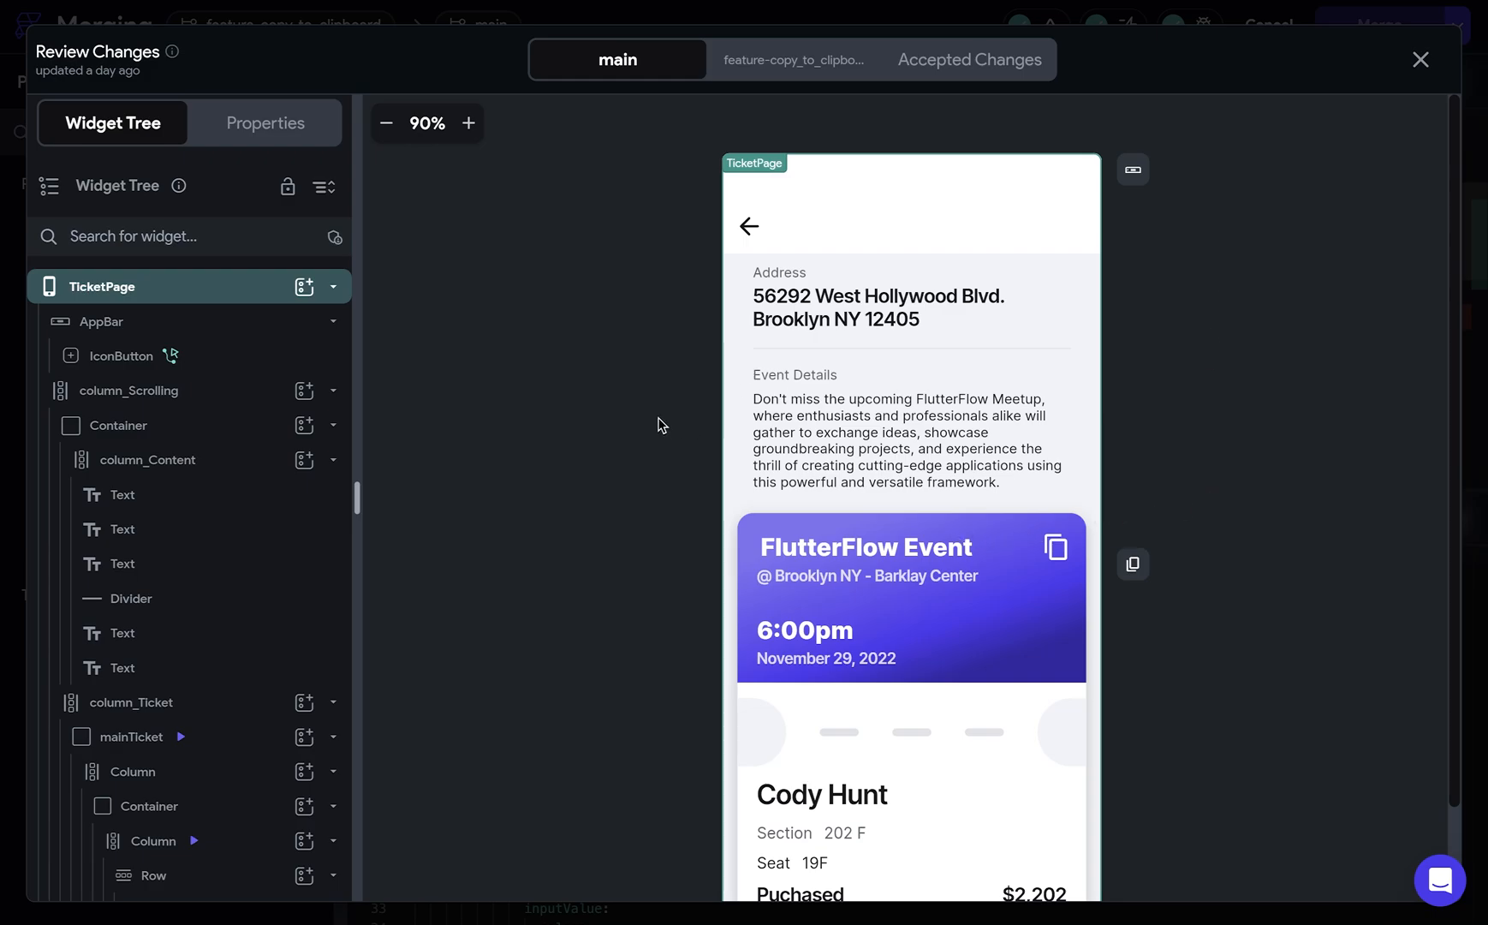
pyautogui.moveTo(803, 113)
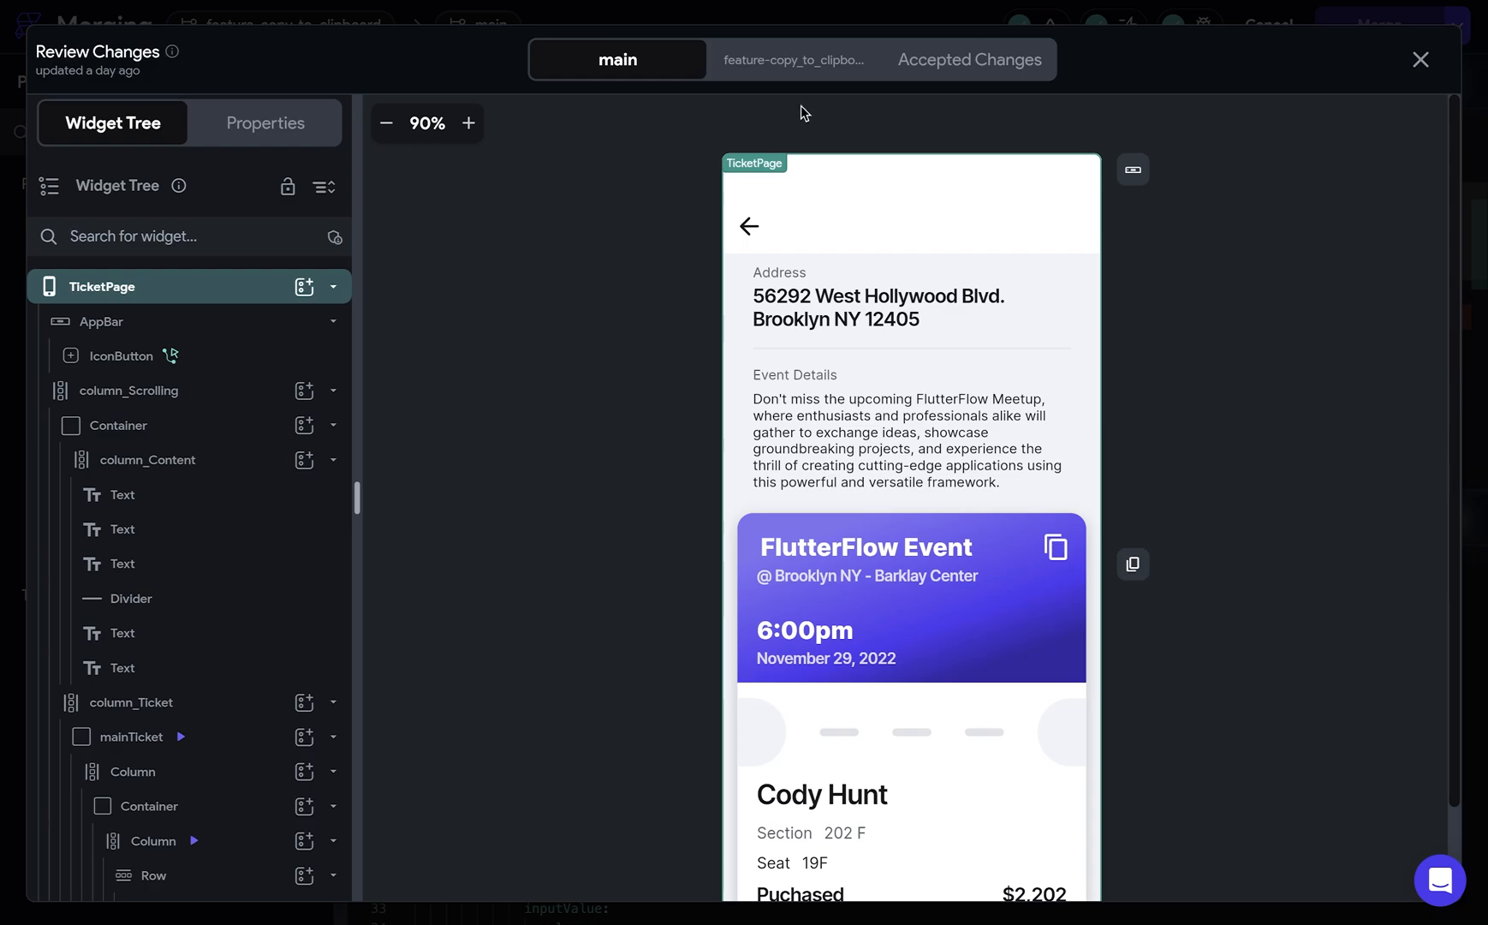
pyautogui.click(792, 59)
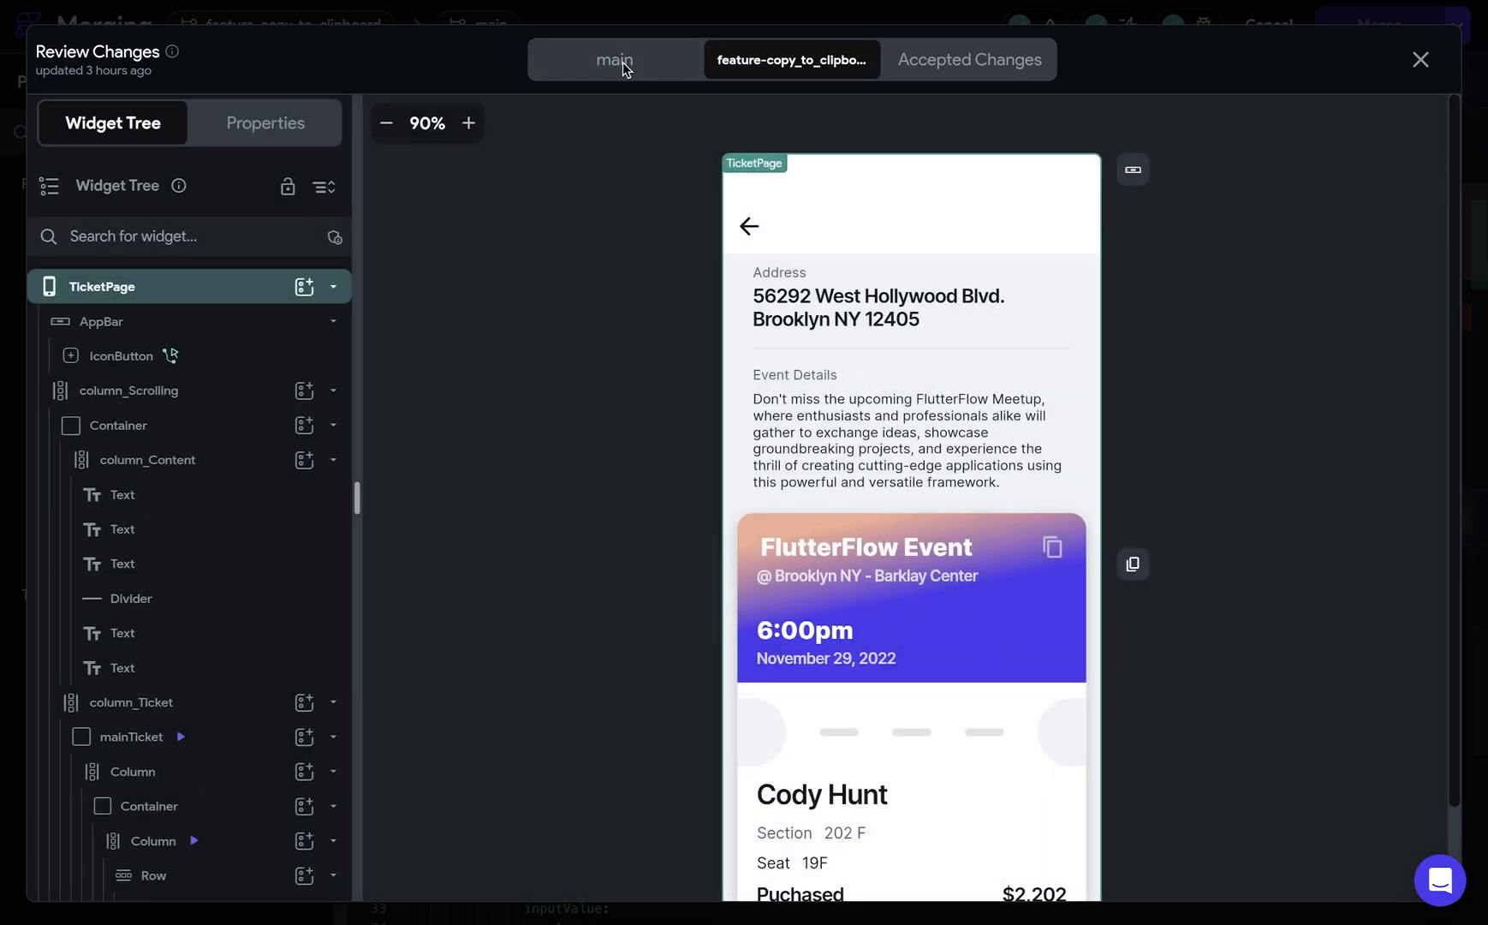
pyautogui.click(617, 60)
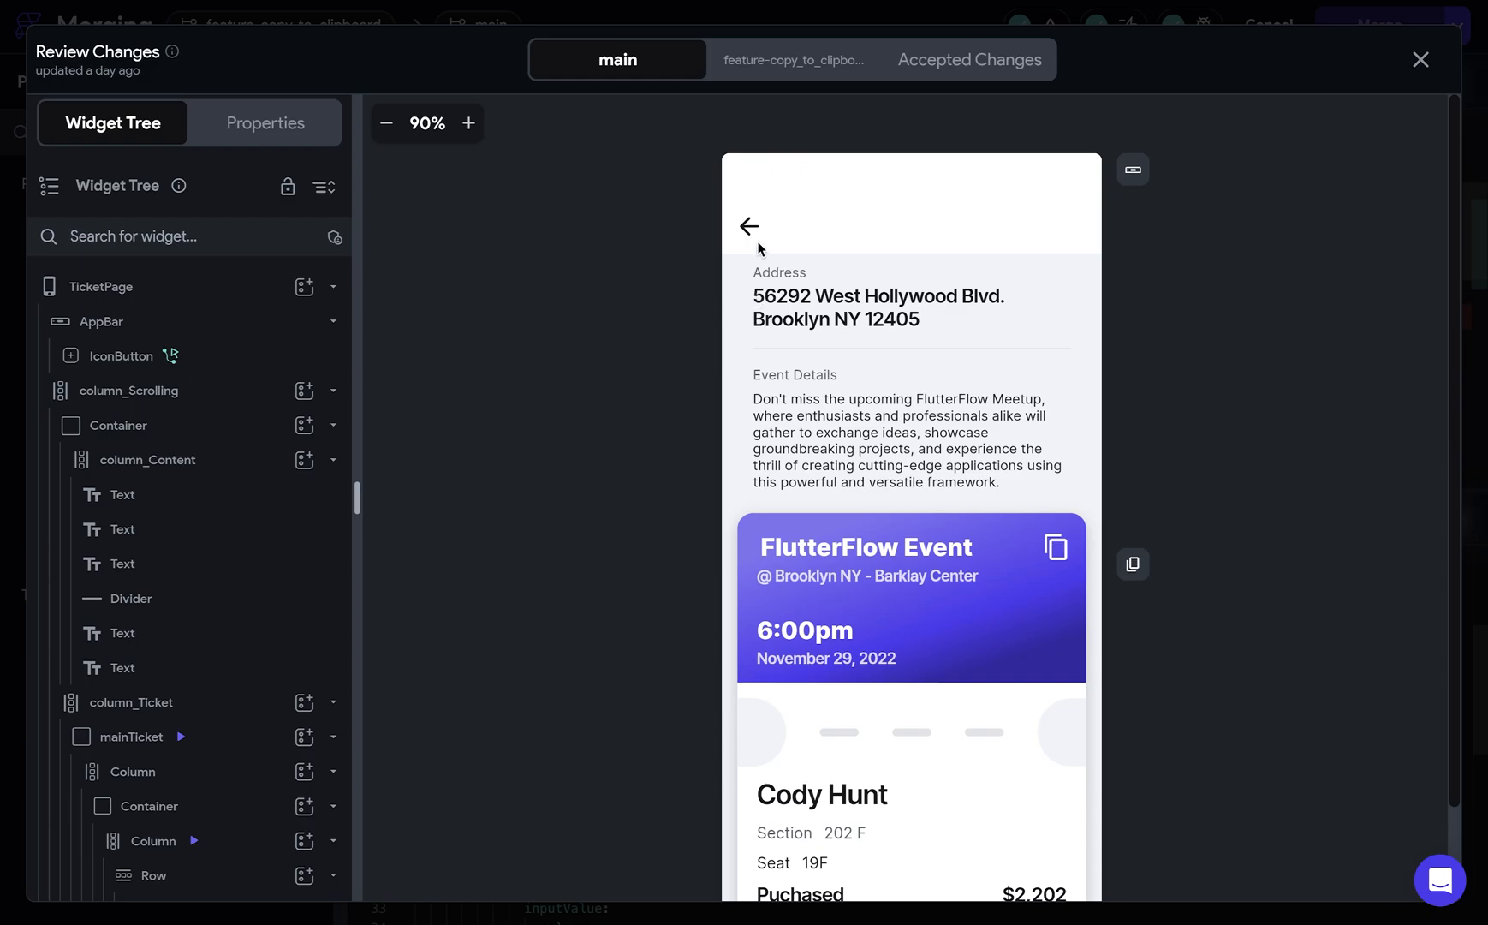
pyautogui.click(792, 59)
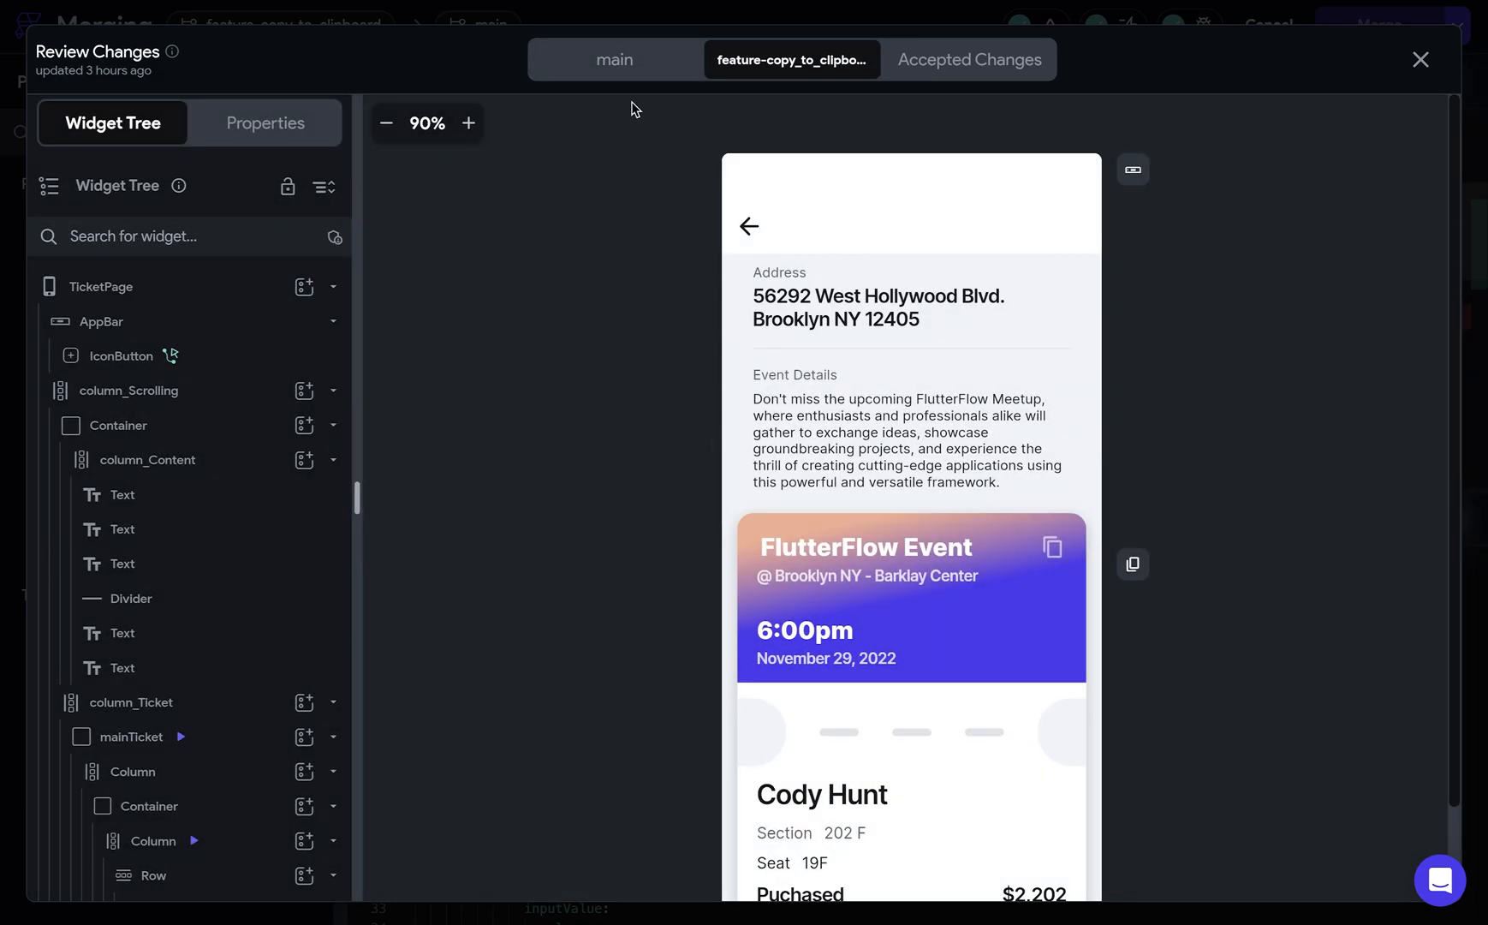
pyautogui.click(616, 59)
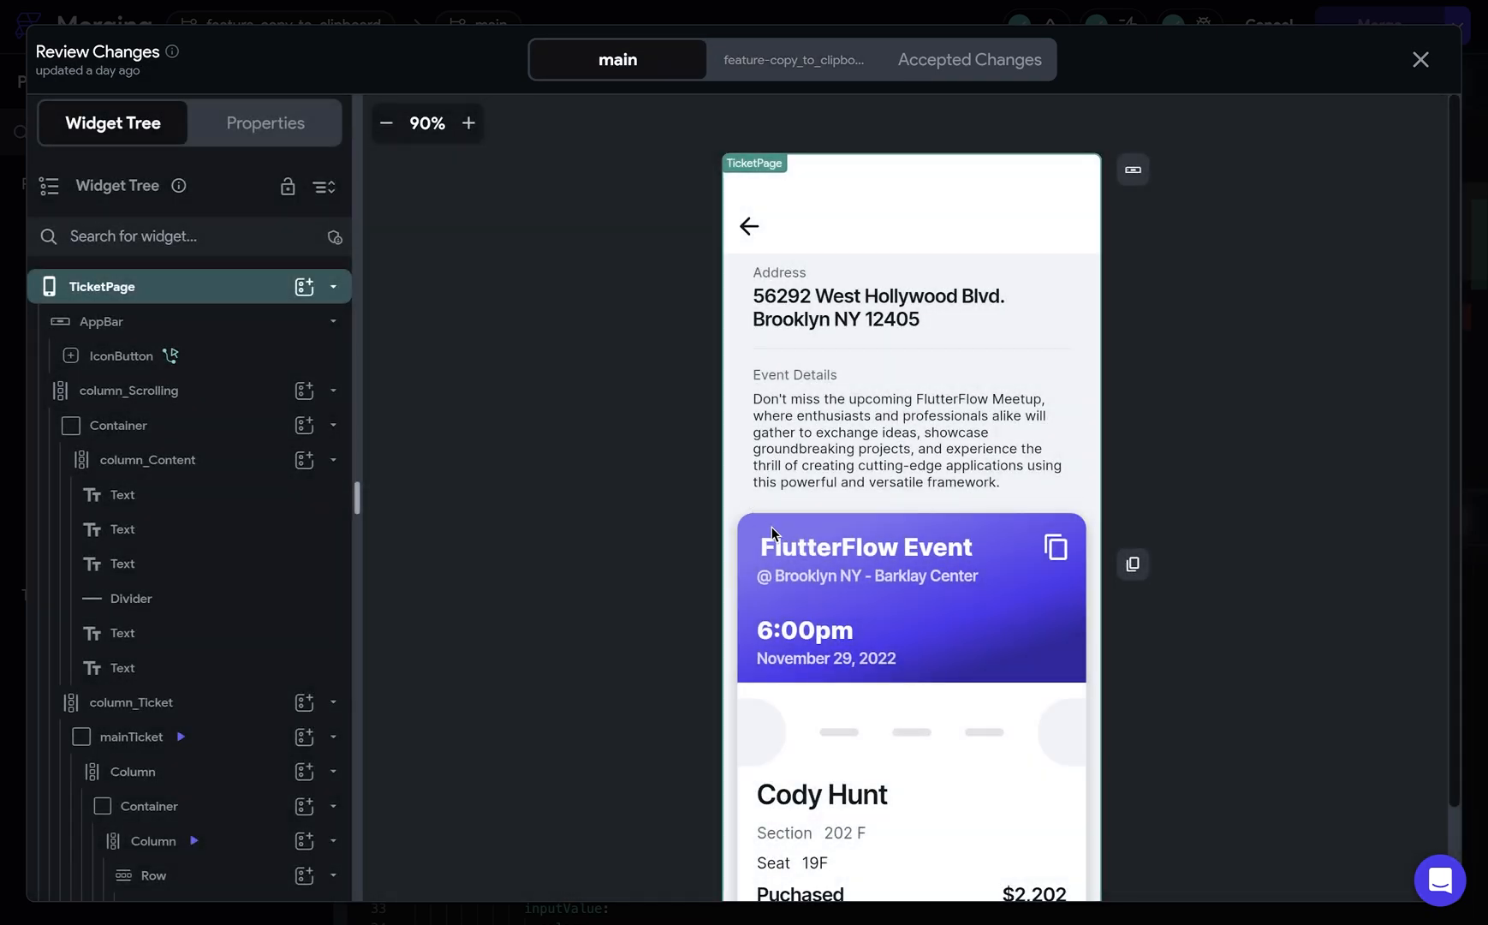
pyautogui.moveTo(729, 85)
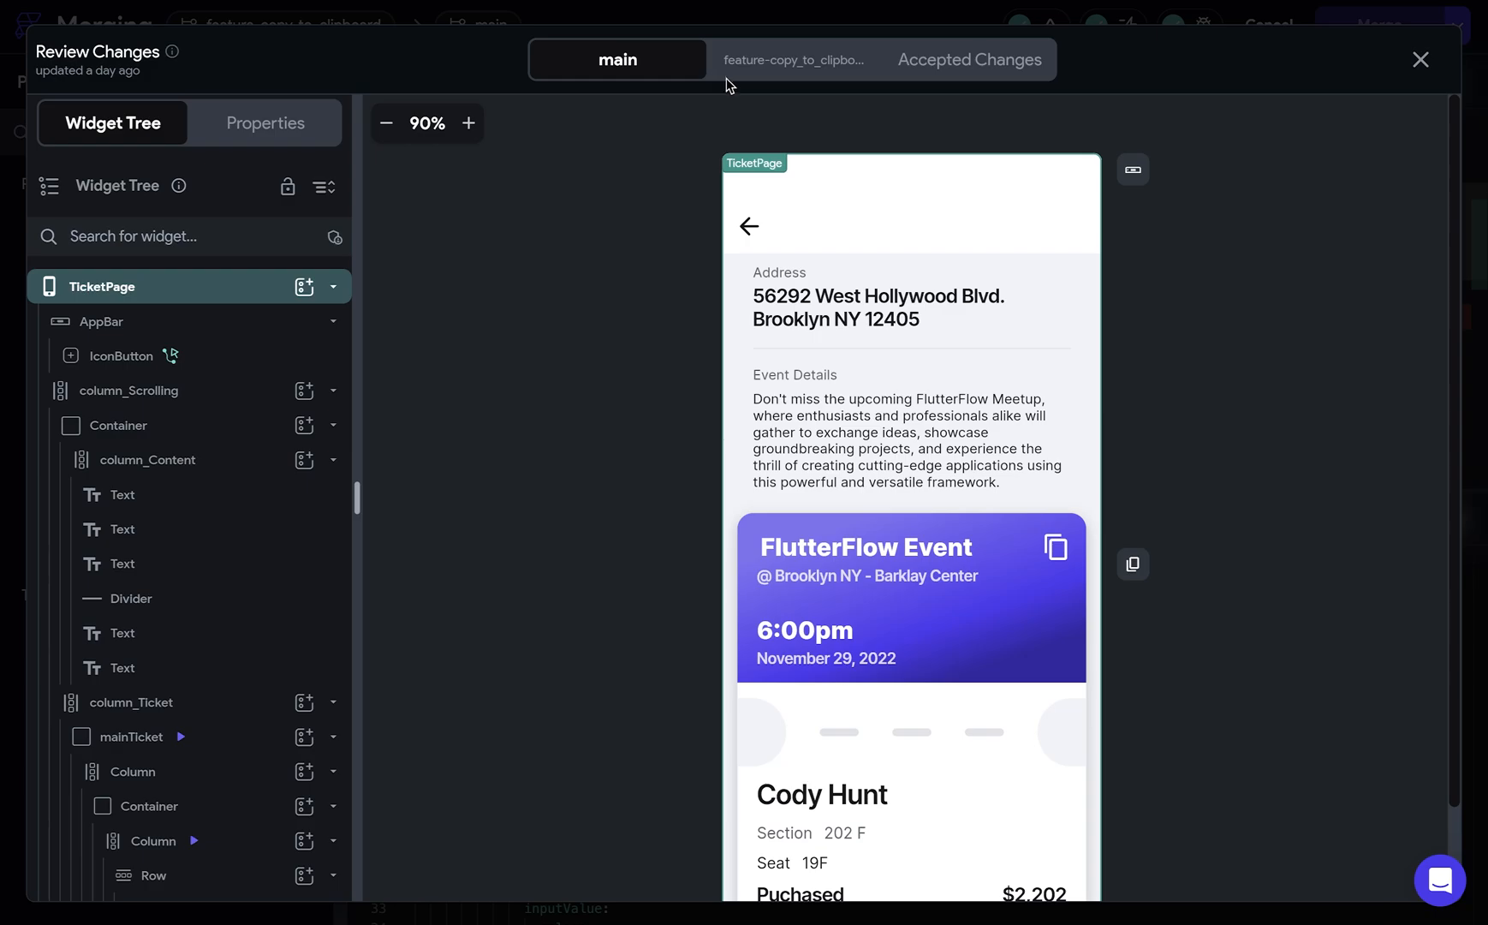
pyautogui.click(793, 59)
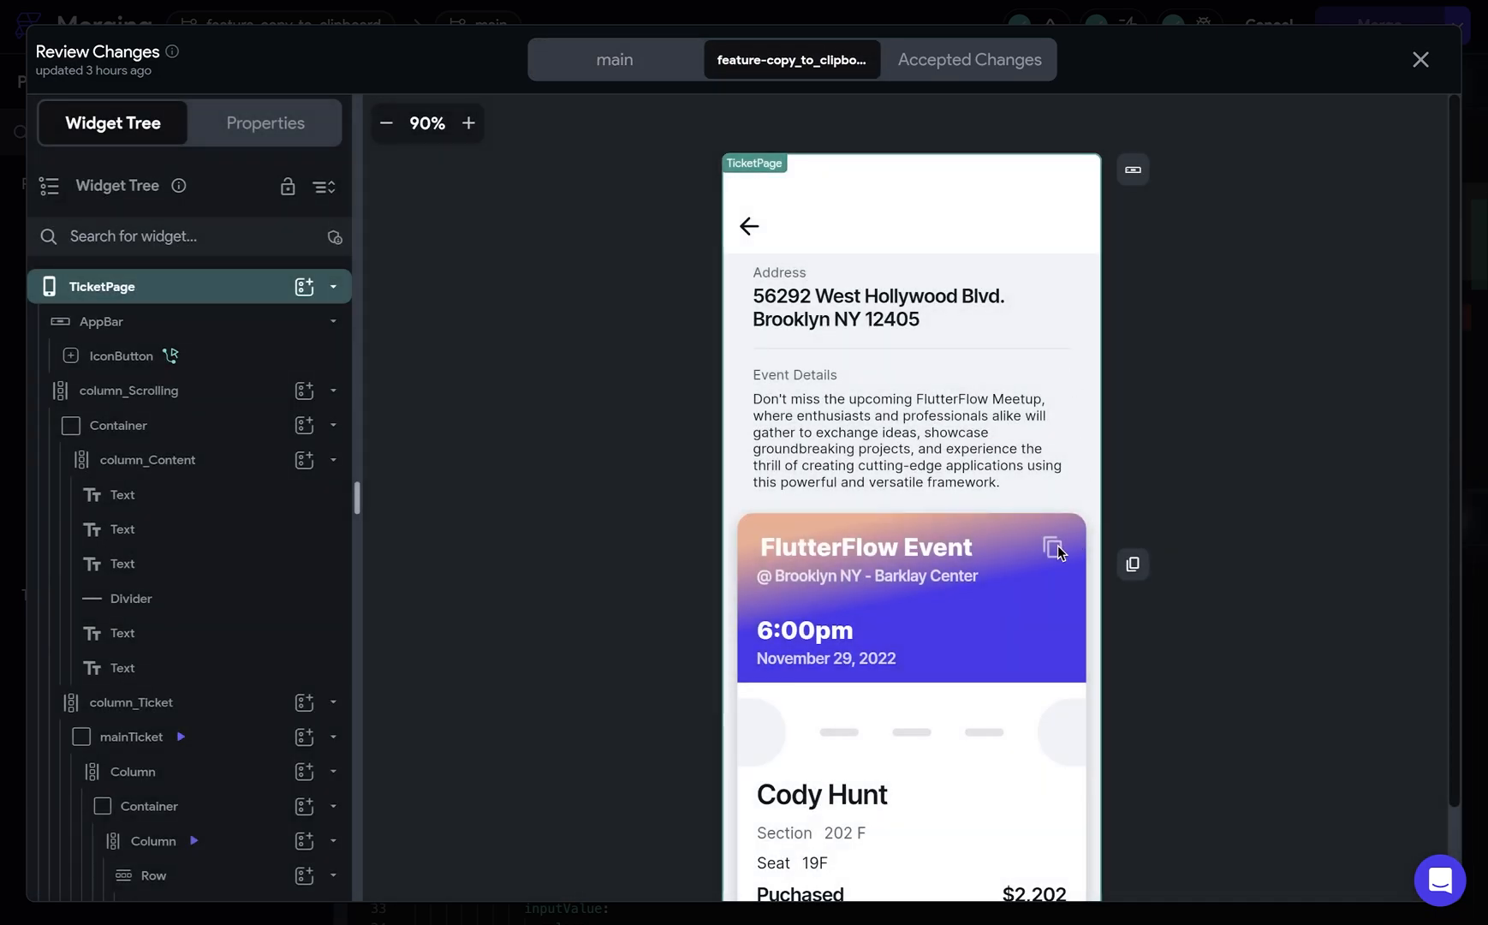
pyautogui.moveTo(1330, 119)
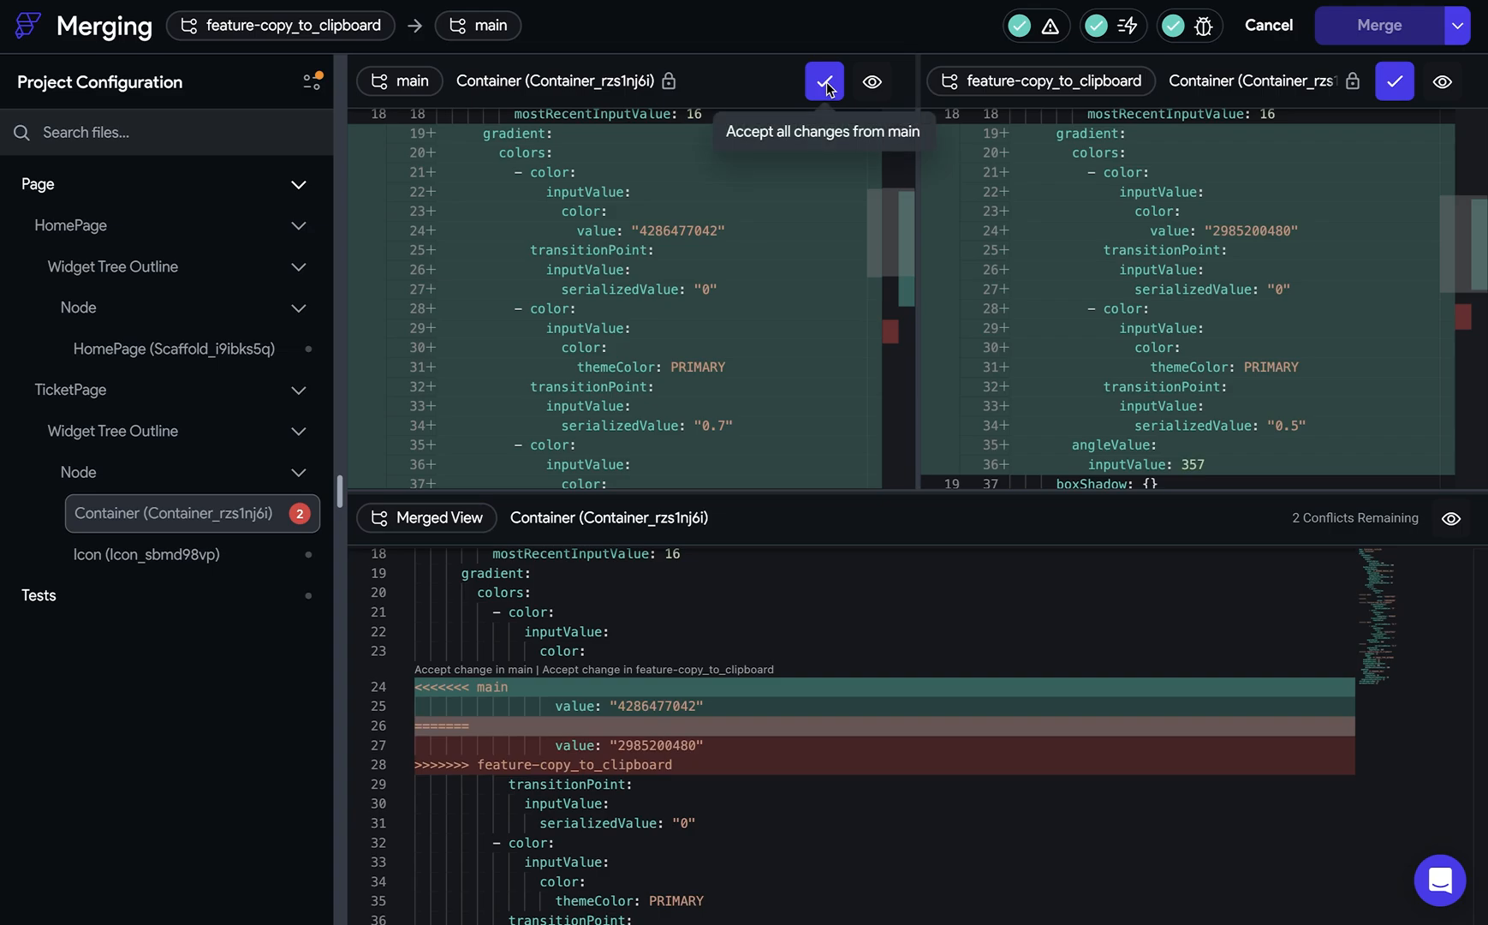
# Accept all of main's Container changes, then review the Icon_sbmd98vp merge diff.
pyautogui.click(825, 82)
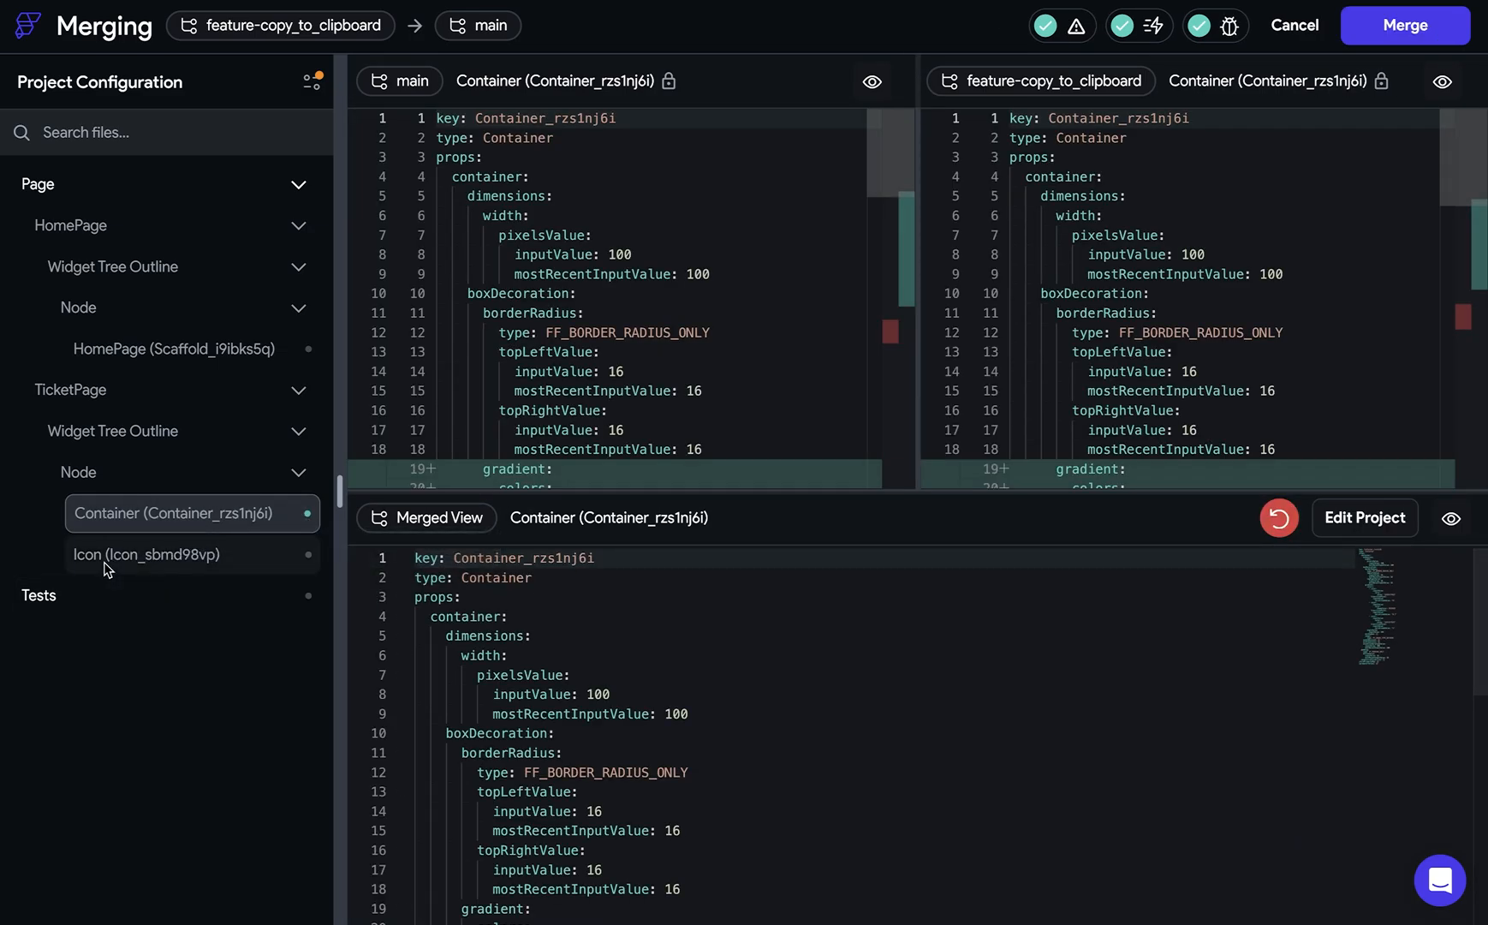
pyautogui.click(146, 554)
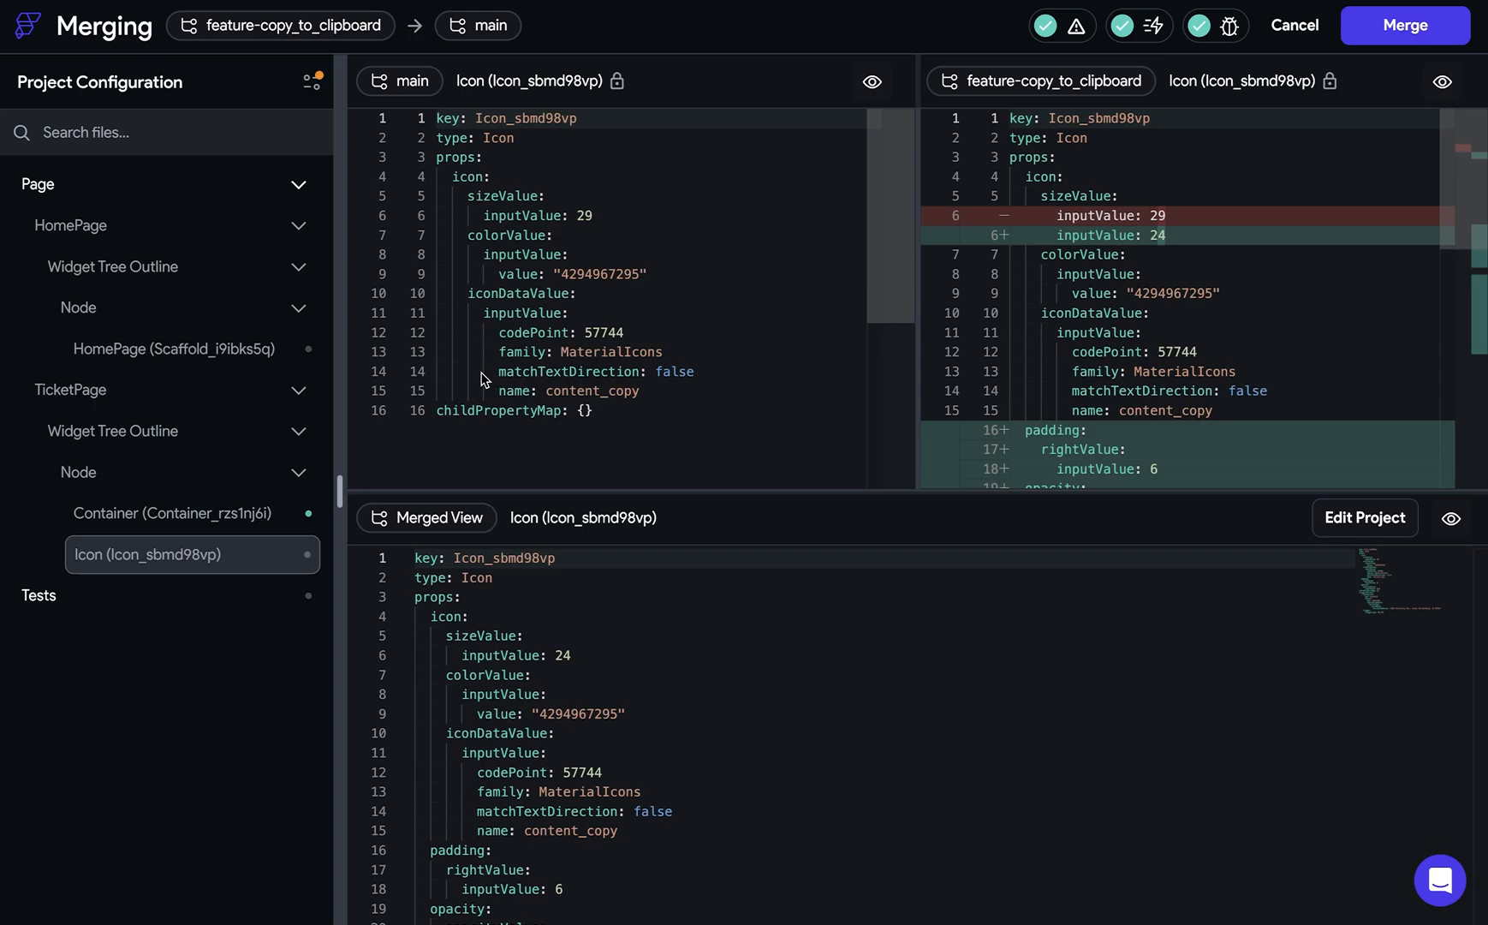
pyautogui.scroll(-3)
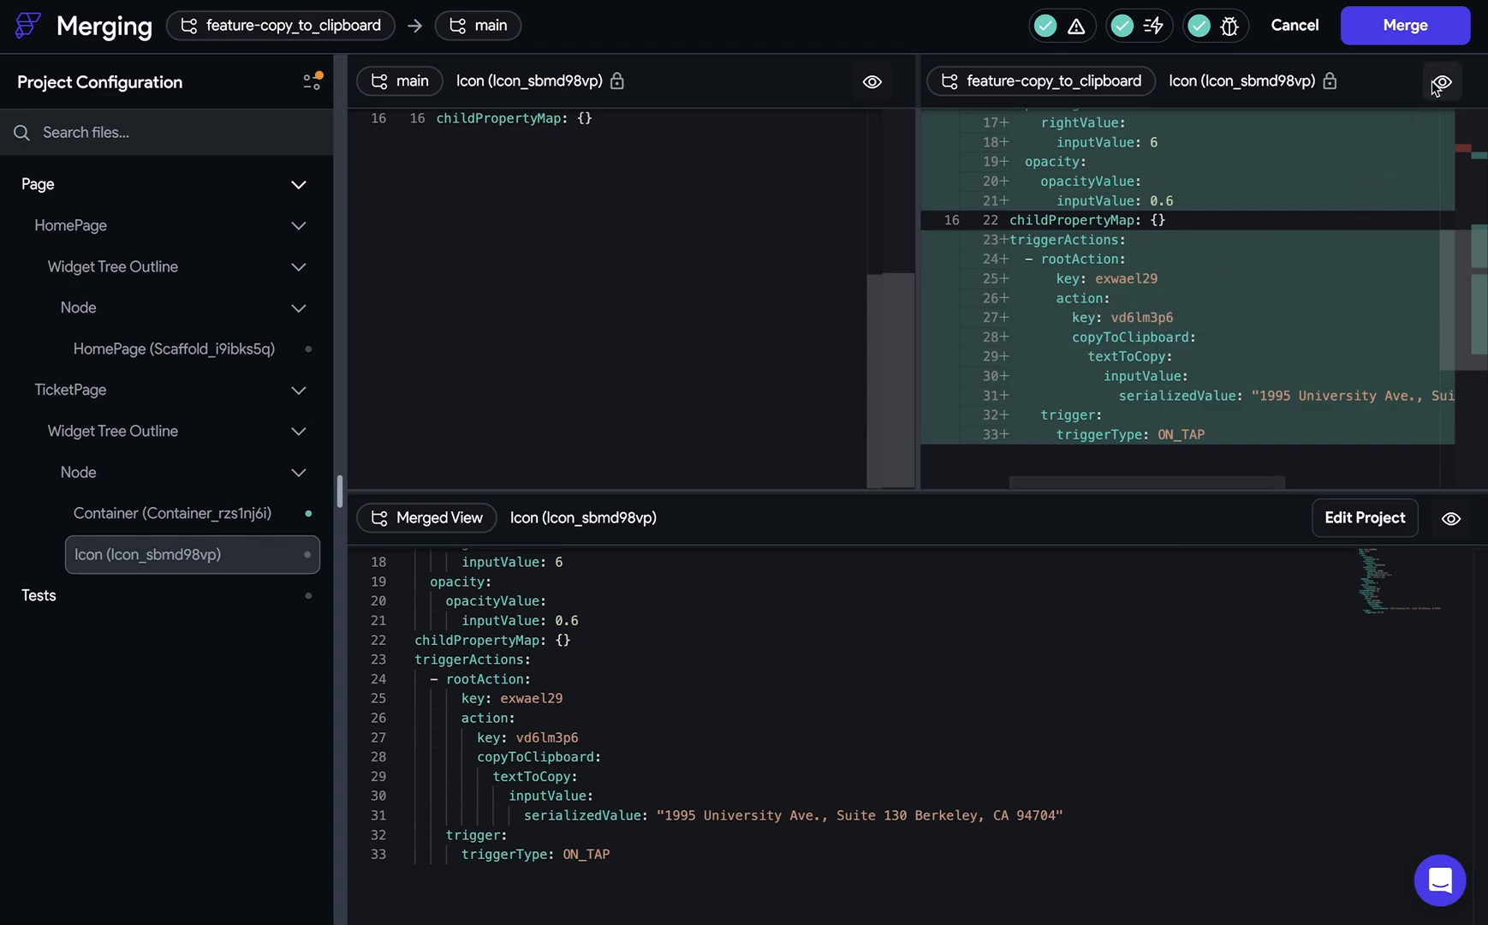
# Visually preview the feature branch's copy icon, close the preview, and submit the merge.
pyautogui.click(1446, 83)
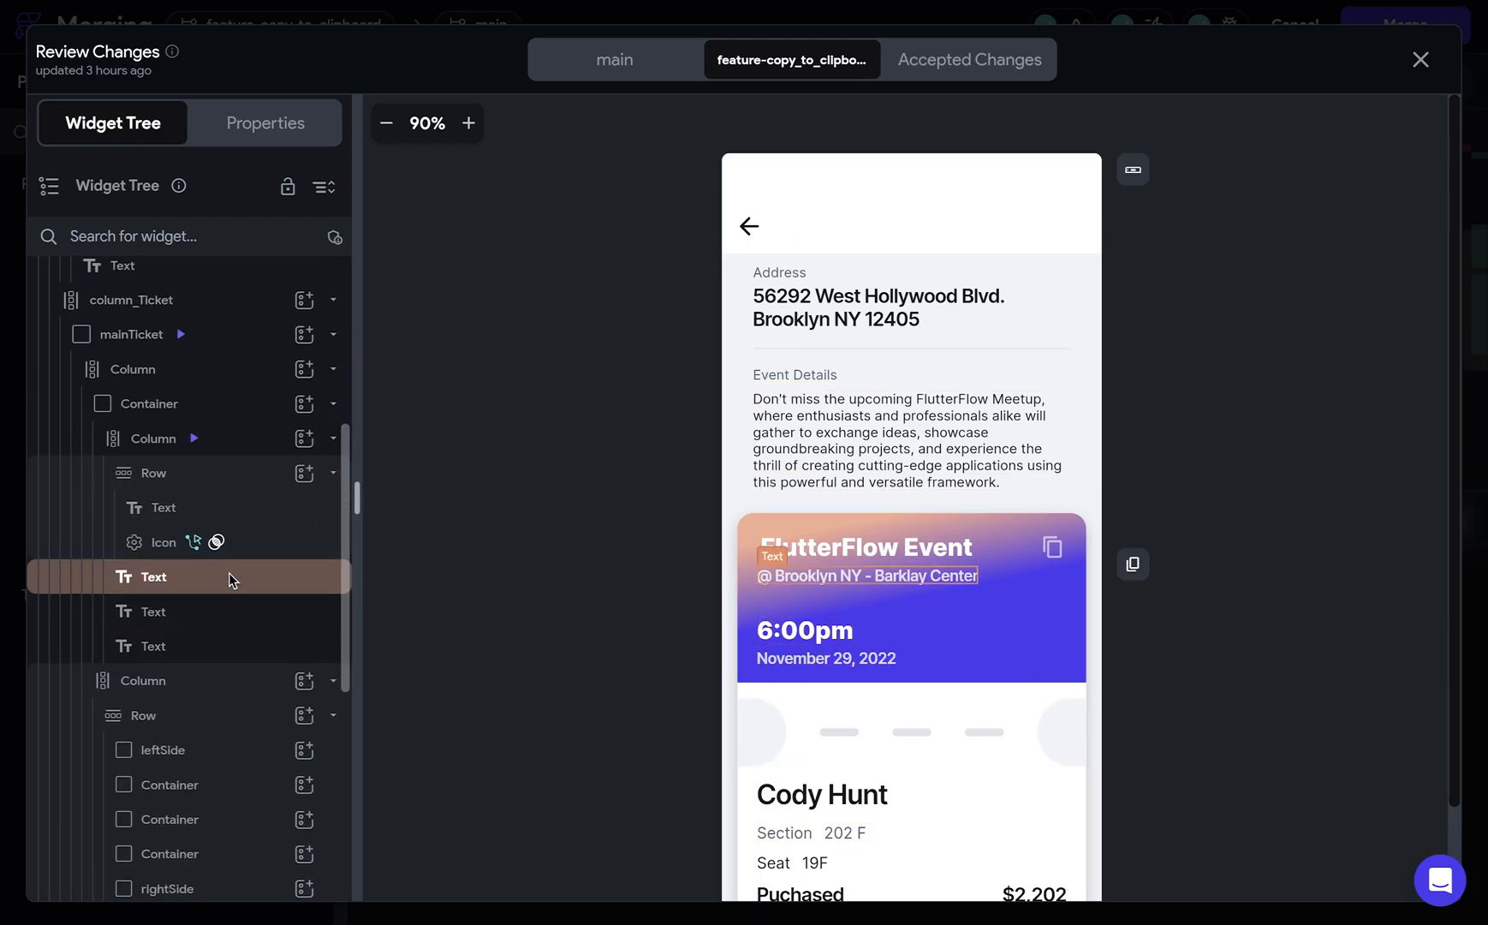
pyautogui.click(163, 590)
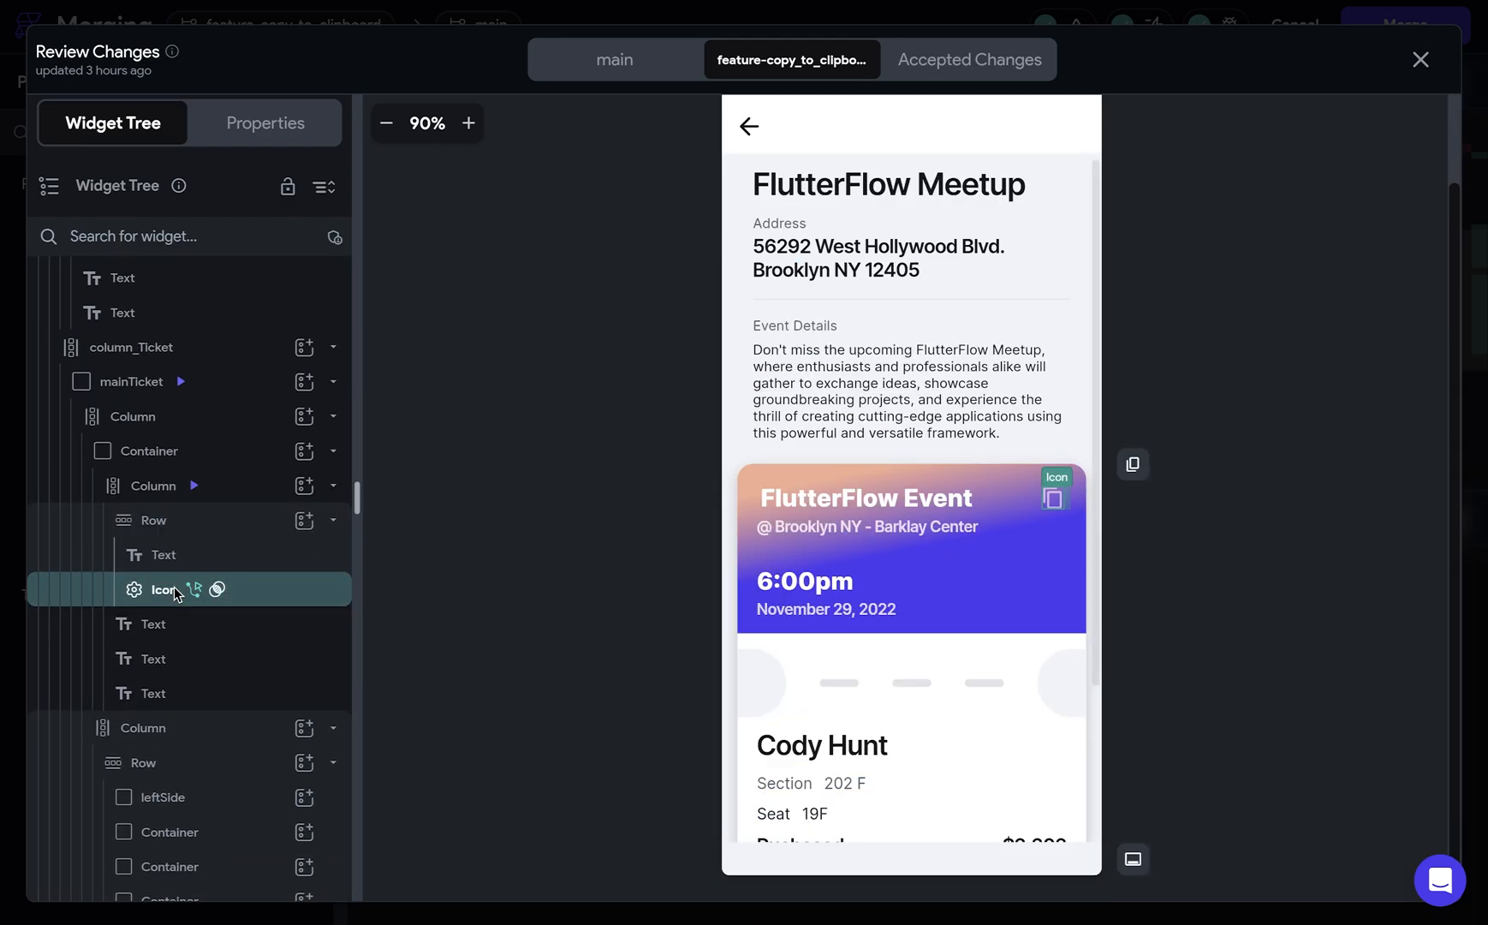
pyautogui.moveTo(1420, 59)
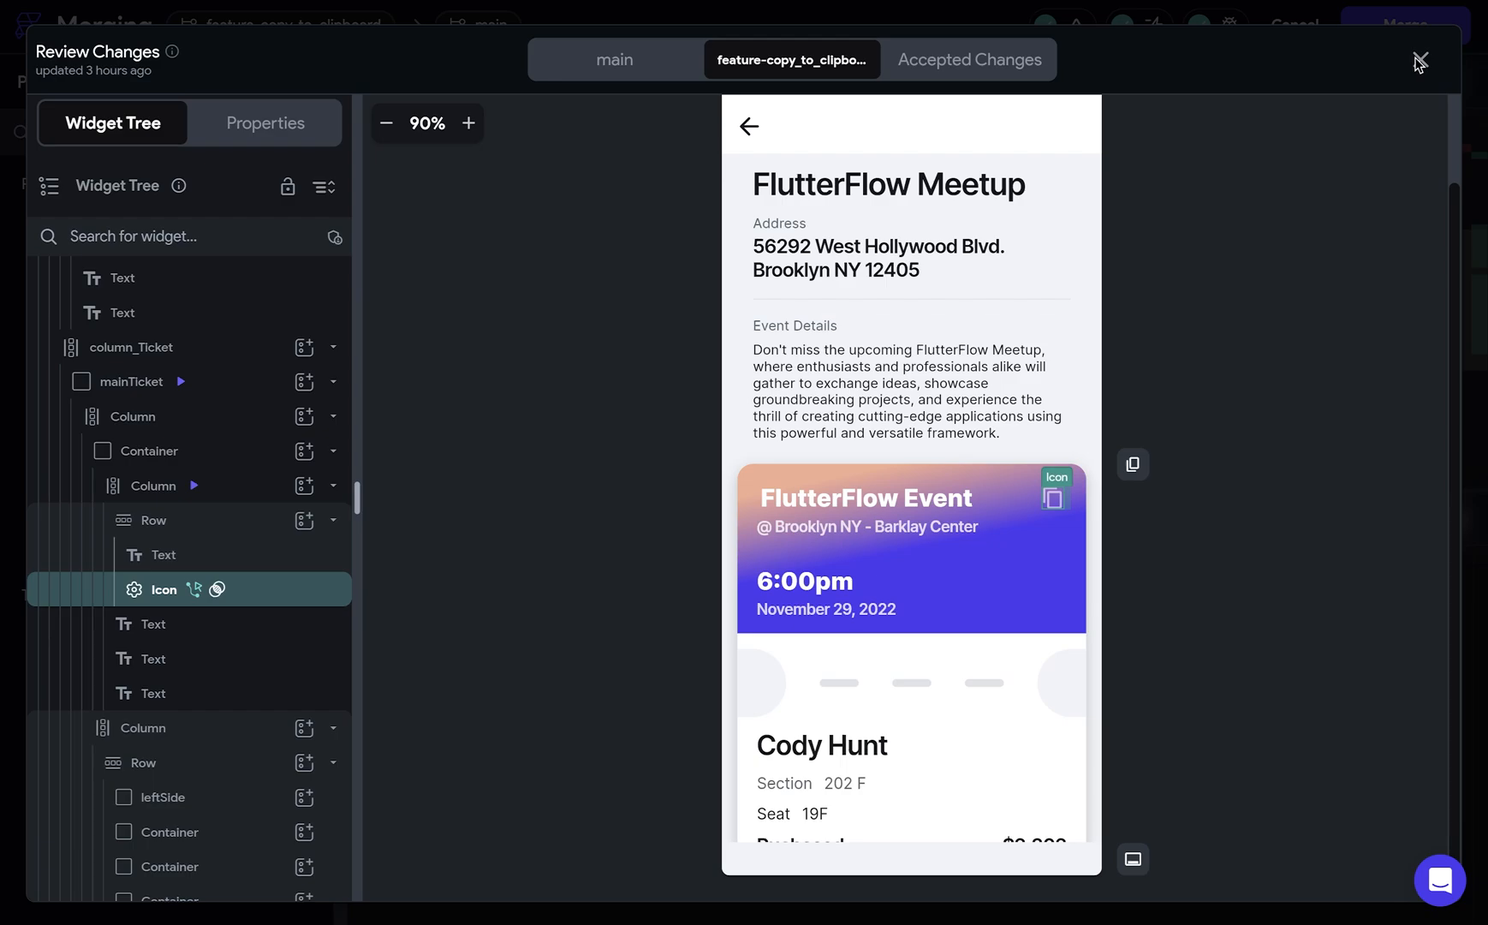
pyautogui.click(1419, 60)
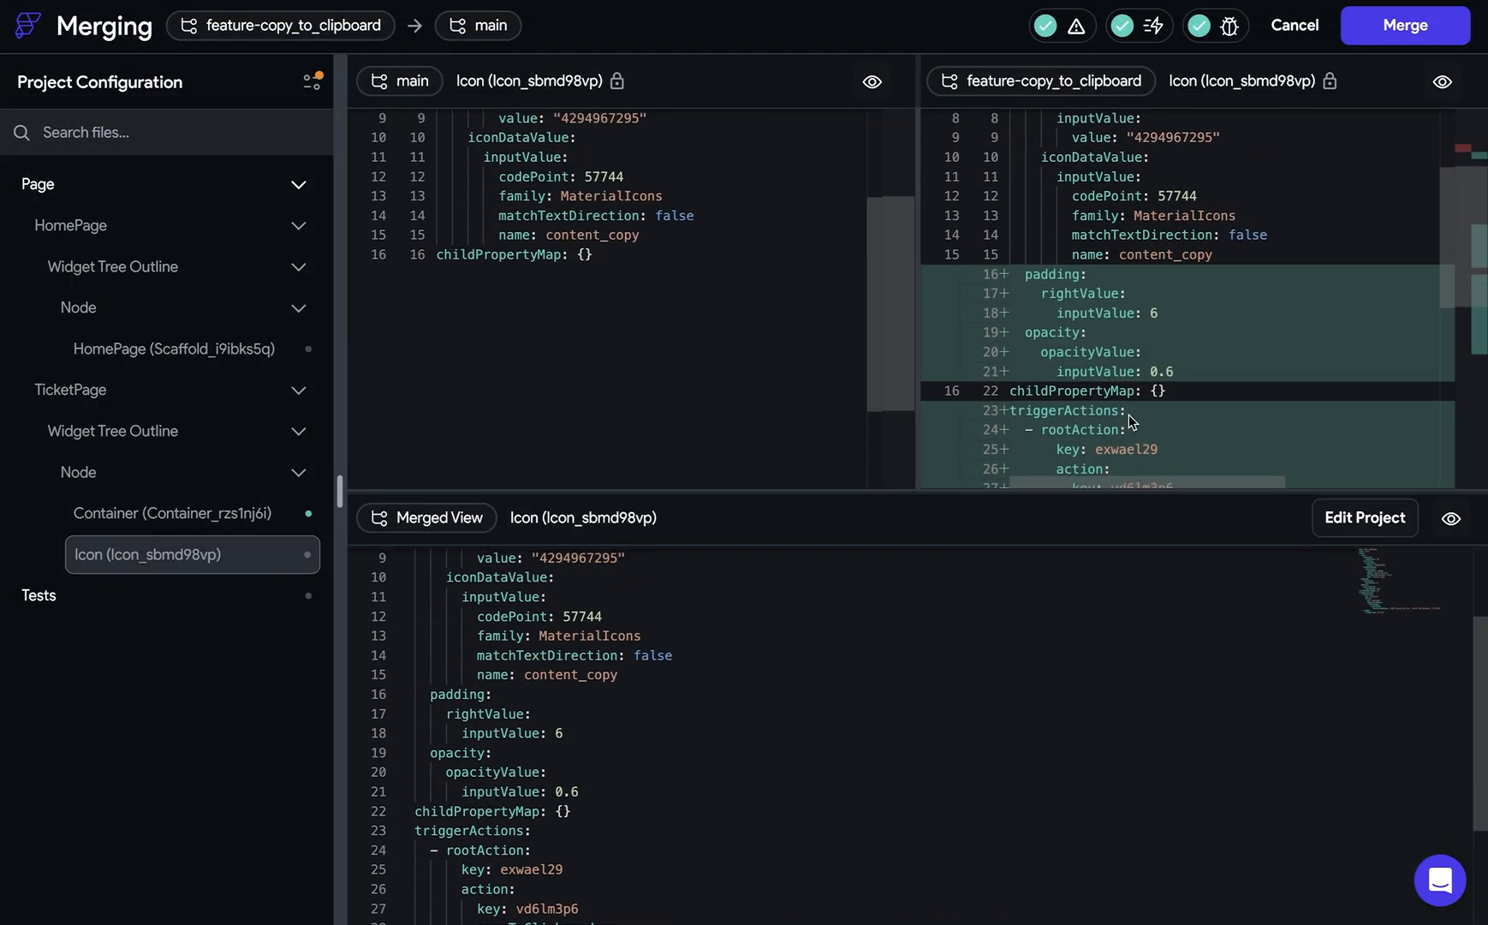
pyautogui.moveTo(1068, 376)
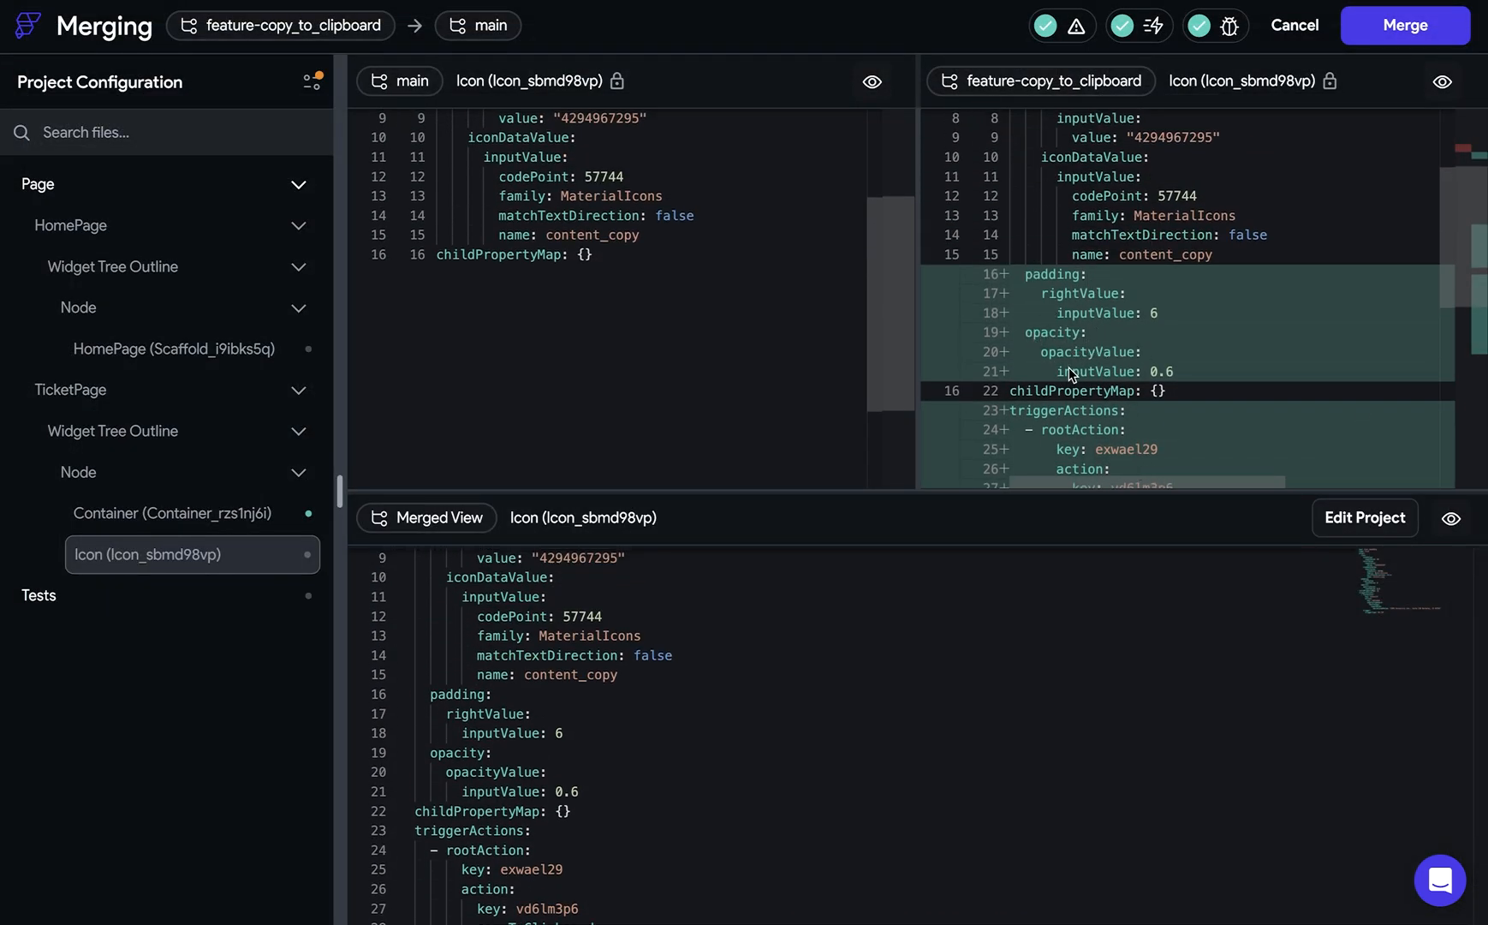
pyautogui.moveTo(1314, 212)
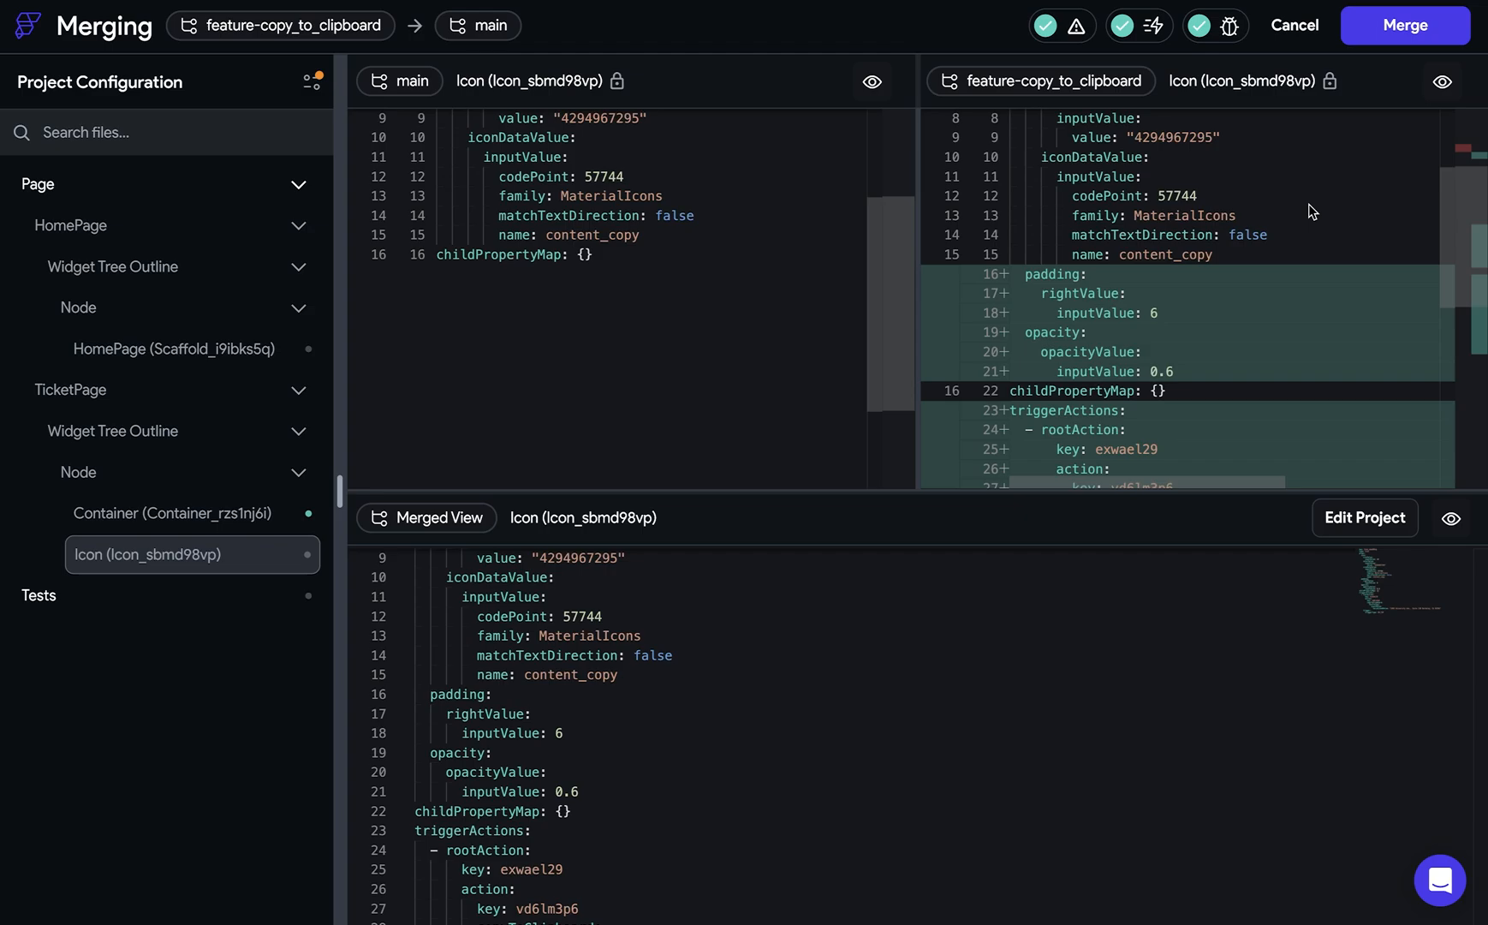
pyautogui.click(1405, 24)
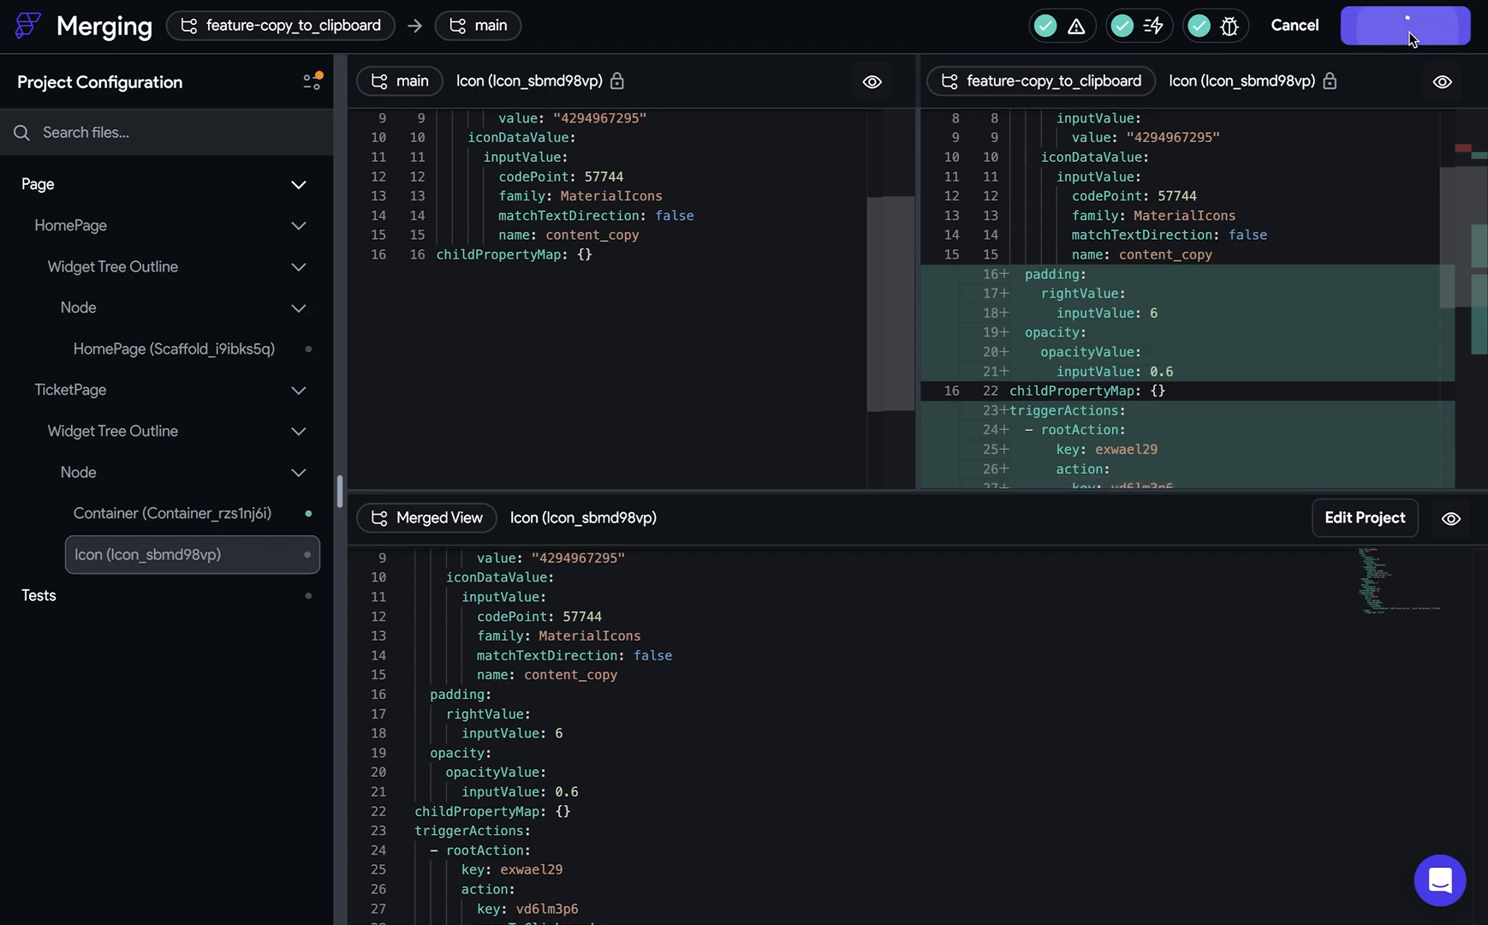
# Check out main and select the TicketPage copy icon showing 0.6 opacity and padding 6.
pyautogui.click(1385, 24)
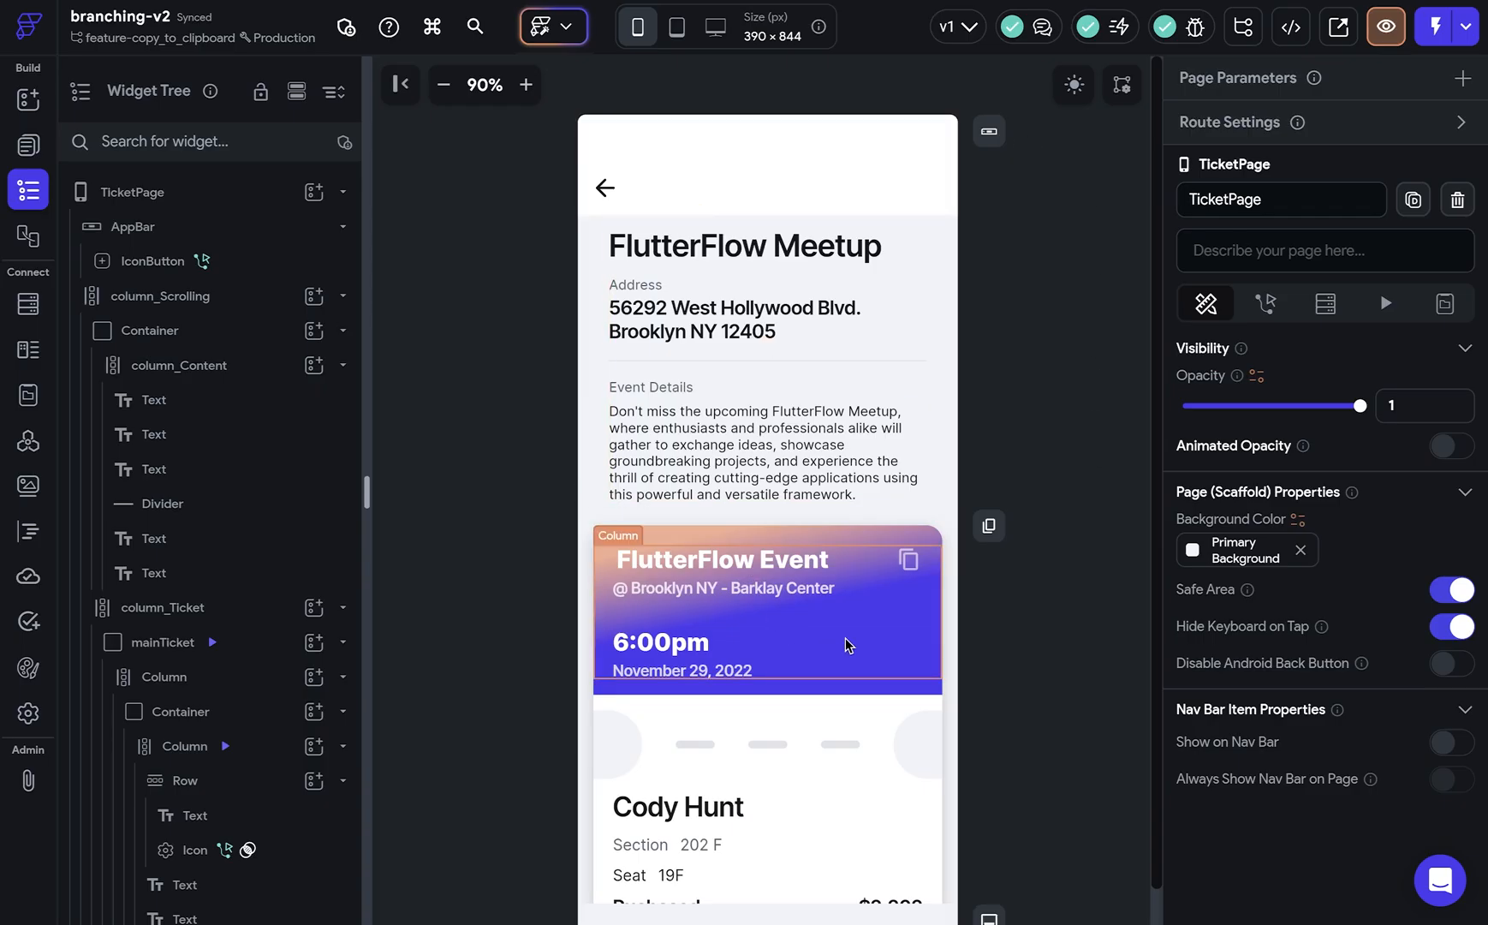
pyautogui.click(551, 27)
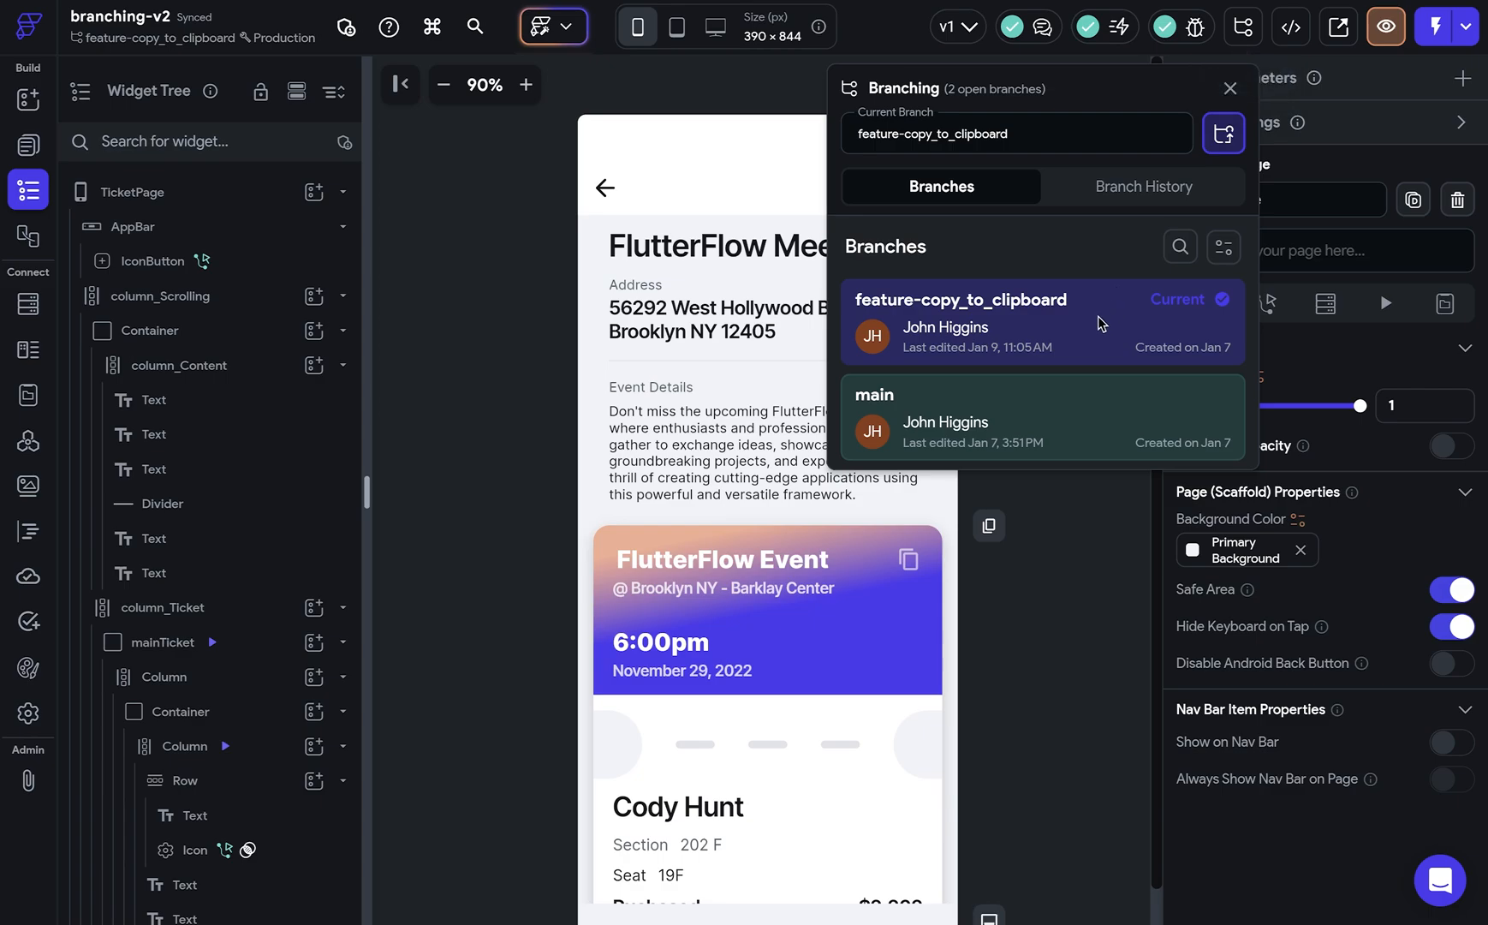
pyautogui.moveTo(1080, 503)
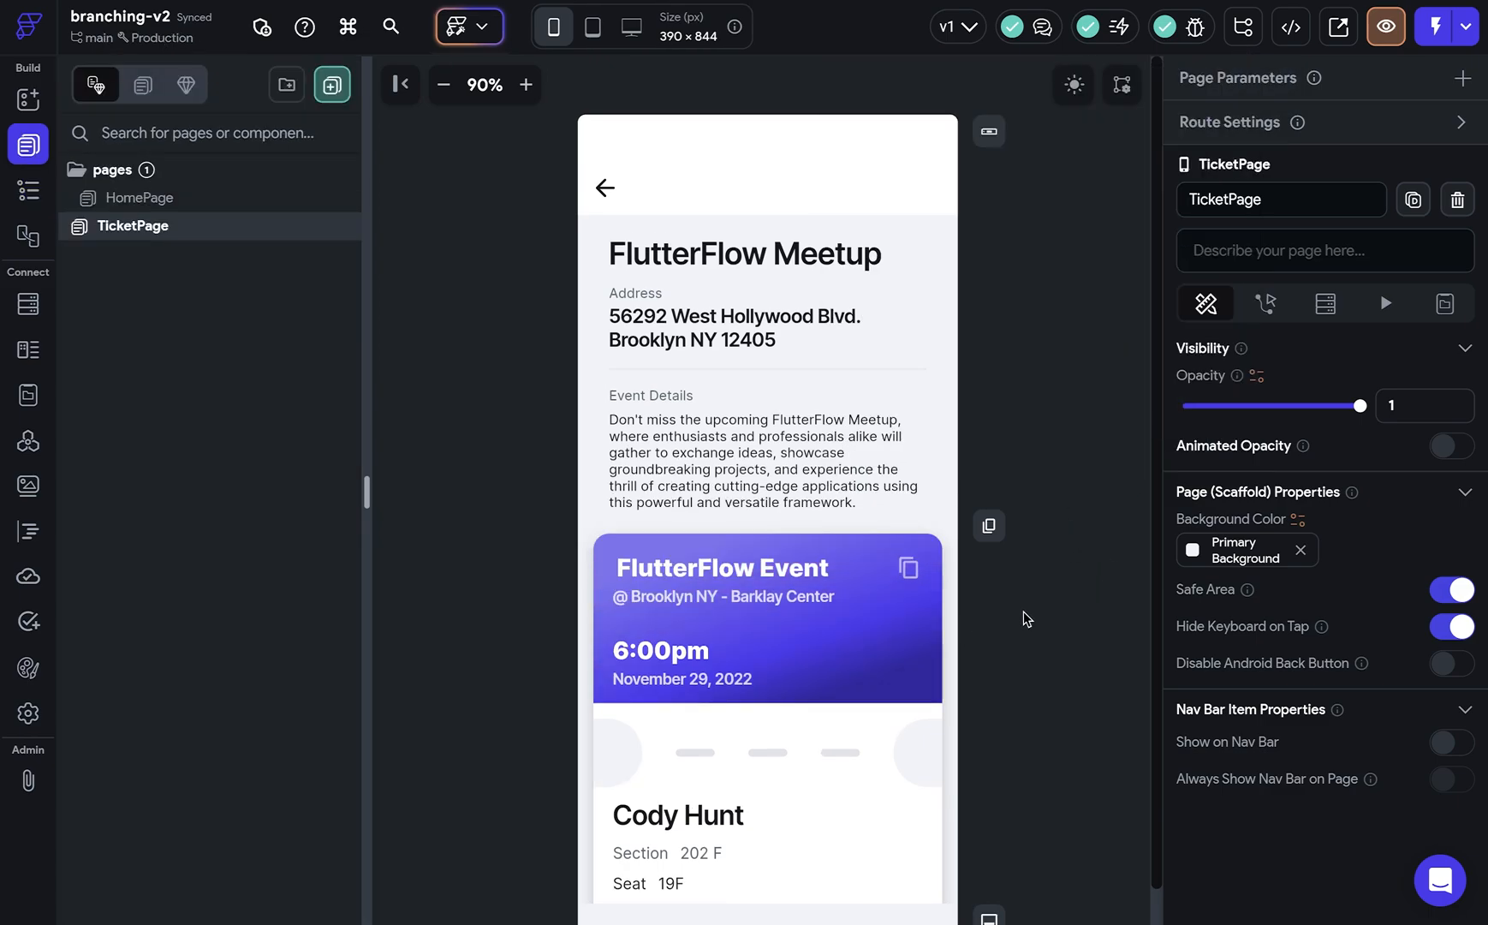
pyautogui.moveTo(910, 568)
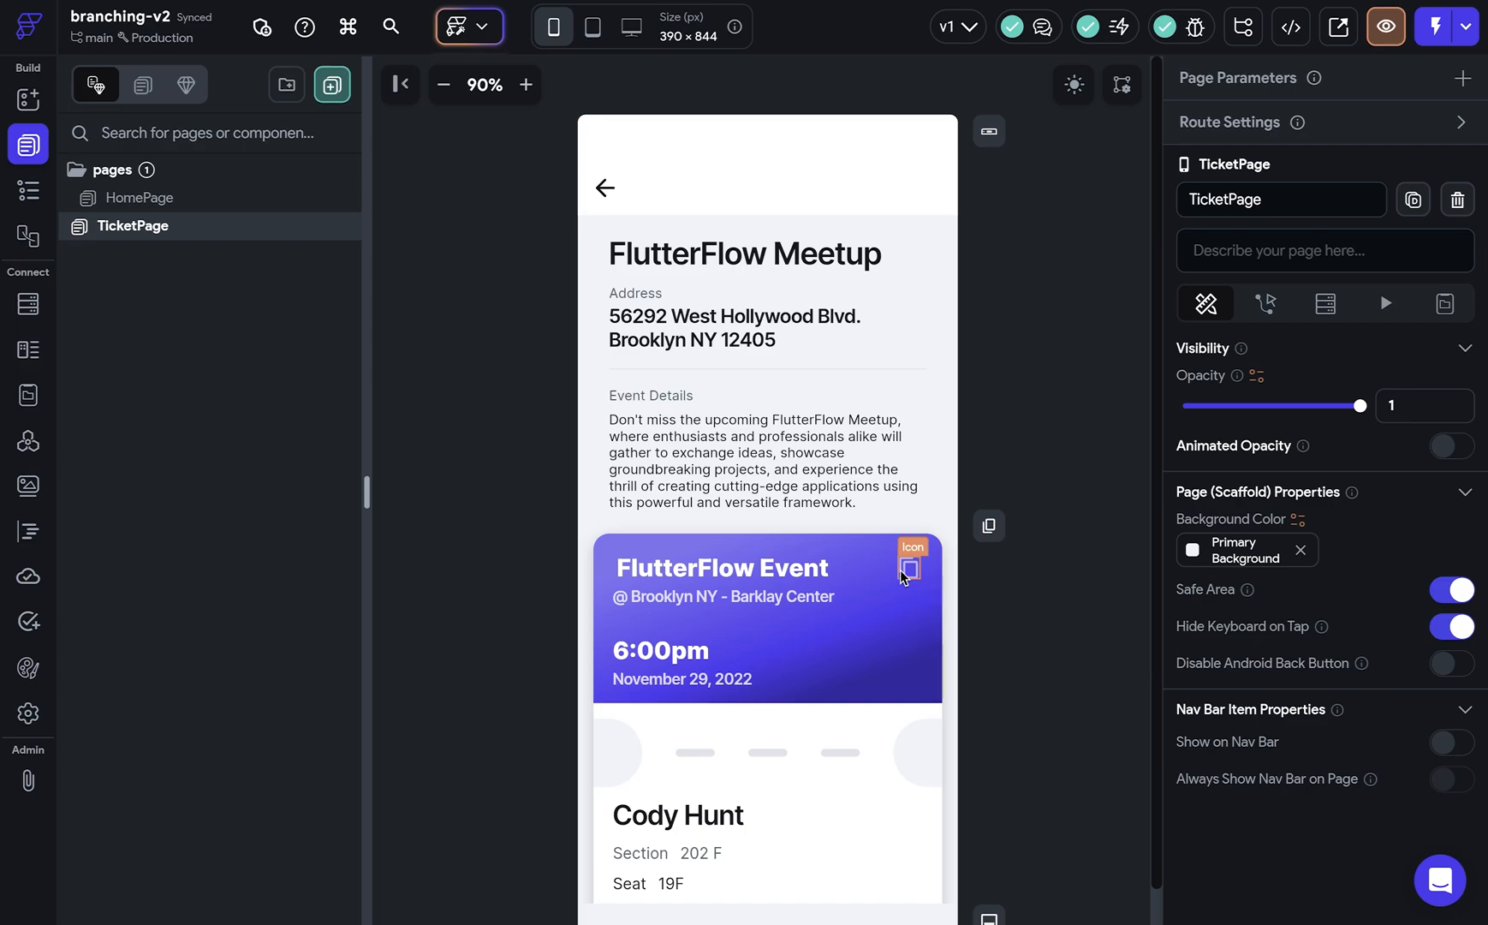
pyautogui.click(911, 566)
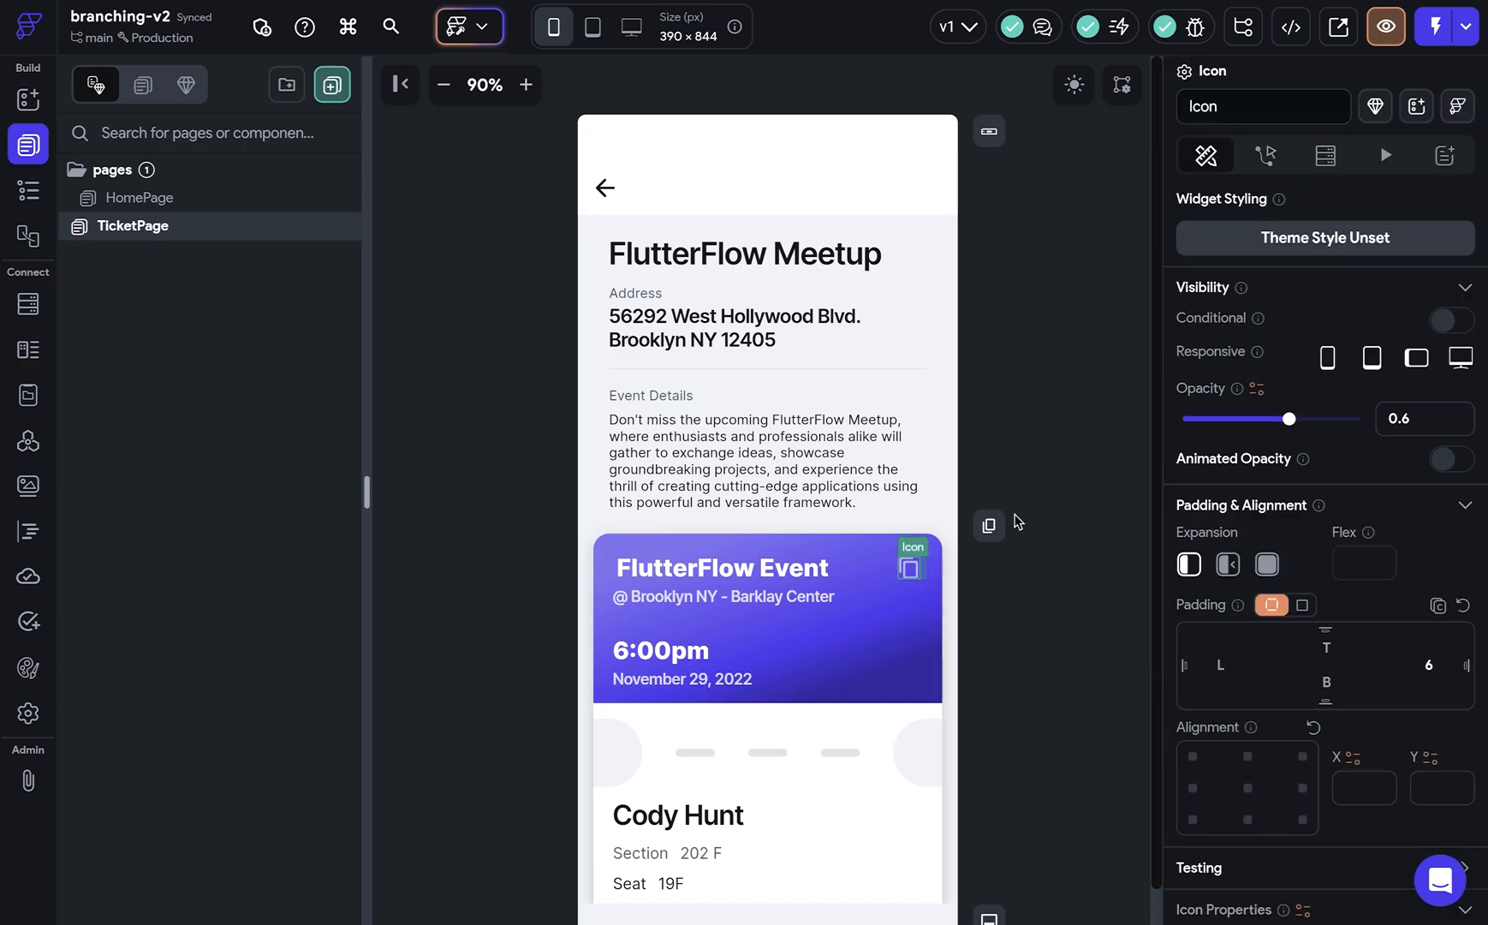
# View the copy icon's On Tap Copy to Clipboard action in the Actions tab.
pyautogui.click(1266, 155)
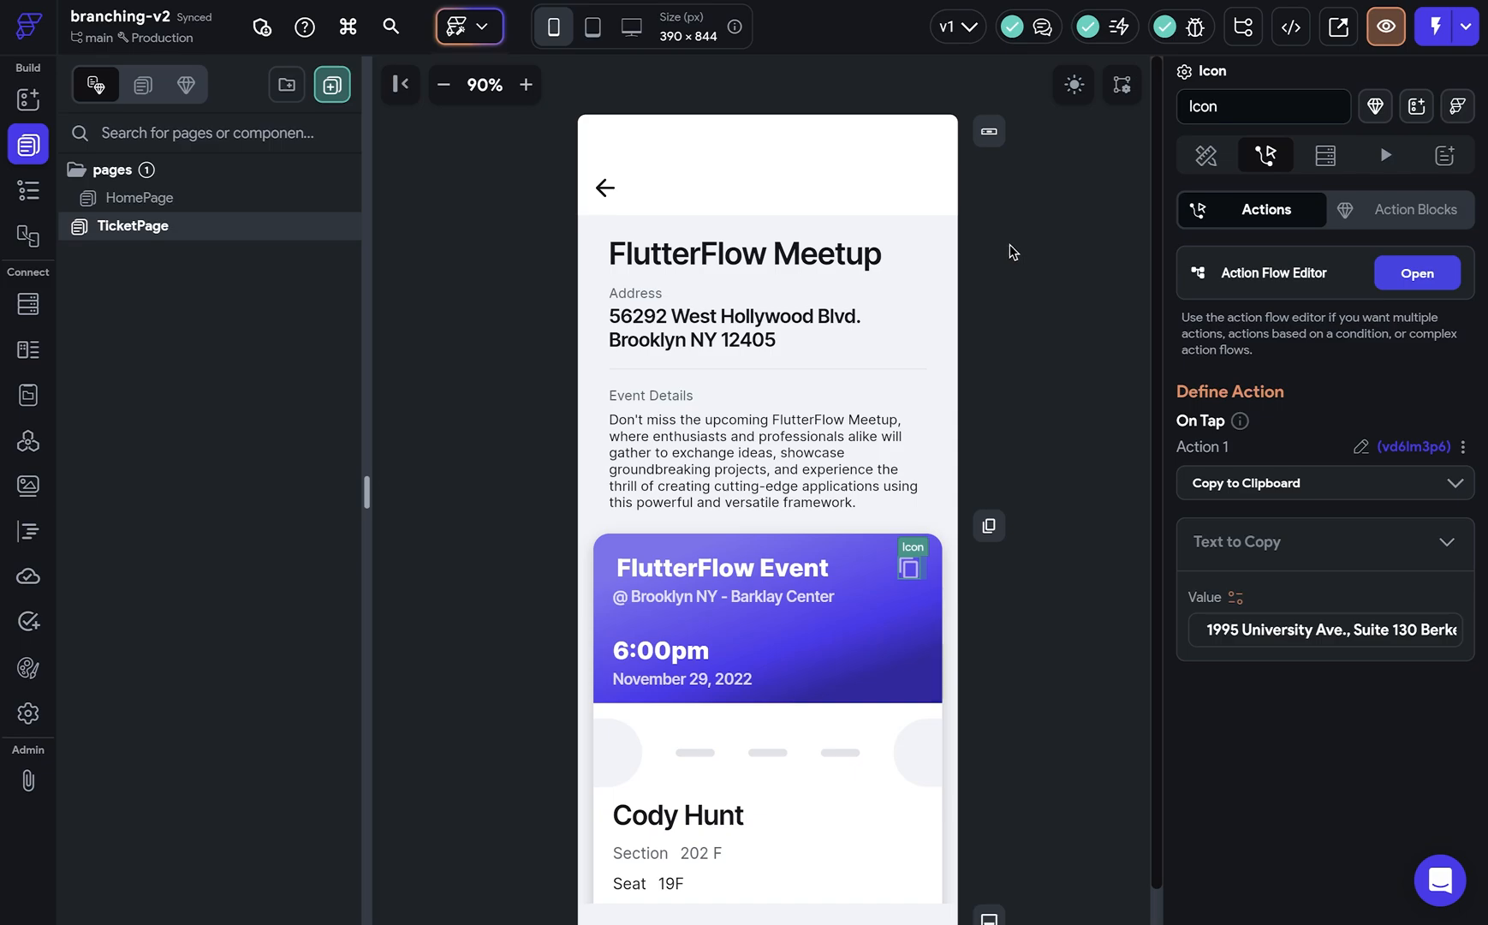
pyautogui.moveTo(1022, 273)
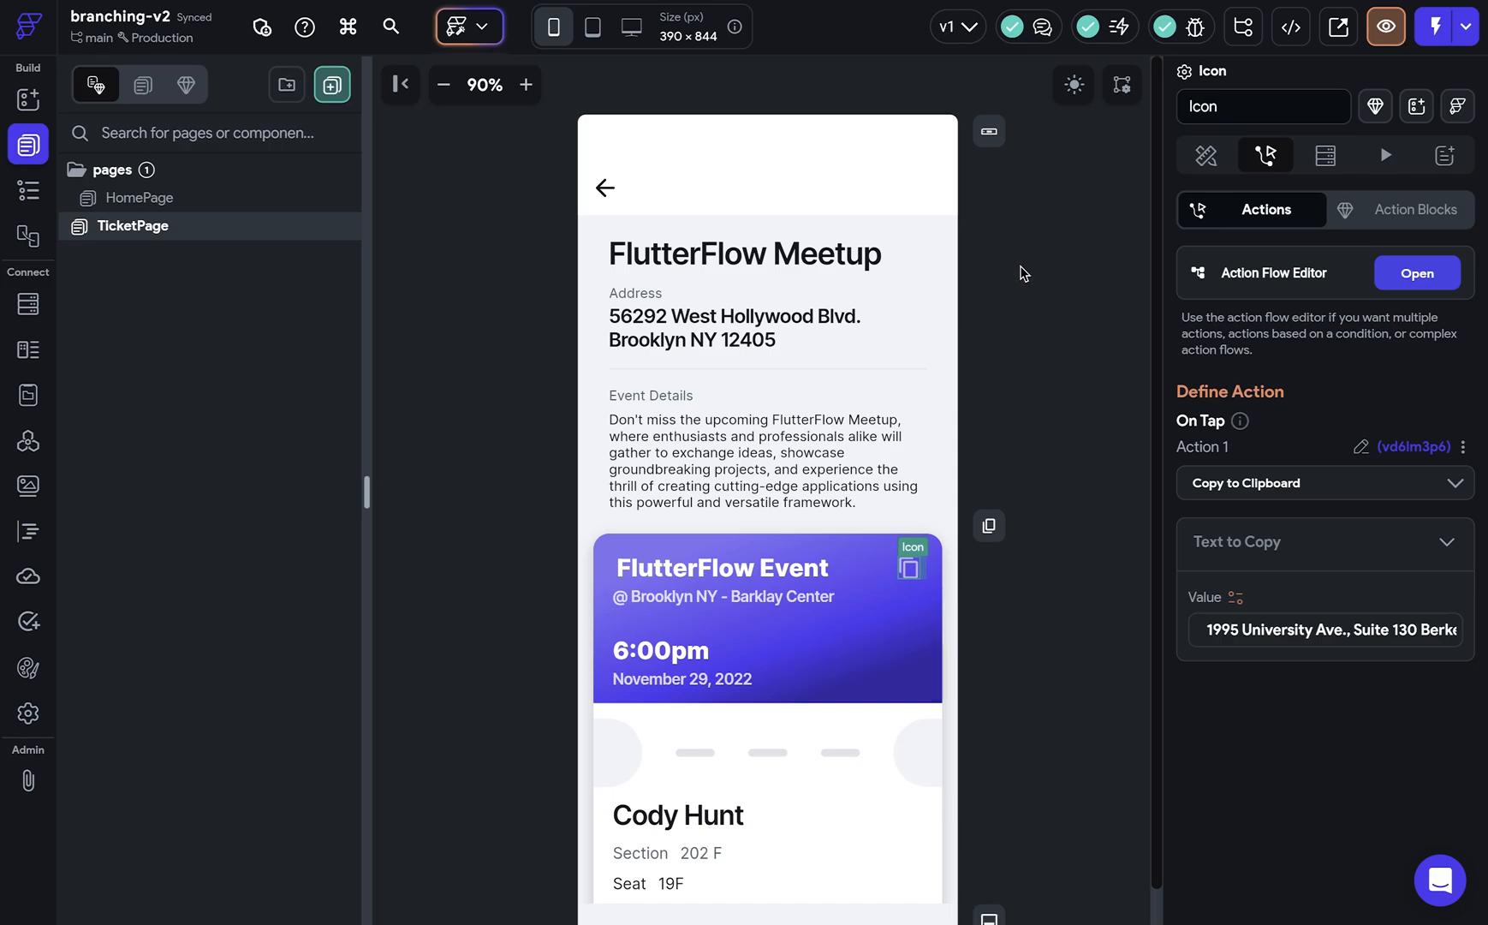
pyautogui.moveTo(1153, 161)
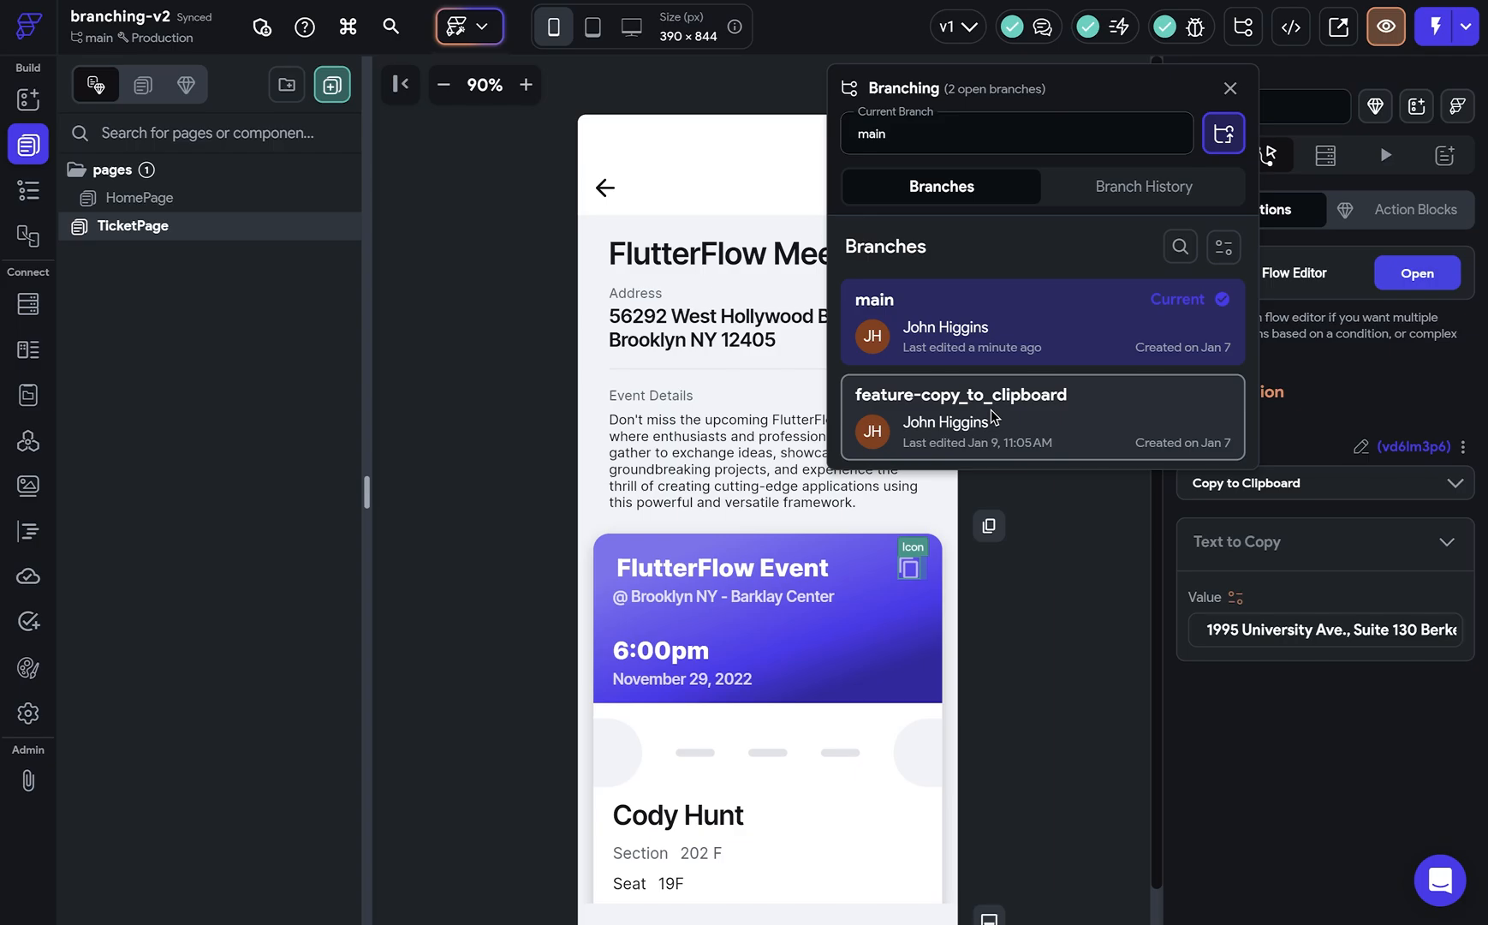
# Switch to the trag branch and select the ticket's 11/29/2025 date button.
pyautogui.click(960, 415)
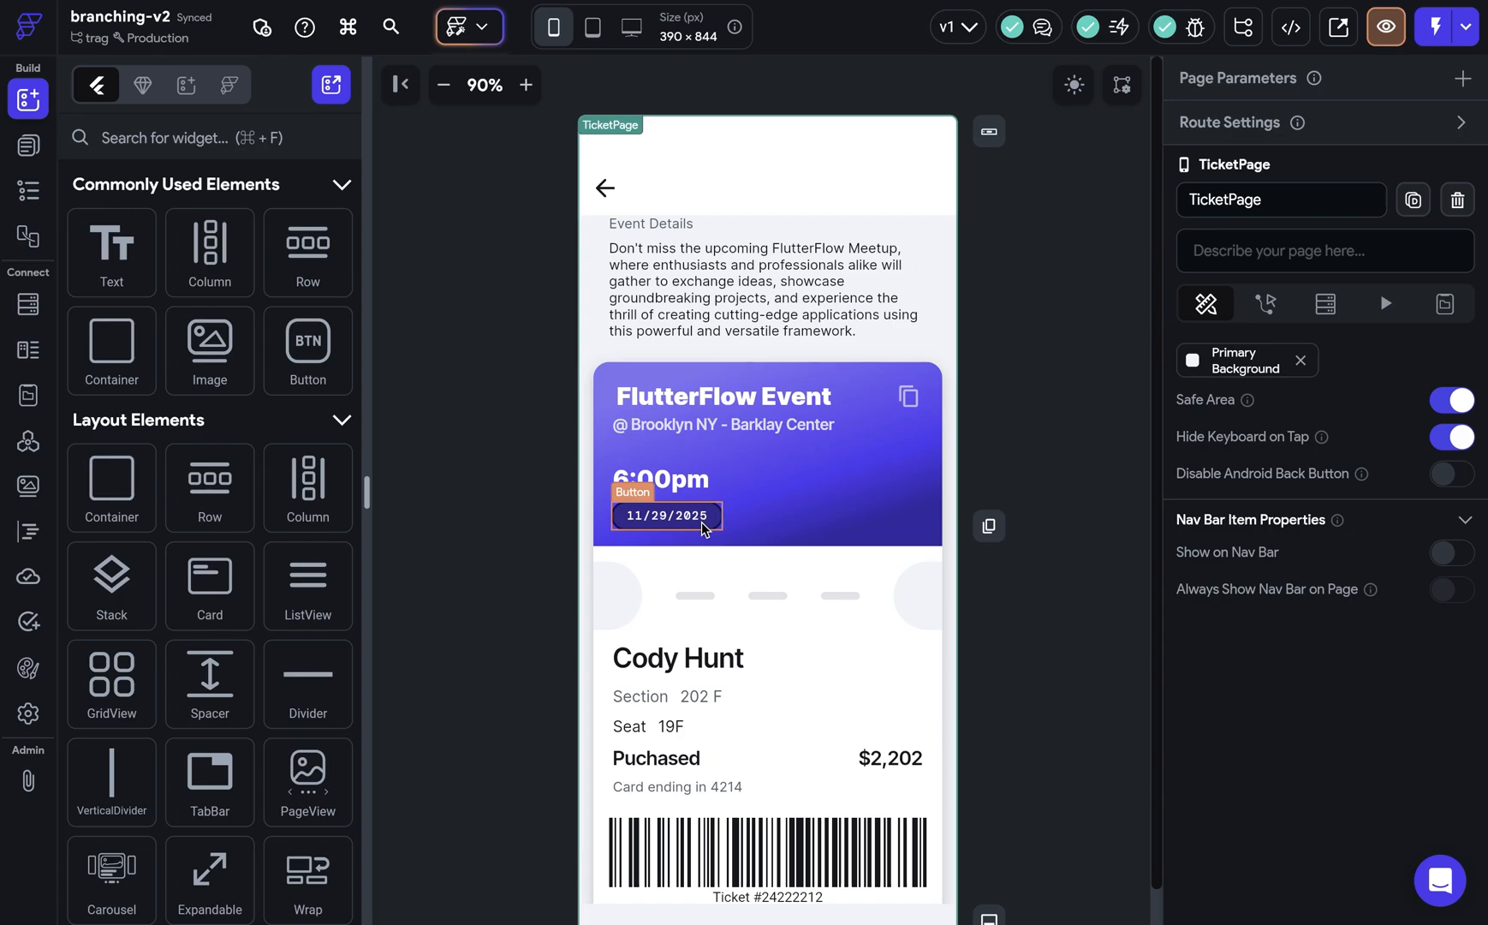
pyautogui.click(666, 515)
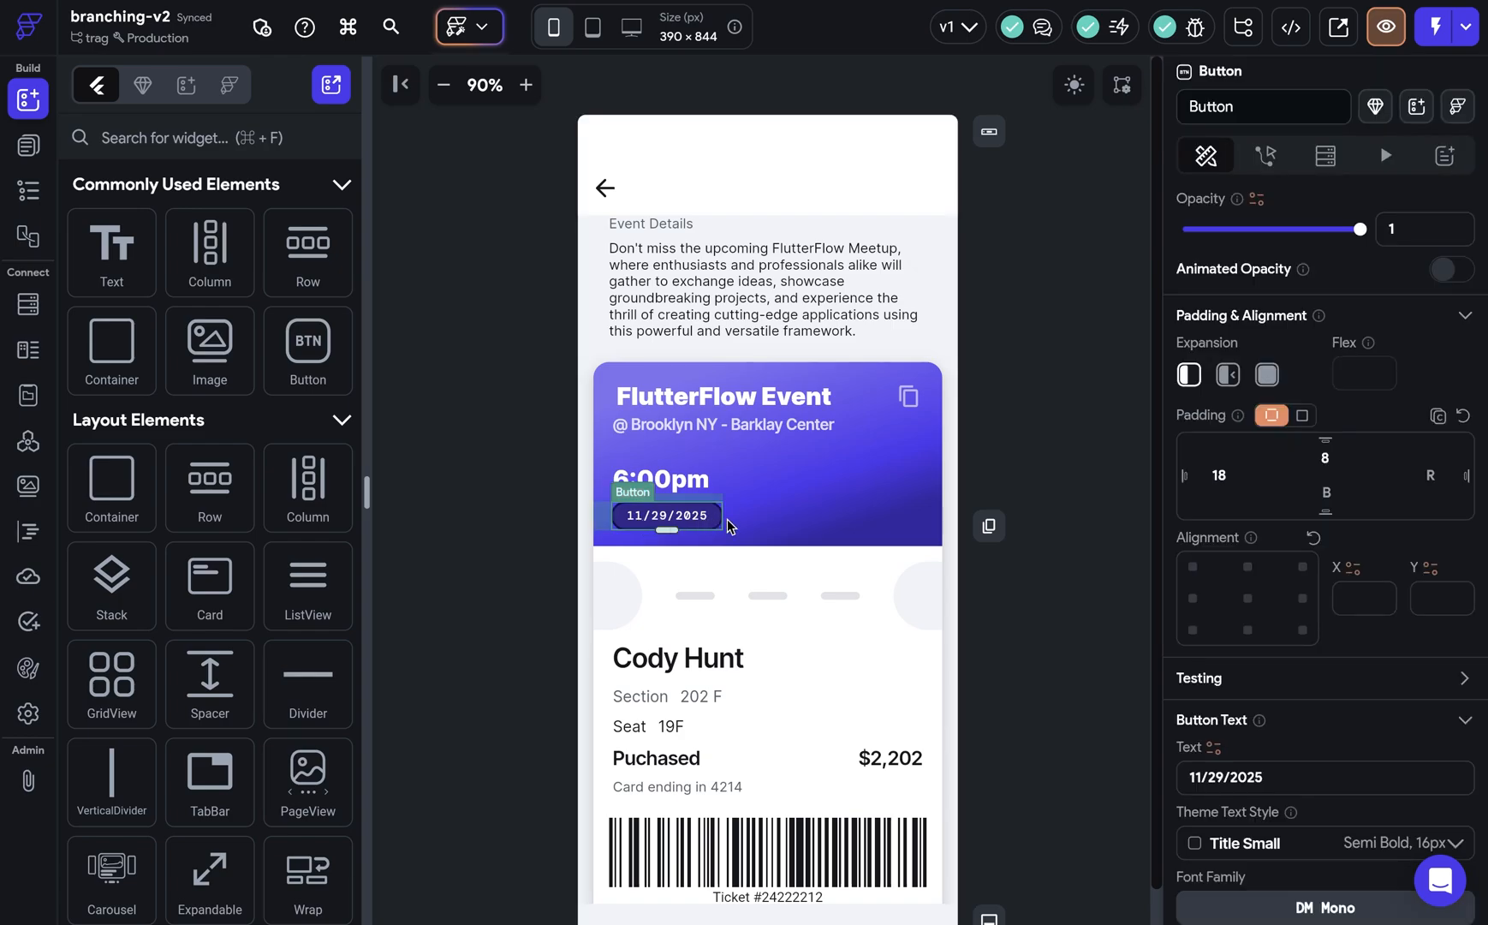
pyautogui.moveTo(1094, 640)
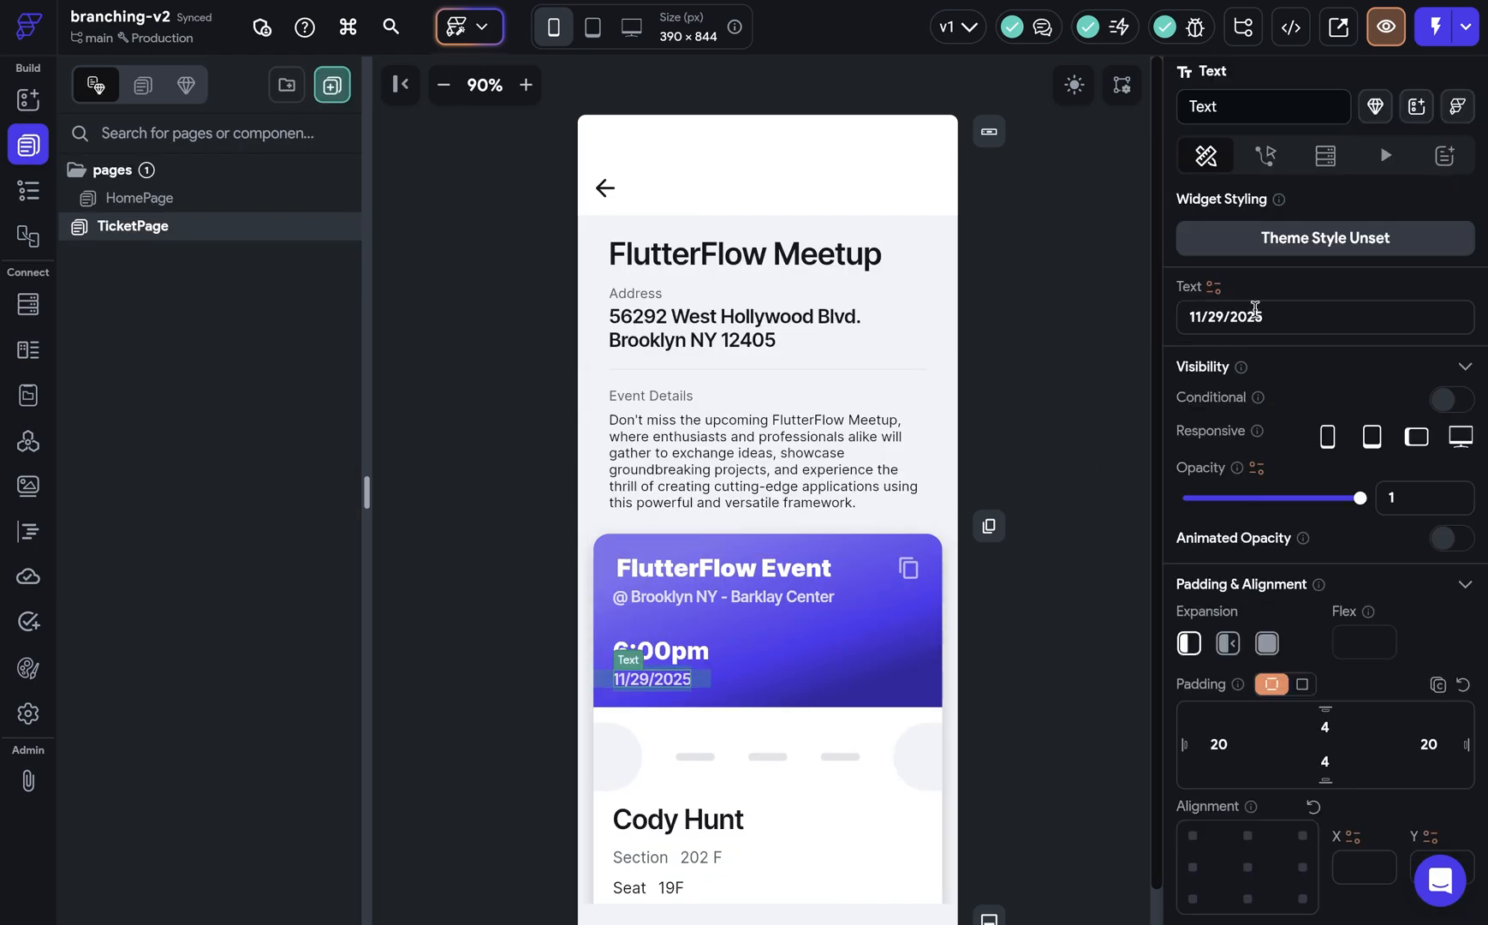
# Set the ticket's date text to 'November 29, 2025' and reselect it to verify.
pyautogui.write('November 29, 2025')
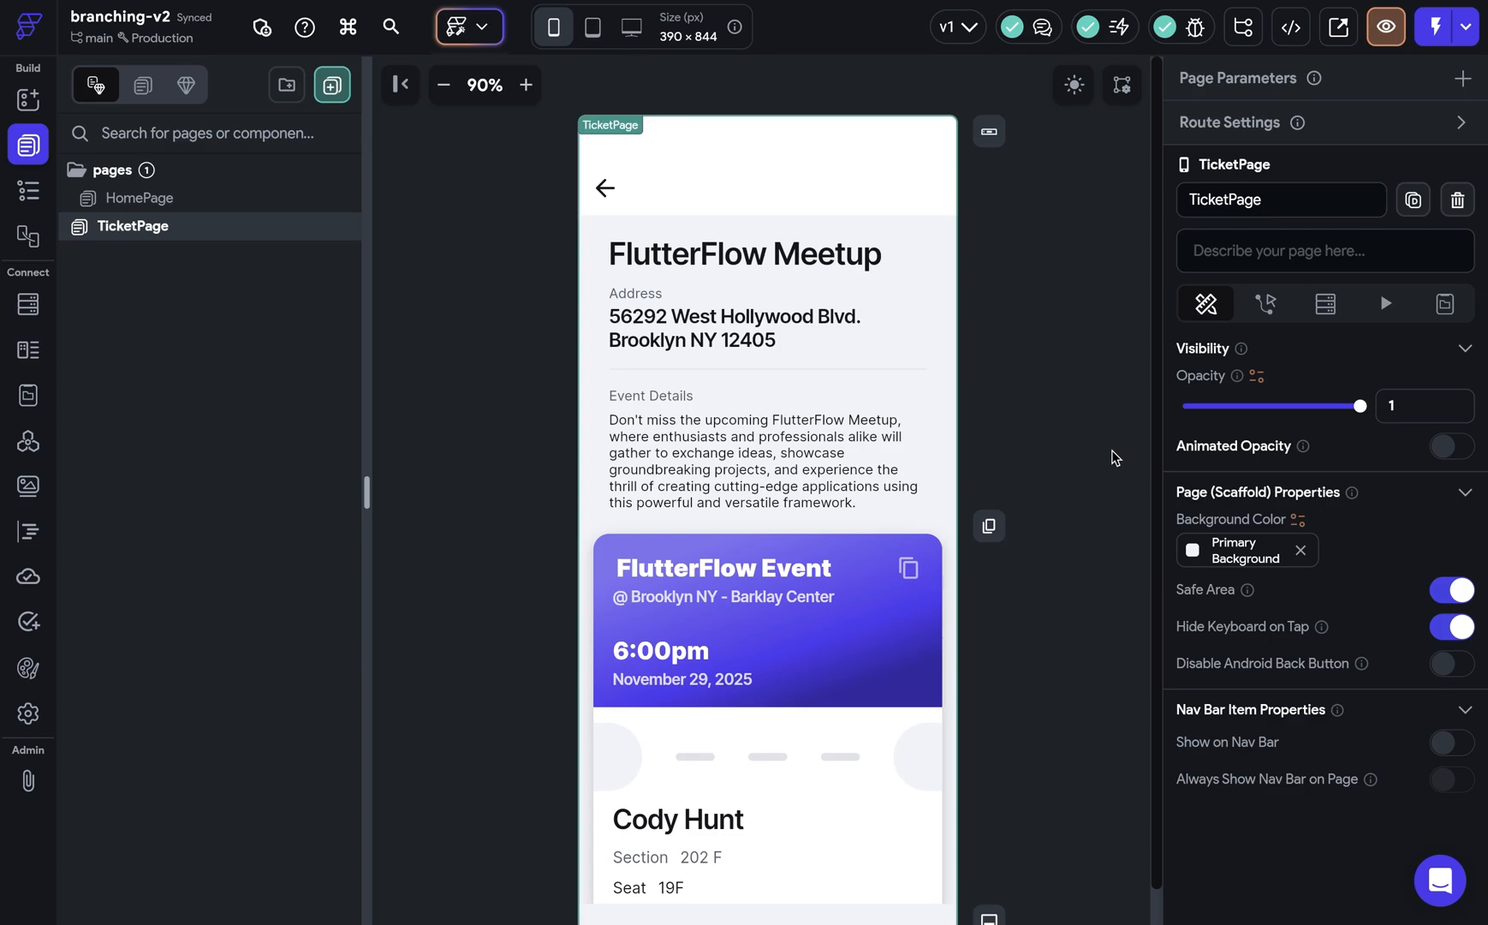
pyautogui.click(683, 679)
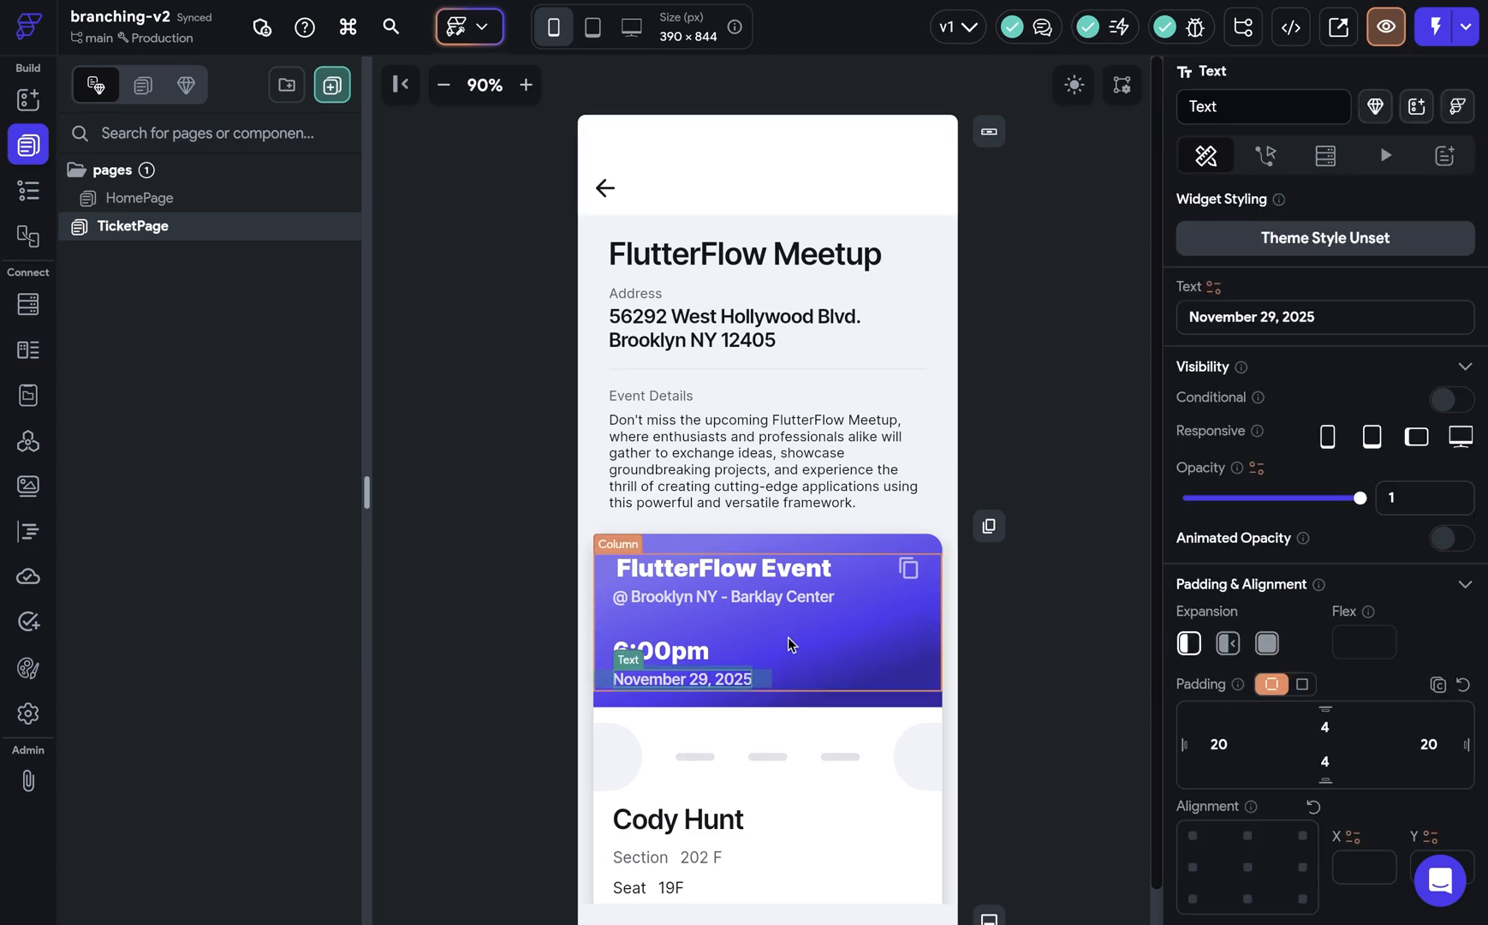
pyautogui.moveTo(1090, 381)
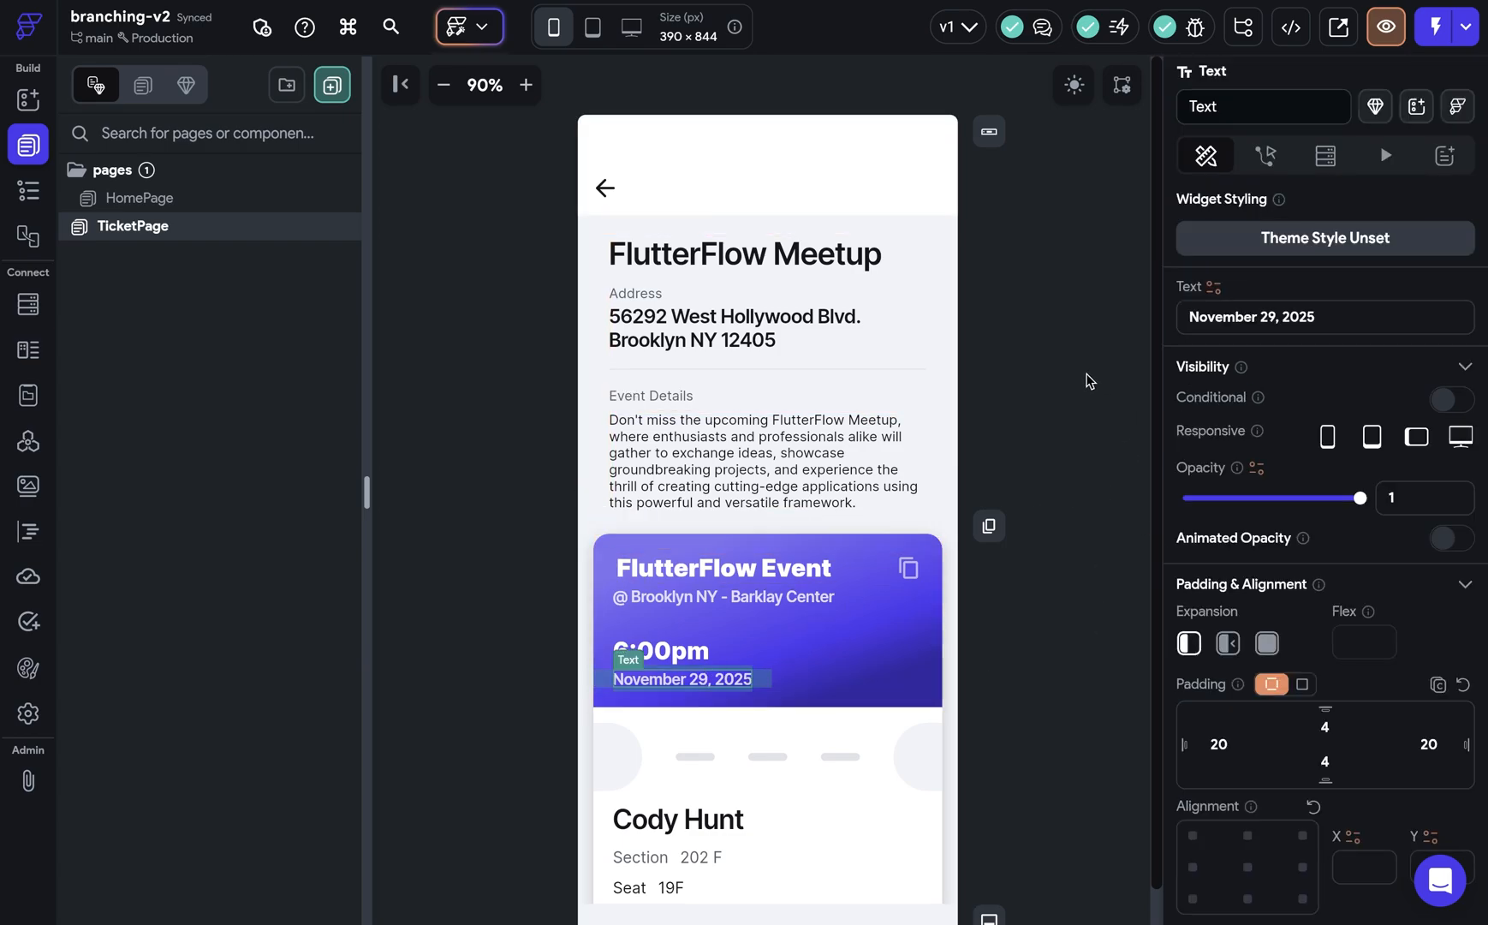
pyautogui.moveTo(1060, 434)
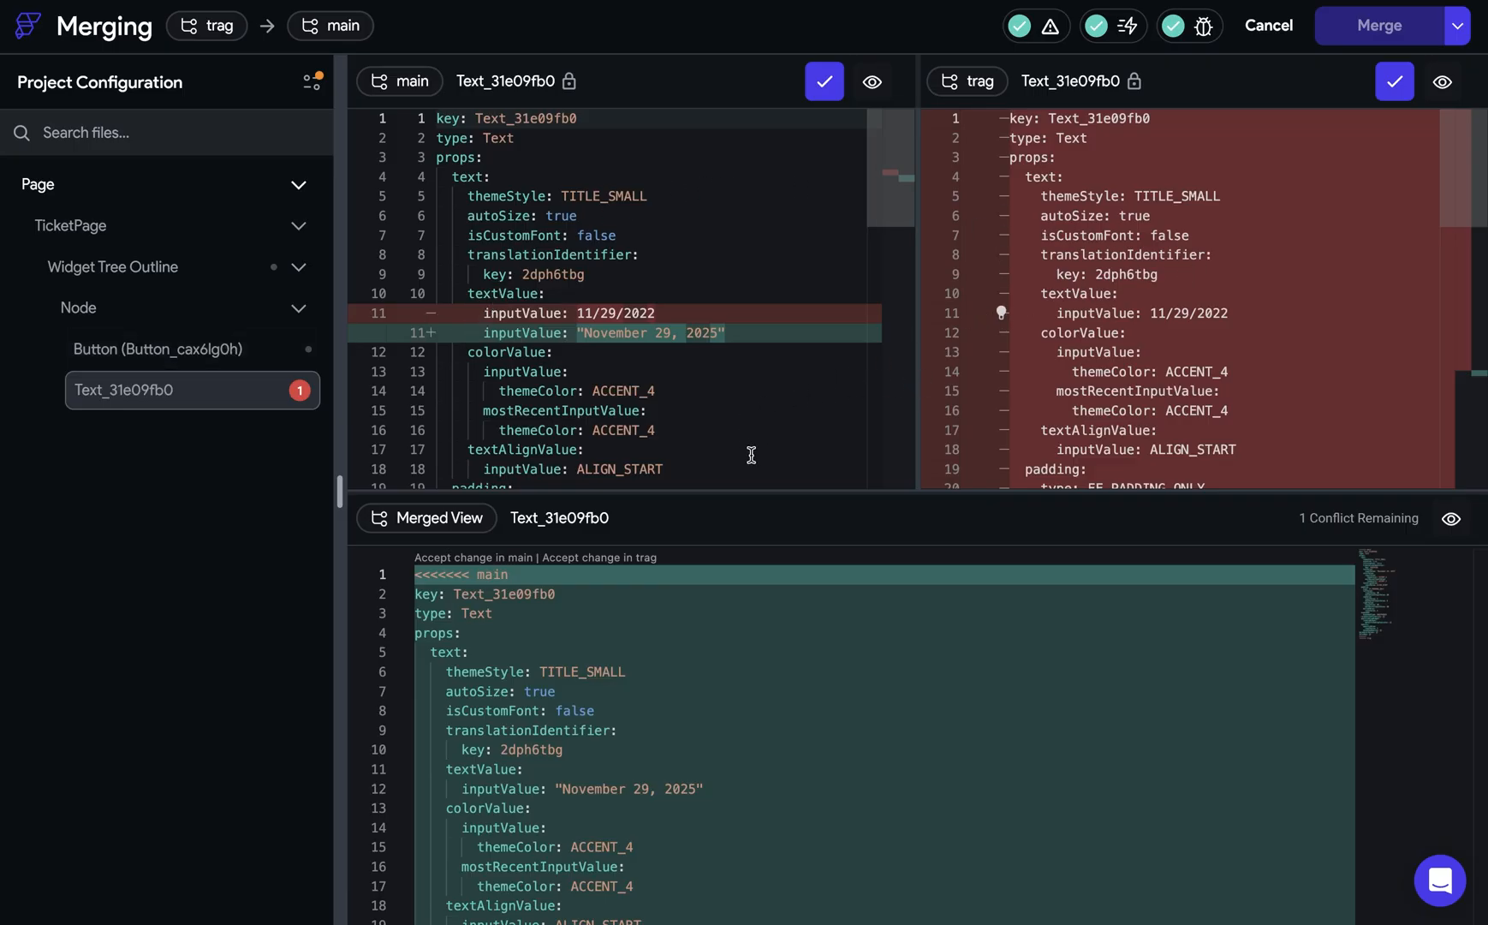
pyautogui.moveTo(1218, 333)
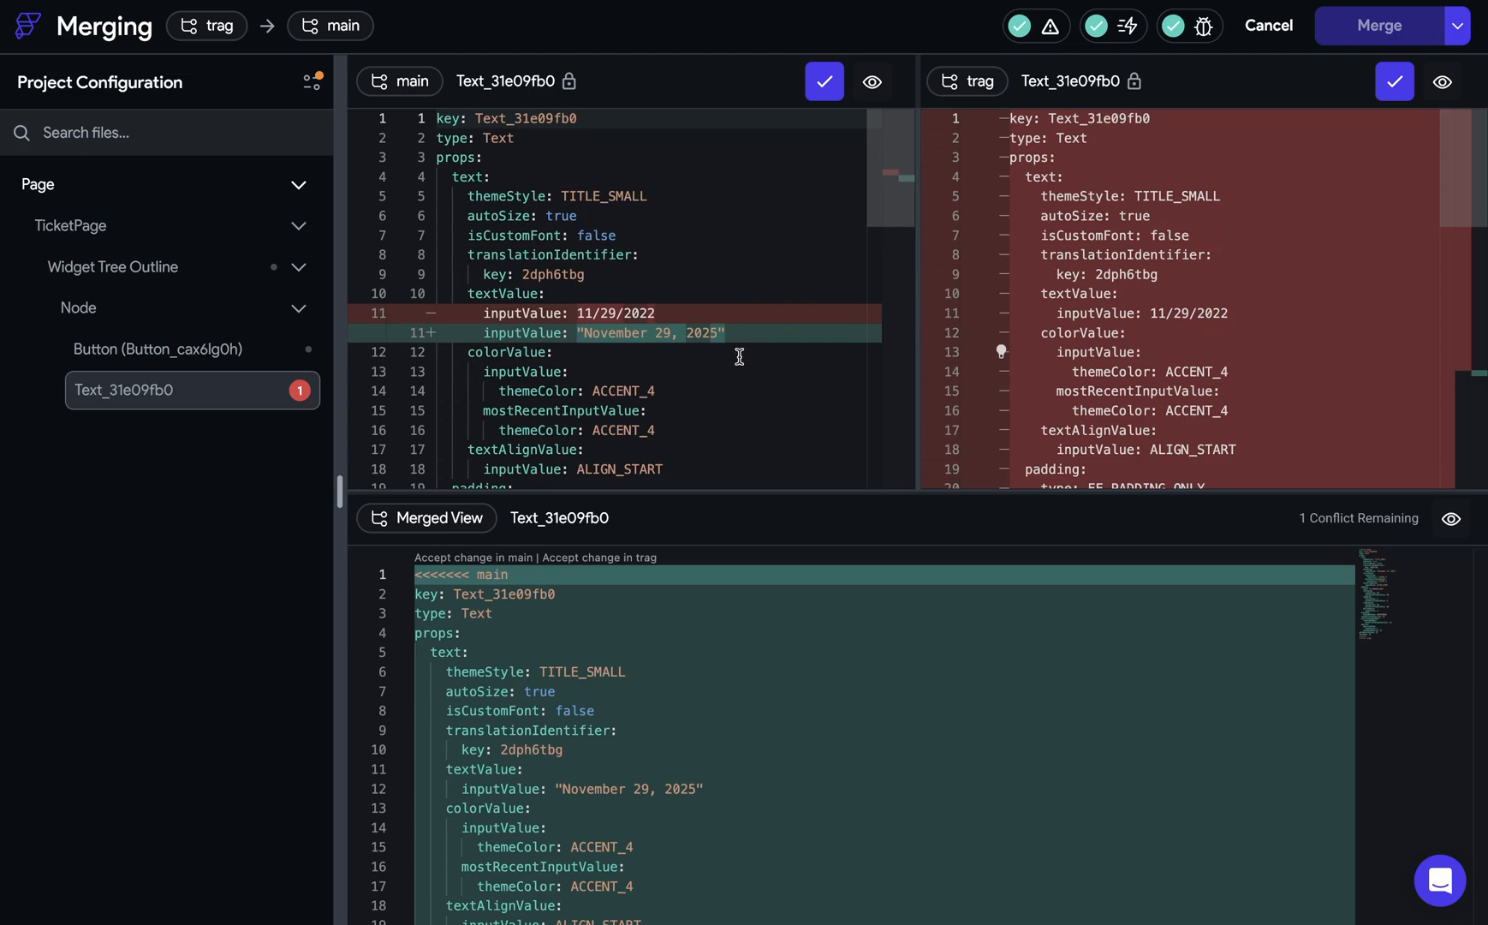
pyautogui.moveTo(642, 759)
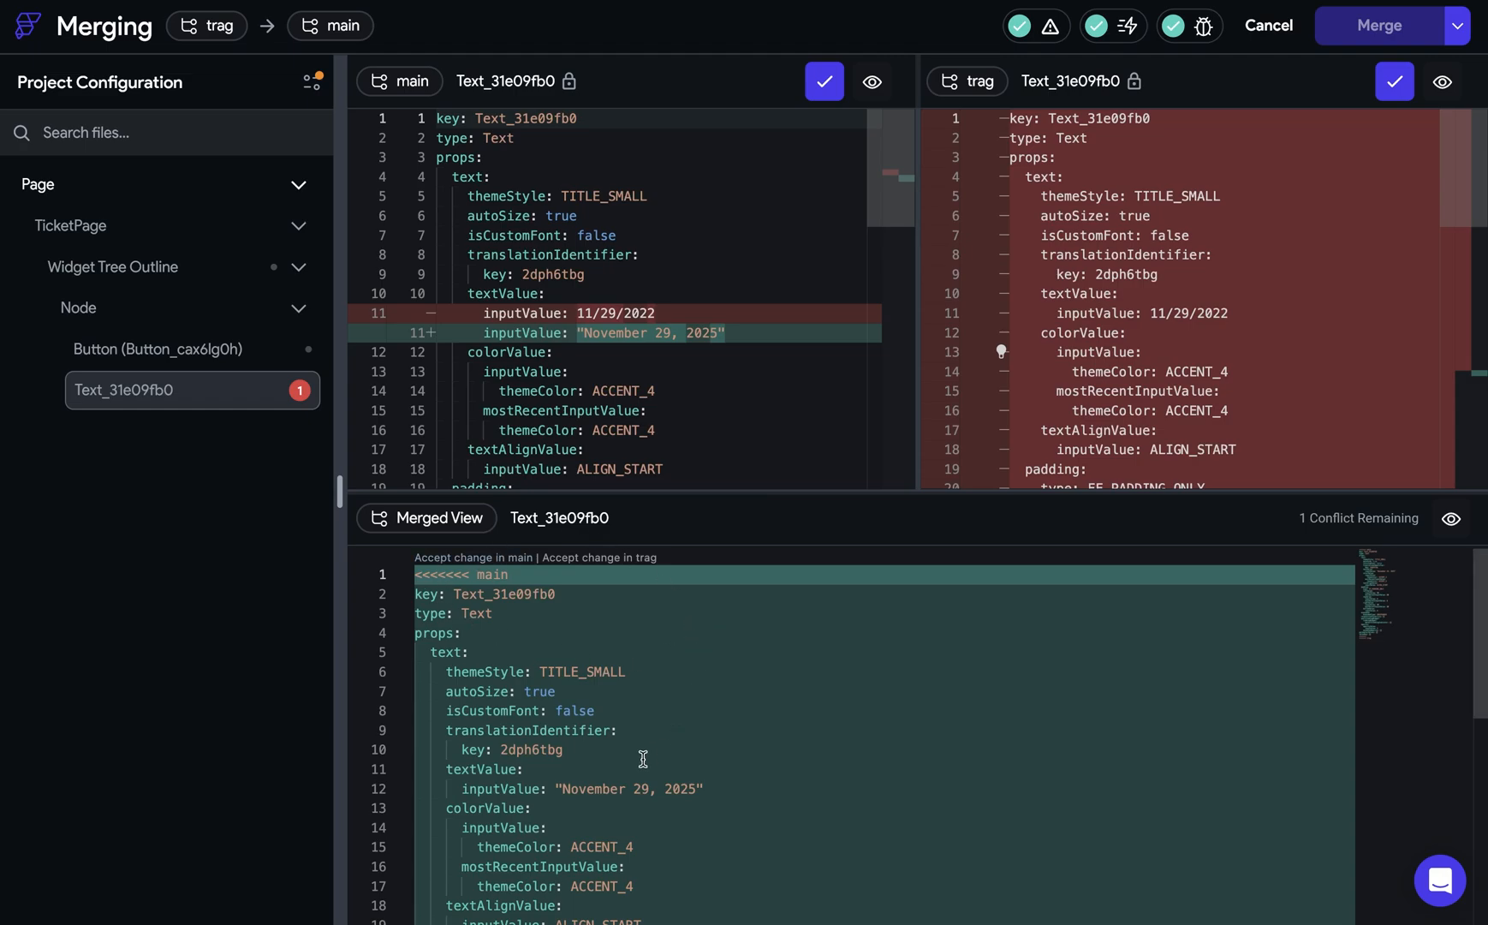
pyautogui.moveTo(713, 329)
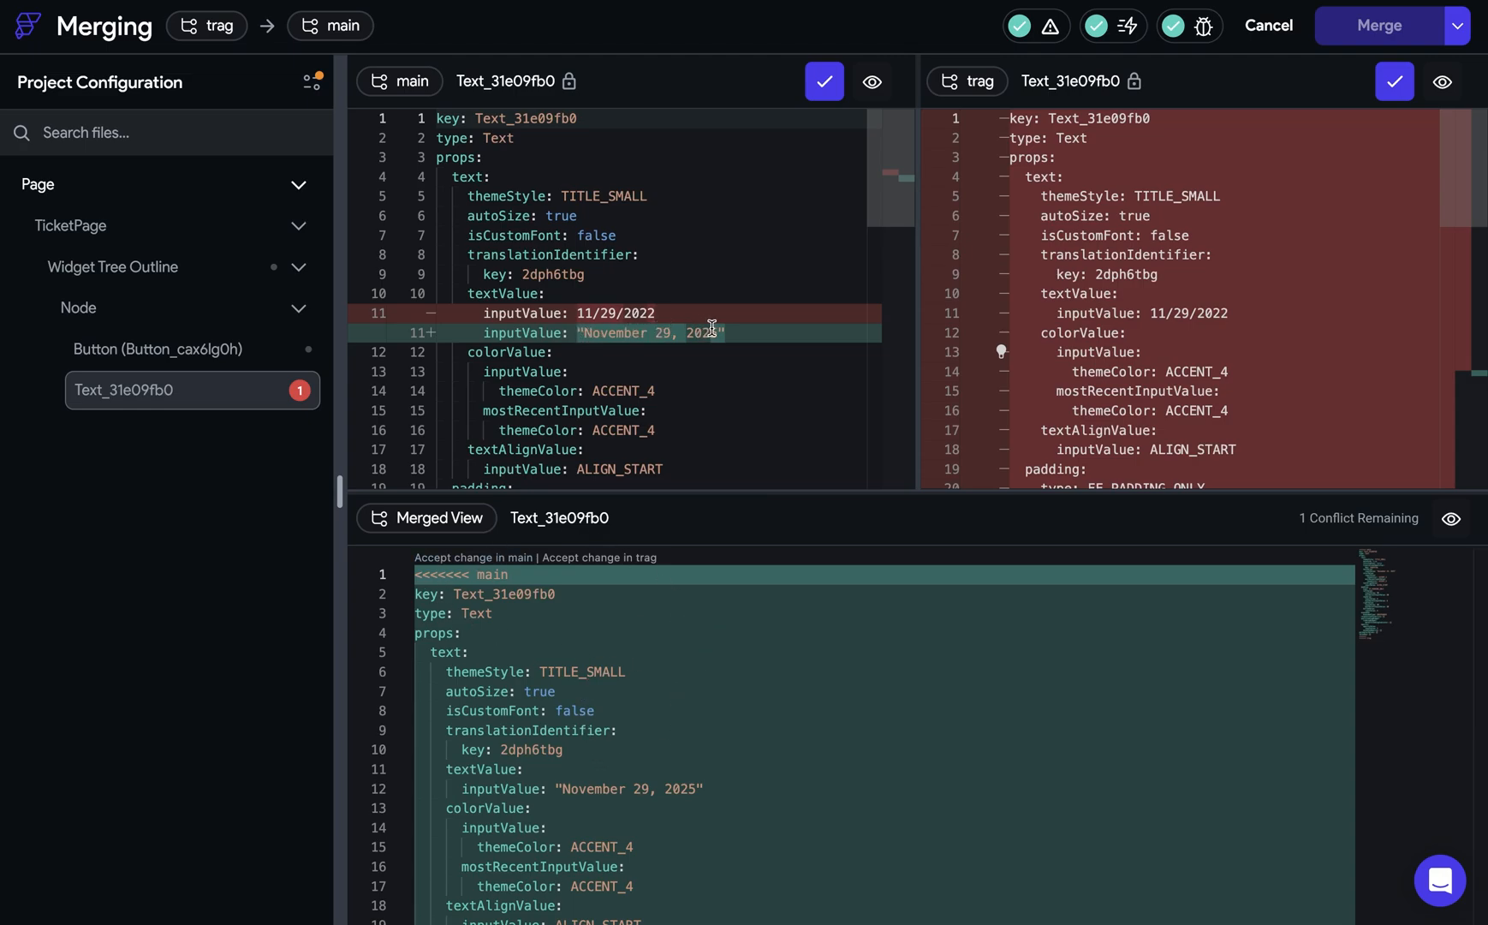
pyautogui.moveTo(1153, 158)
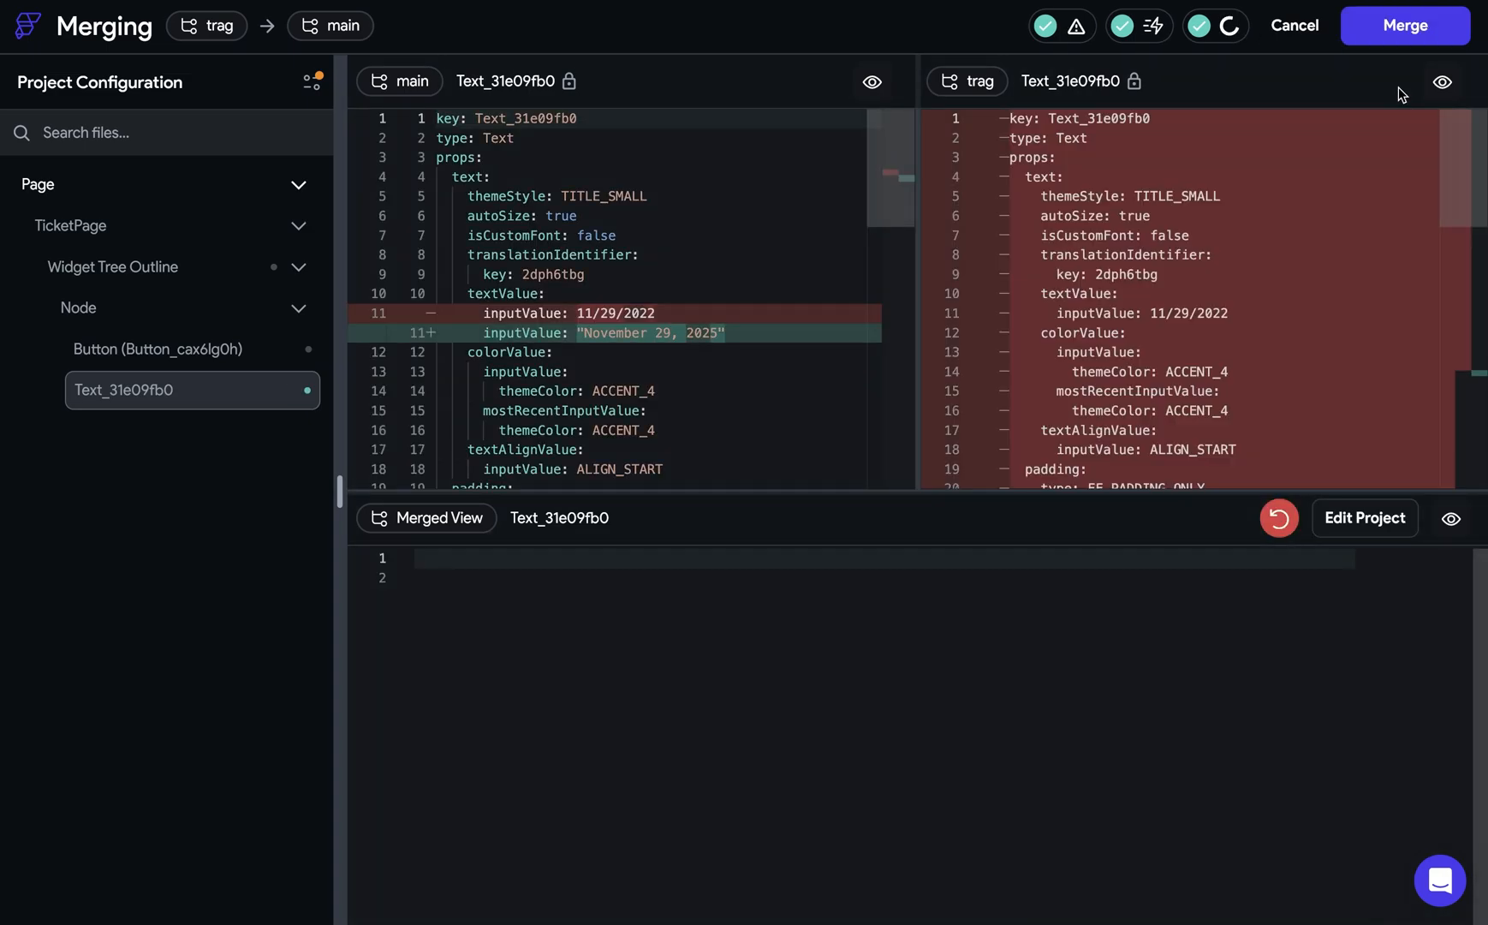
# Set Button_cax6lg0h's merged date value to 'November 29, 2025' and submit the merge.
pyautogui.click(157, 349)
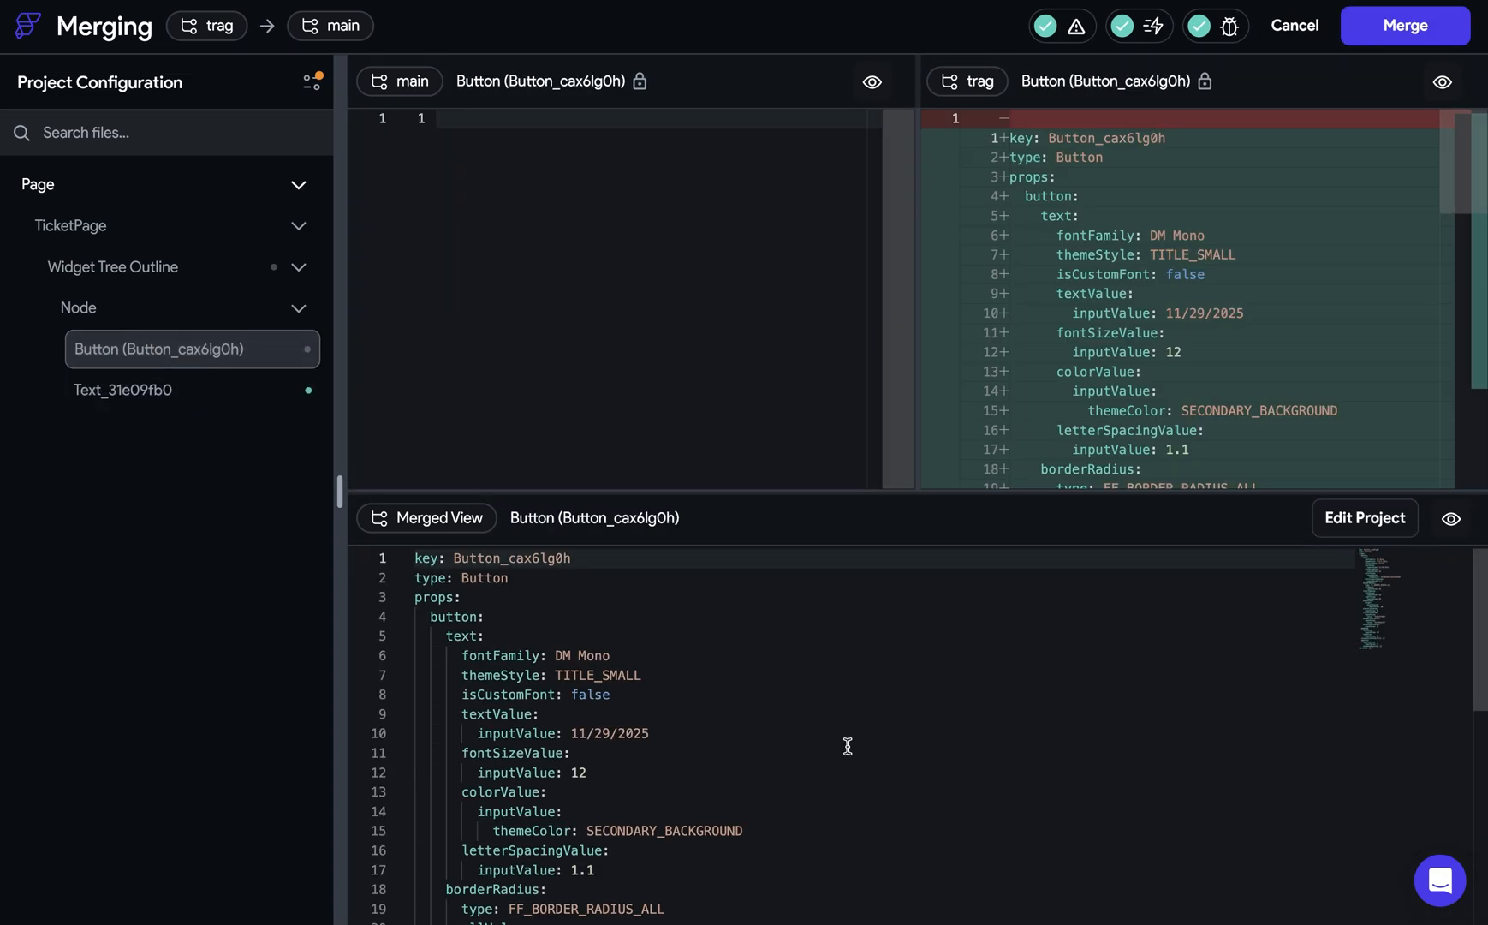
pyautogui.doubleClick(609, 733)
pyautogui.write('November 29, ')
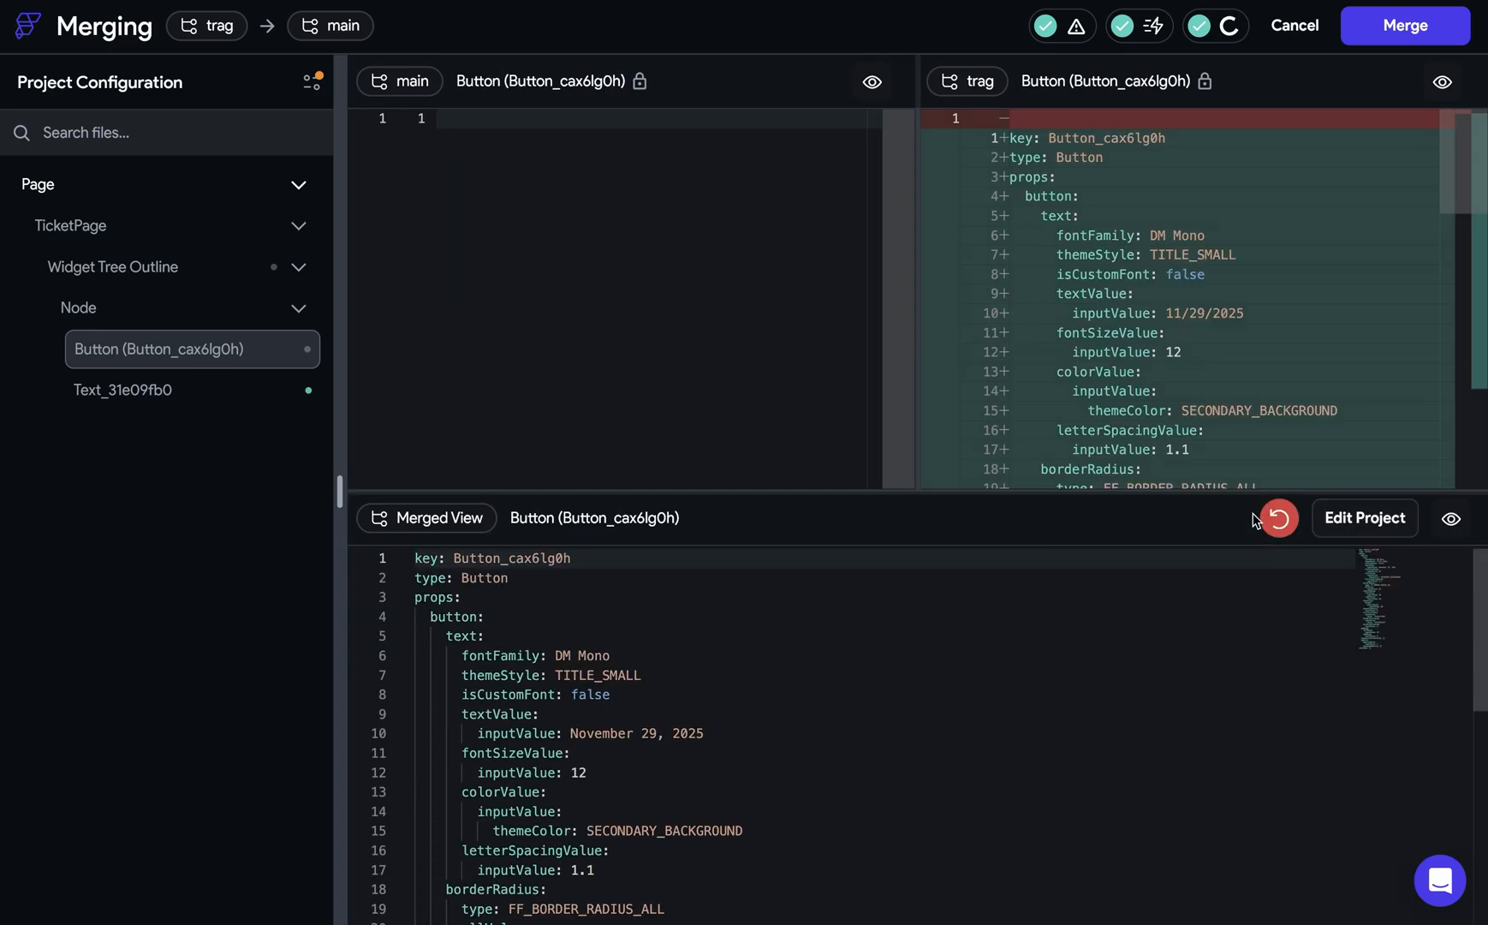
pyautogui.click(1406, 25)
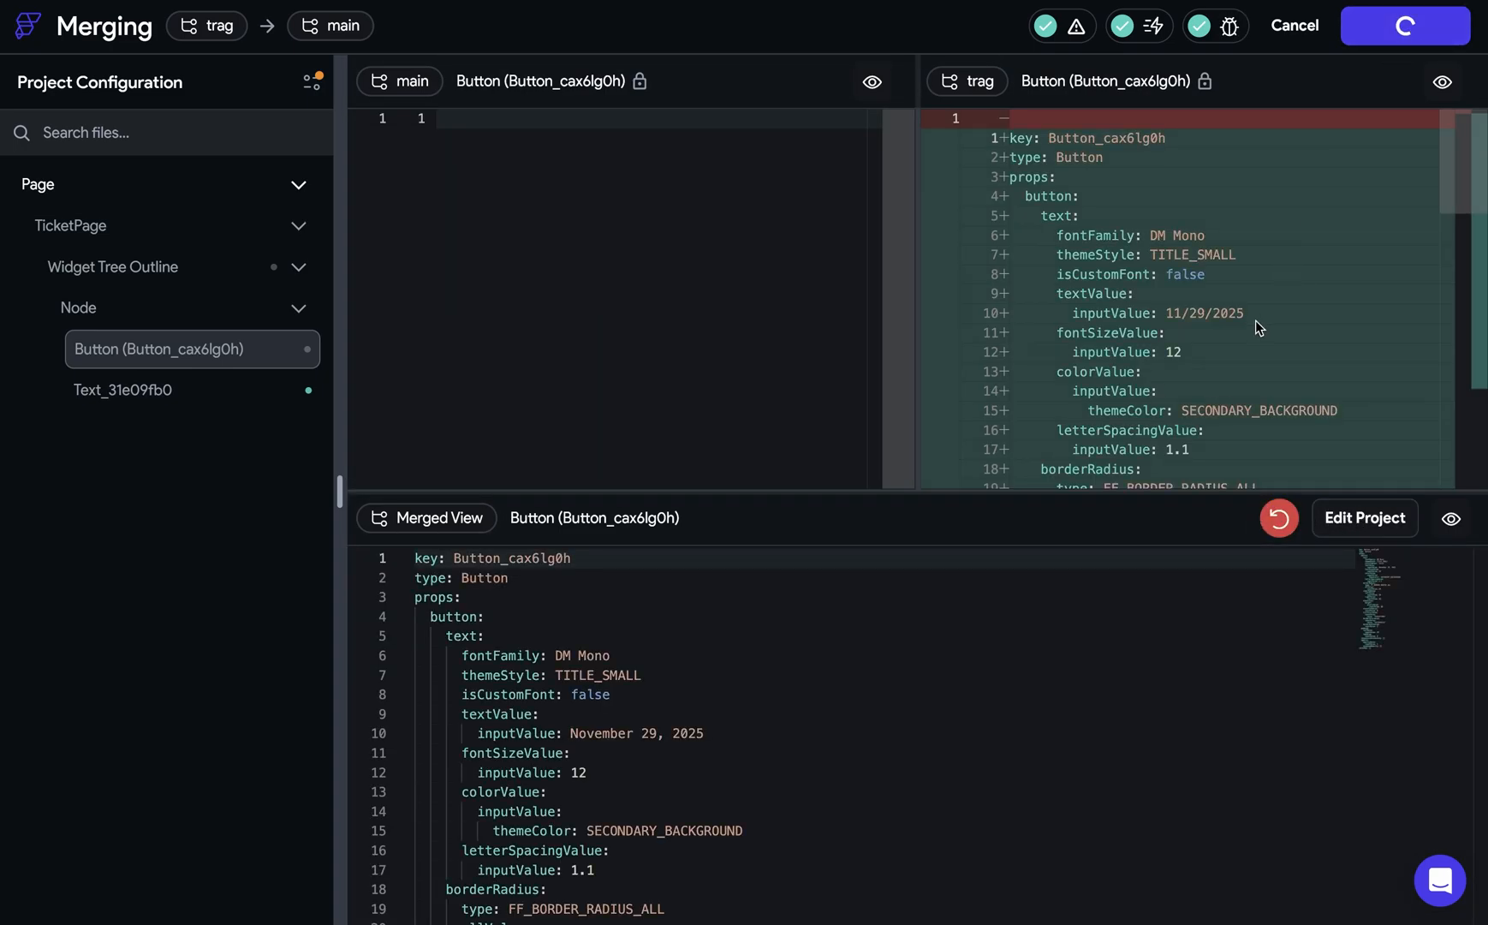